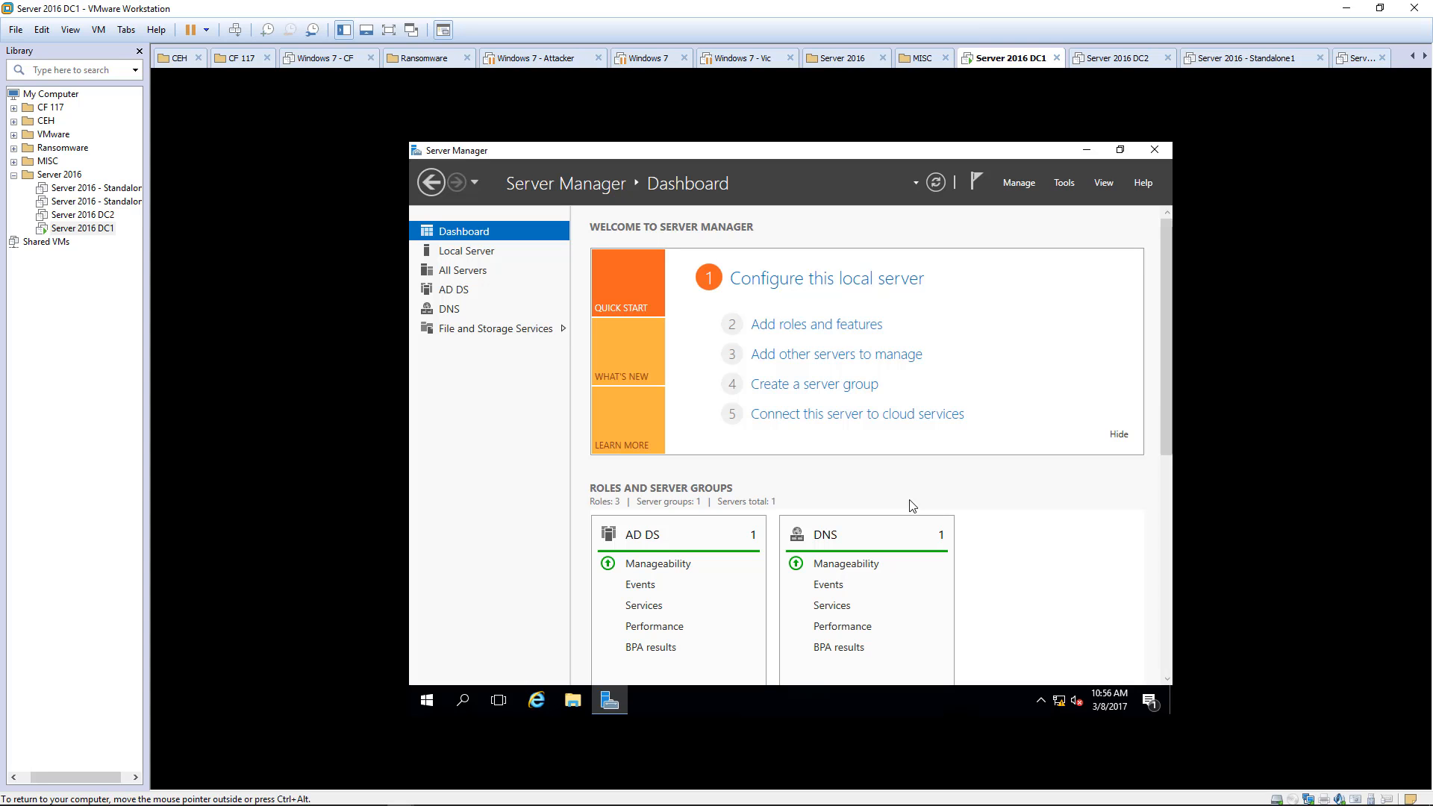
pyautogui.moveTo(812, 499)
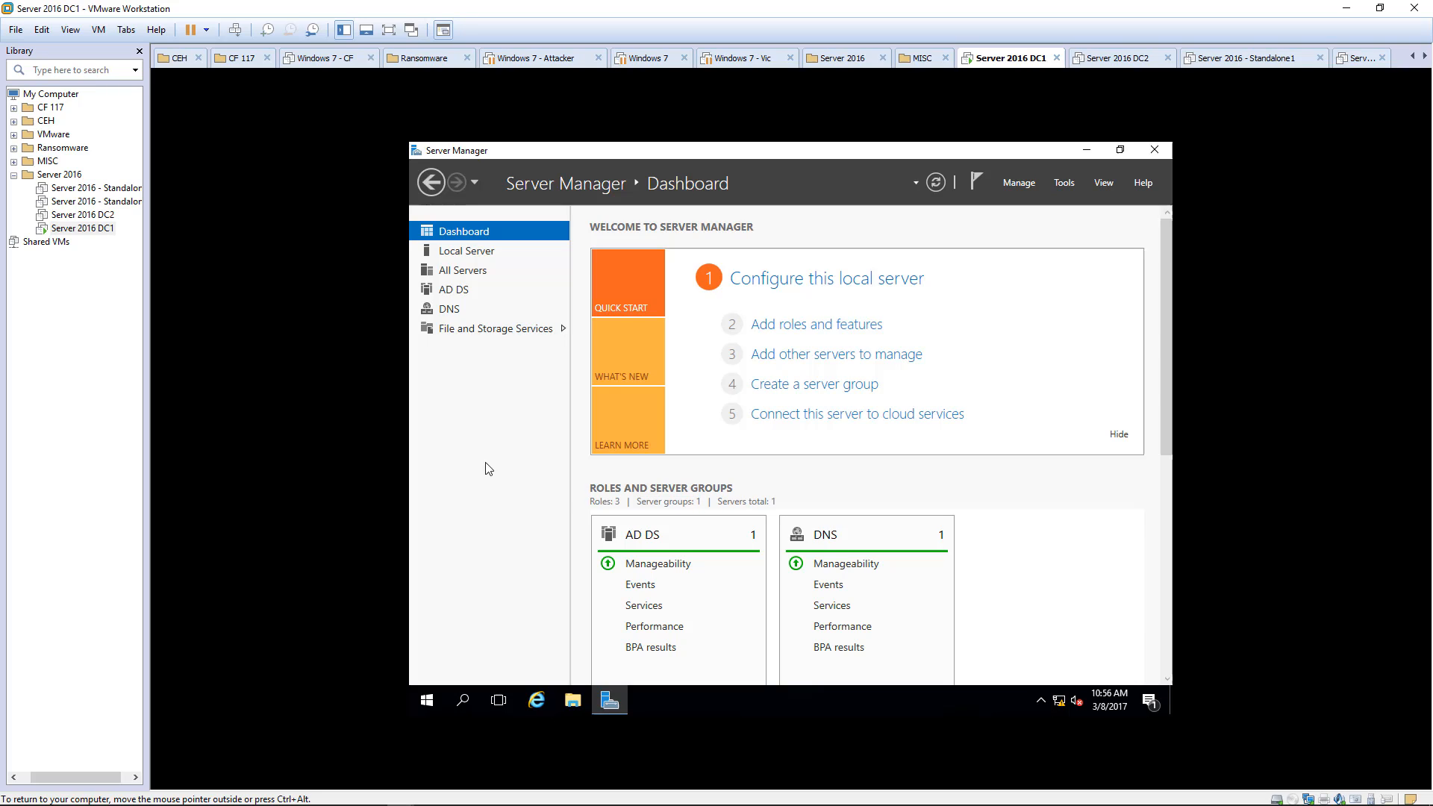
pyautogui.moveTo(82, 215)
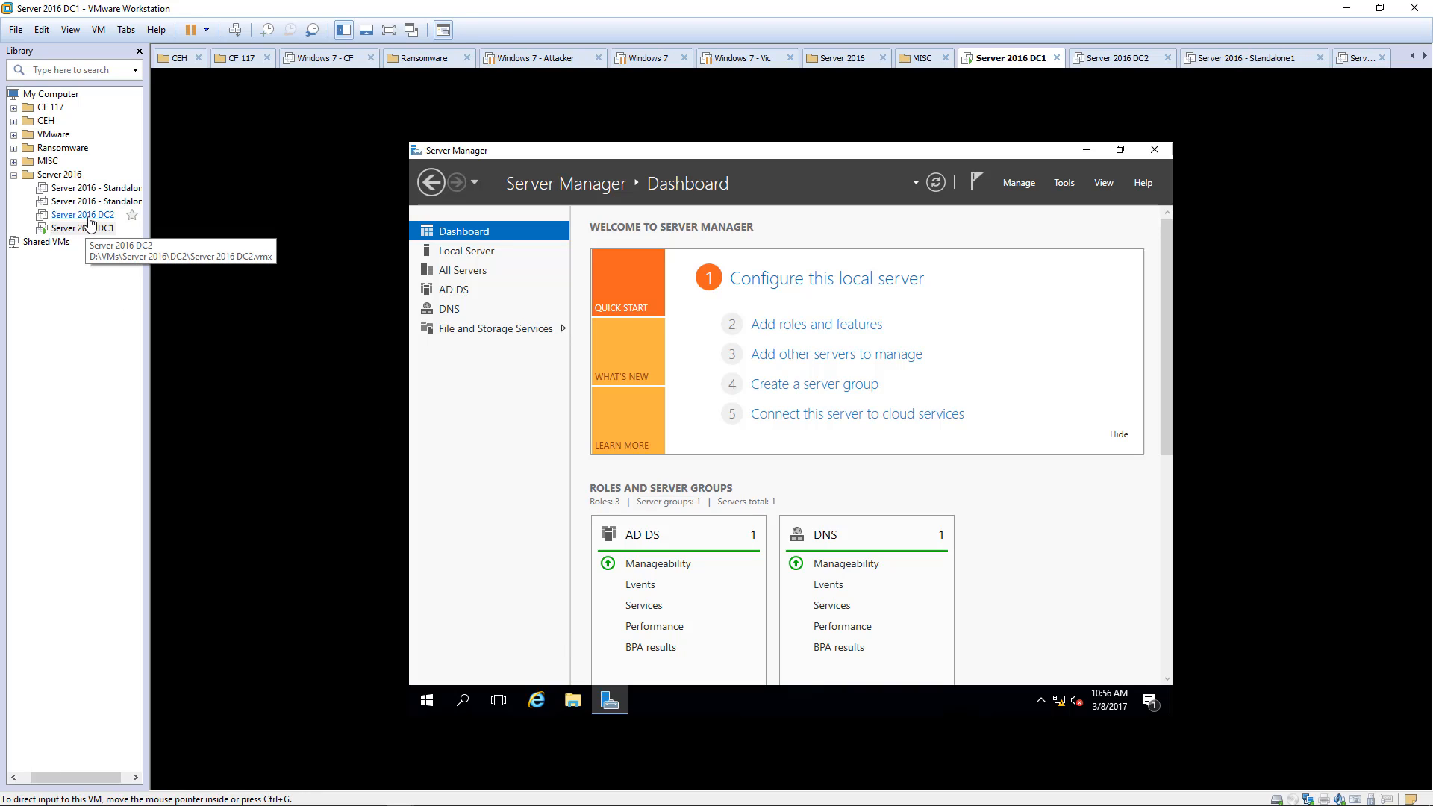
# Power on the Server 2016 DC2 virtual machine and dismiss its device connection prompt
pyautogui.click(80, 215)
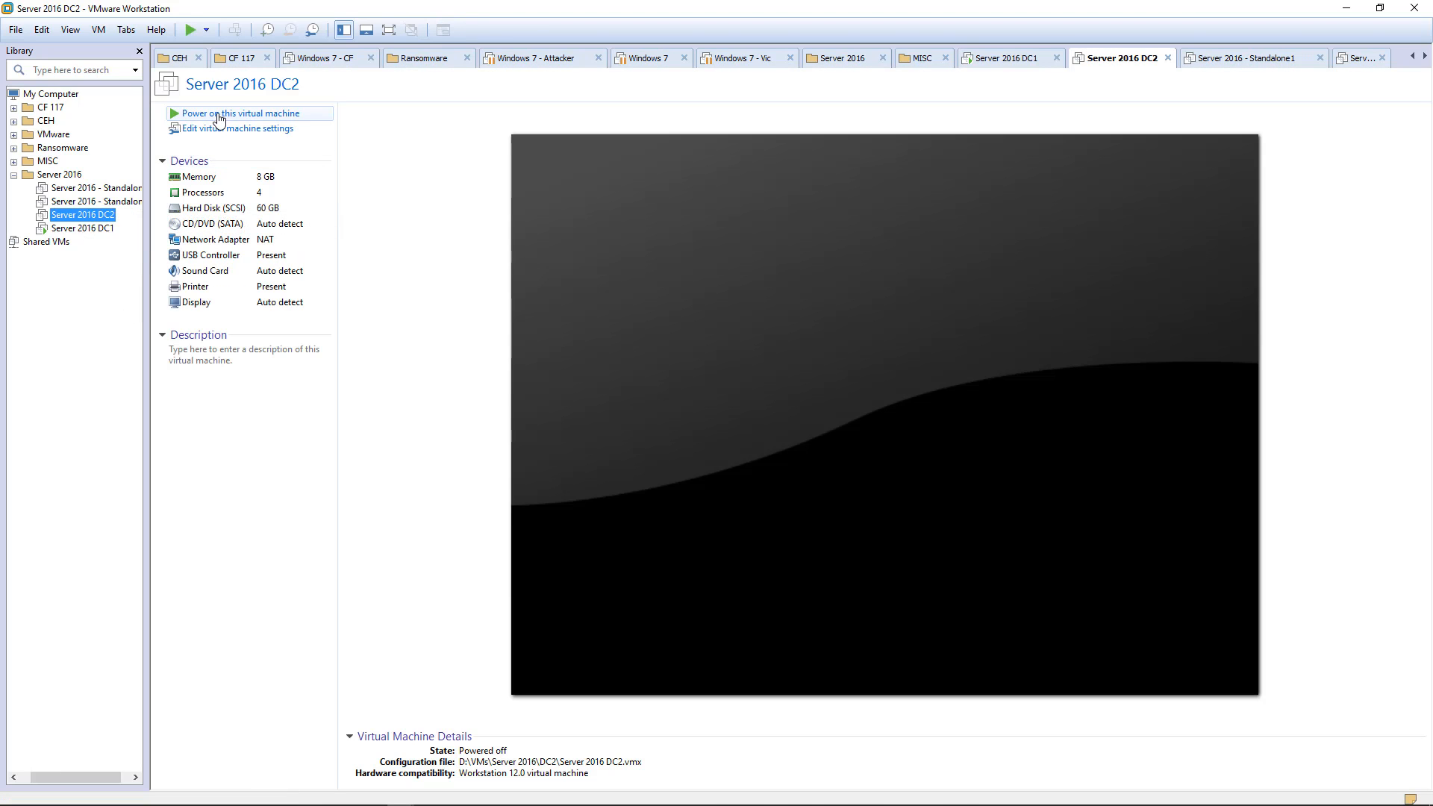
pyautogui.click(240, 112)
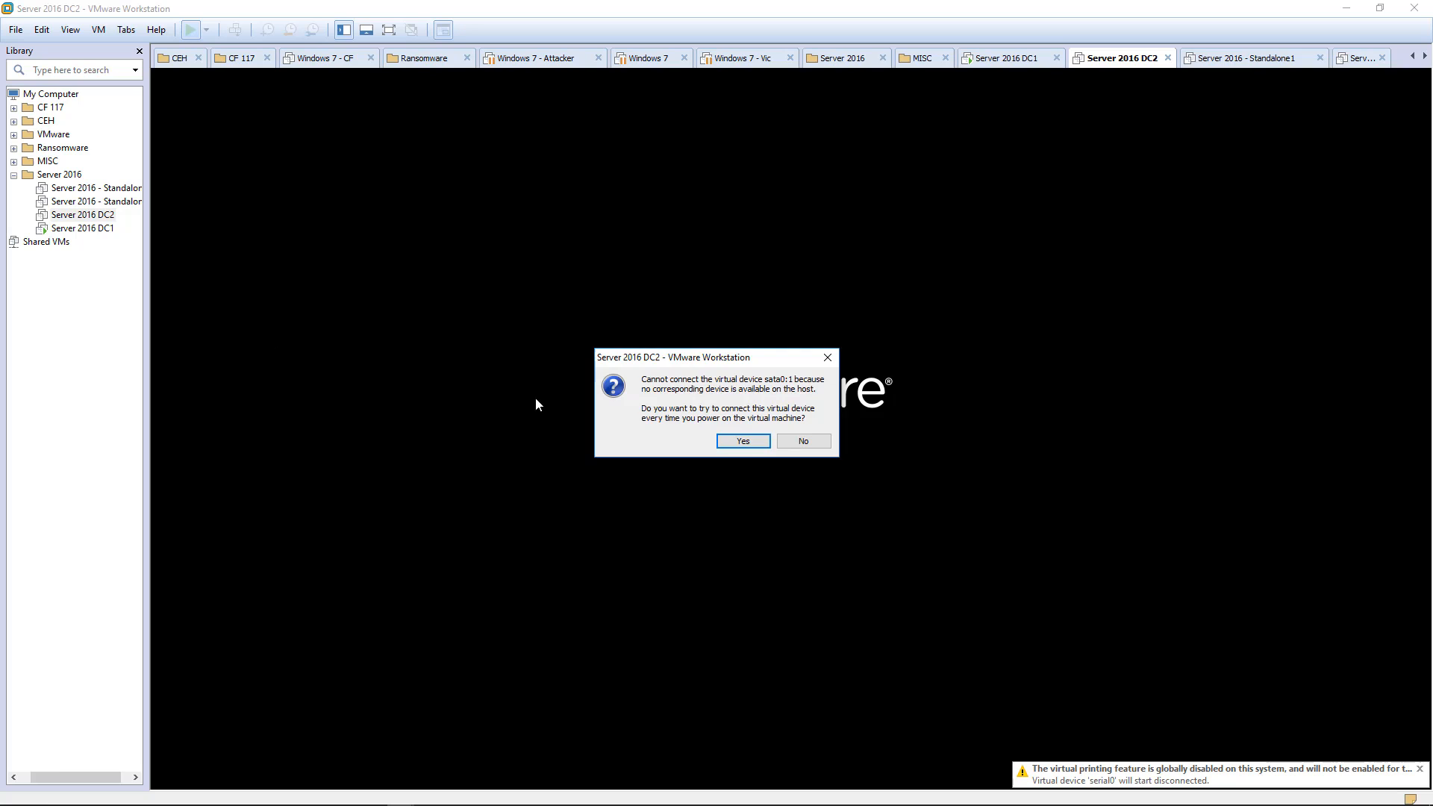
pyautogui.click(741, 440)
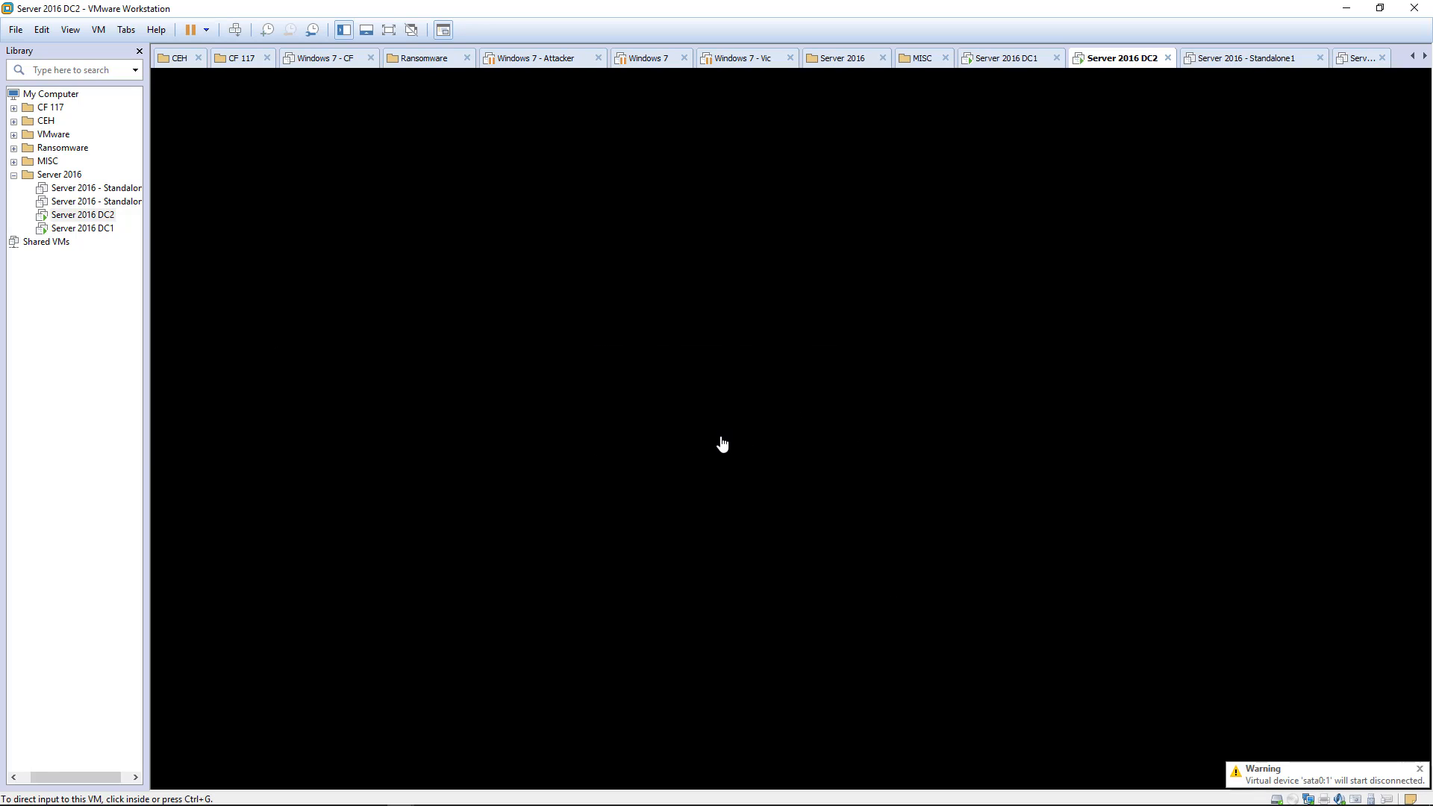
# Return to DC1 and show its DNS server page in Server Manager, then select DC2 in the library
pyautogui.click(1004, 59)
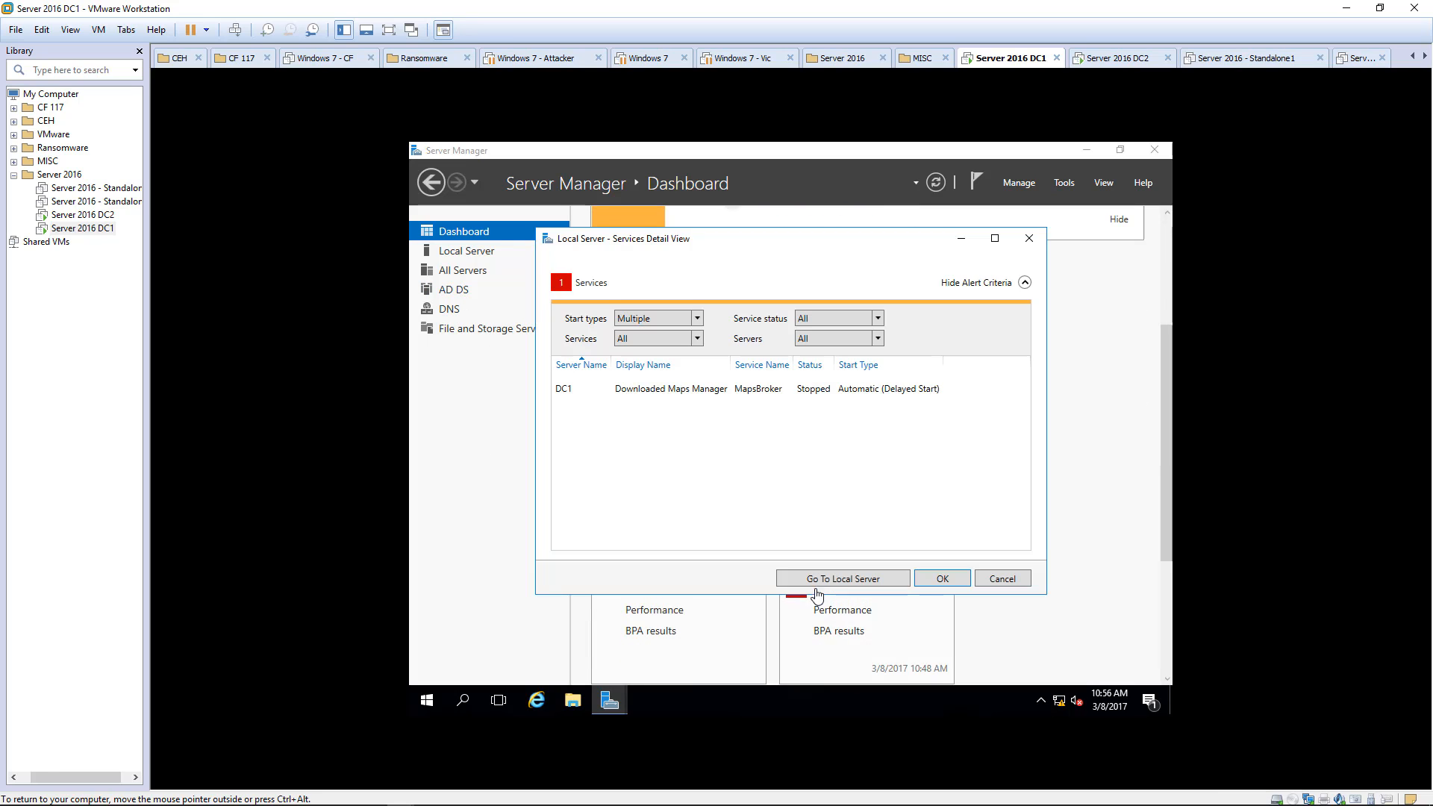
pyautogui.click(670, 388)
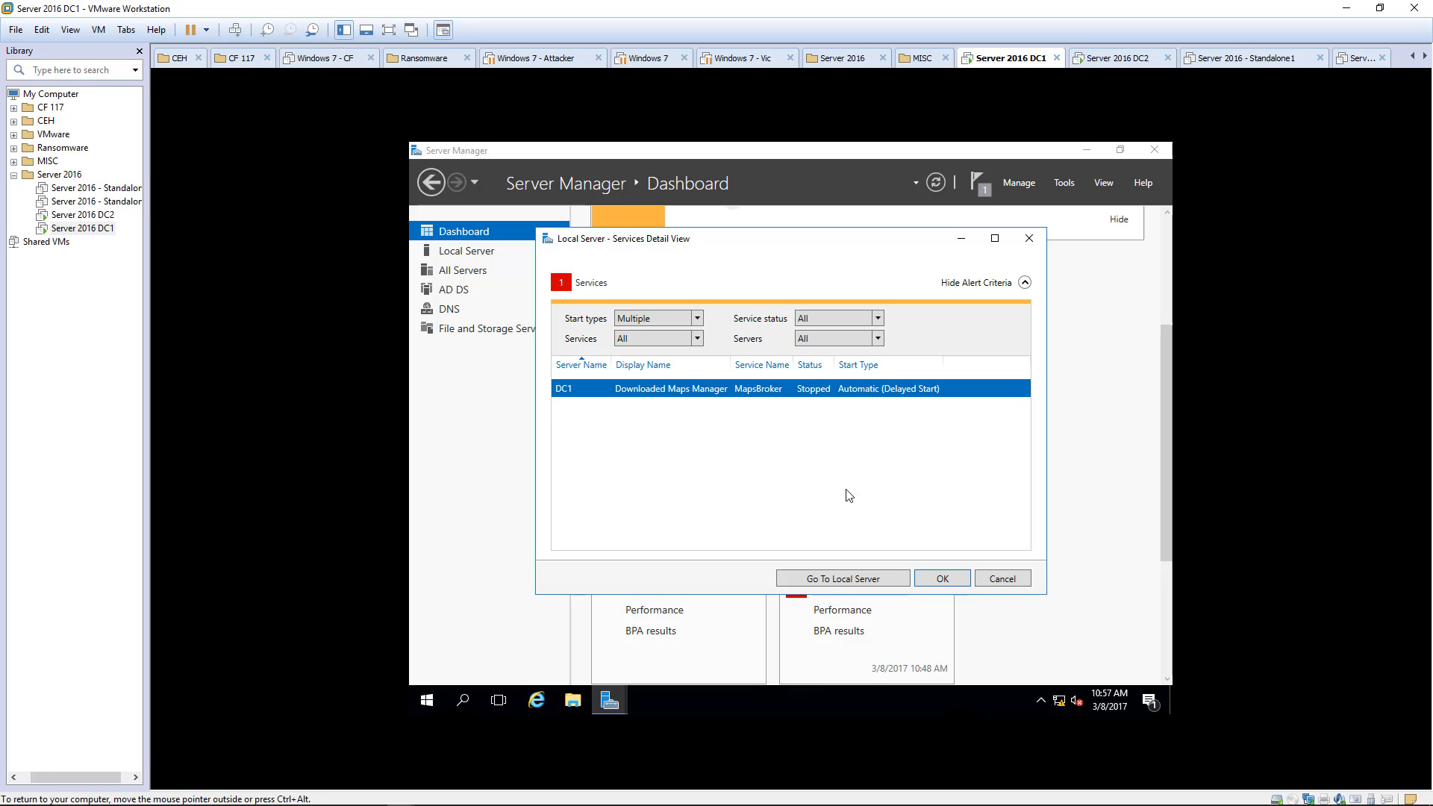
pyautogui.moveTo(741, 397)
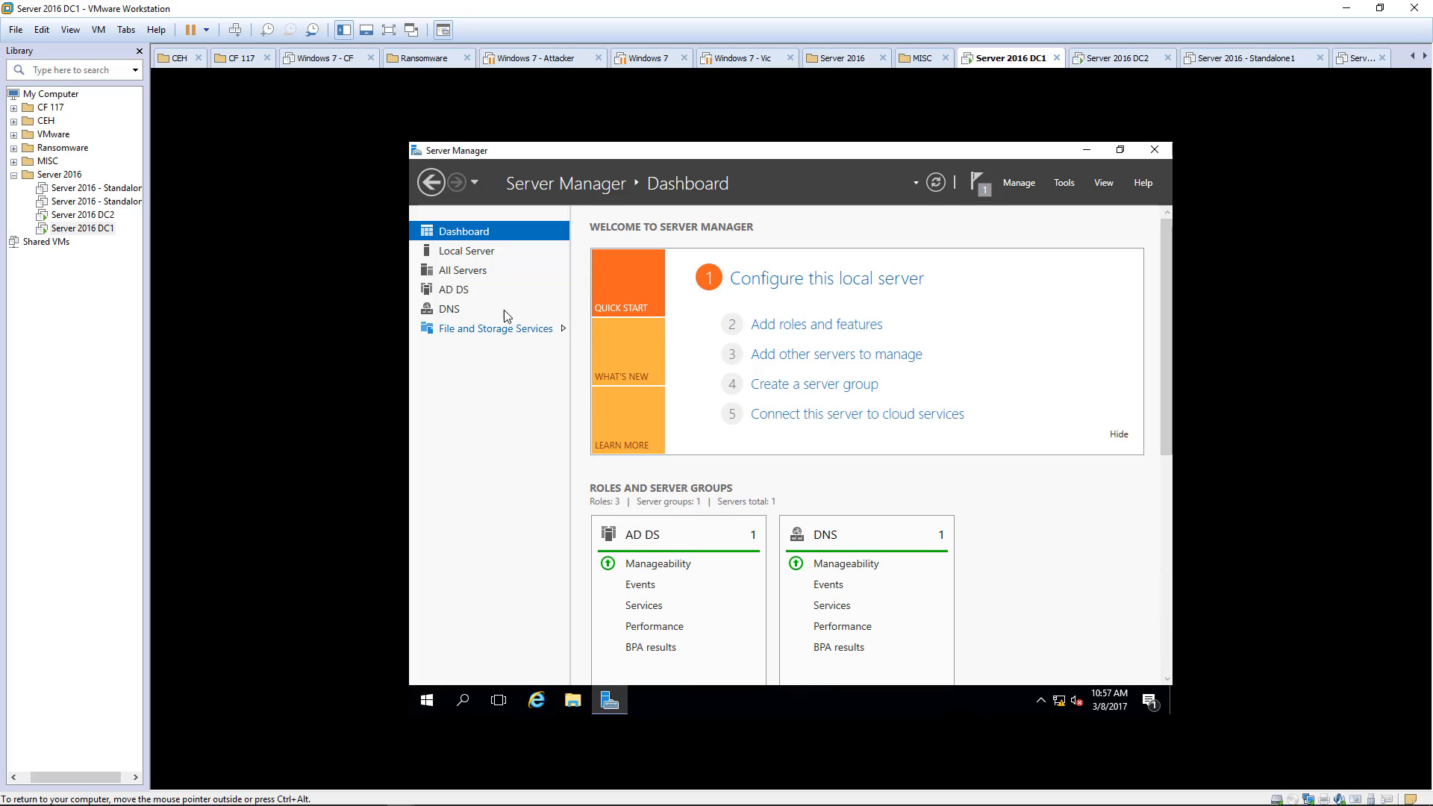
pyautogui.click(450, 307)
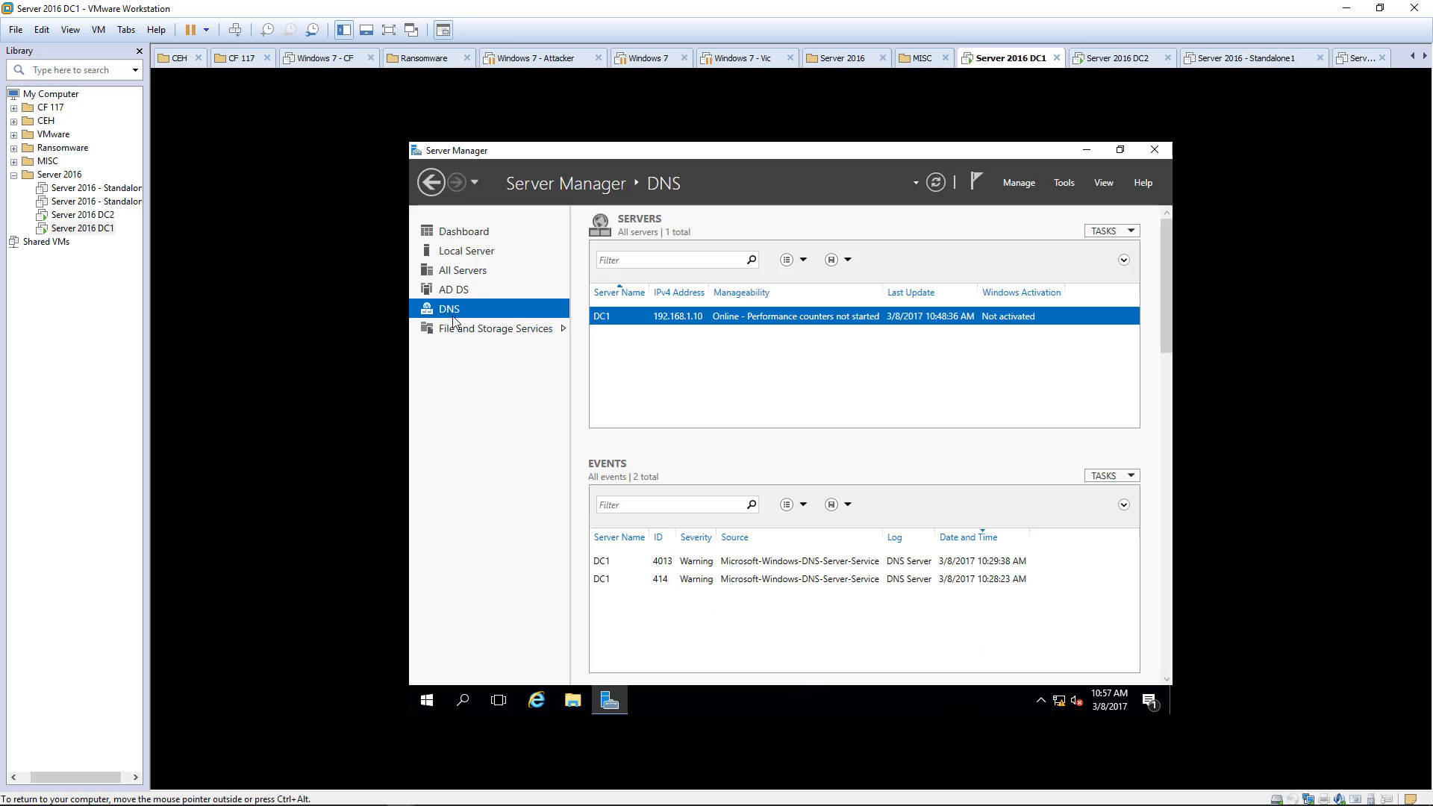
pyautogui.click(82, 214)
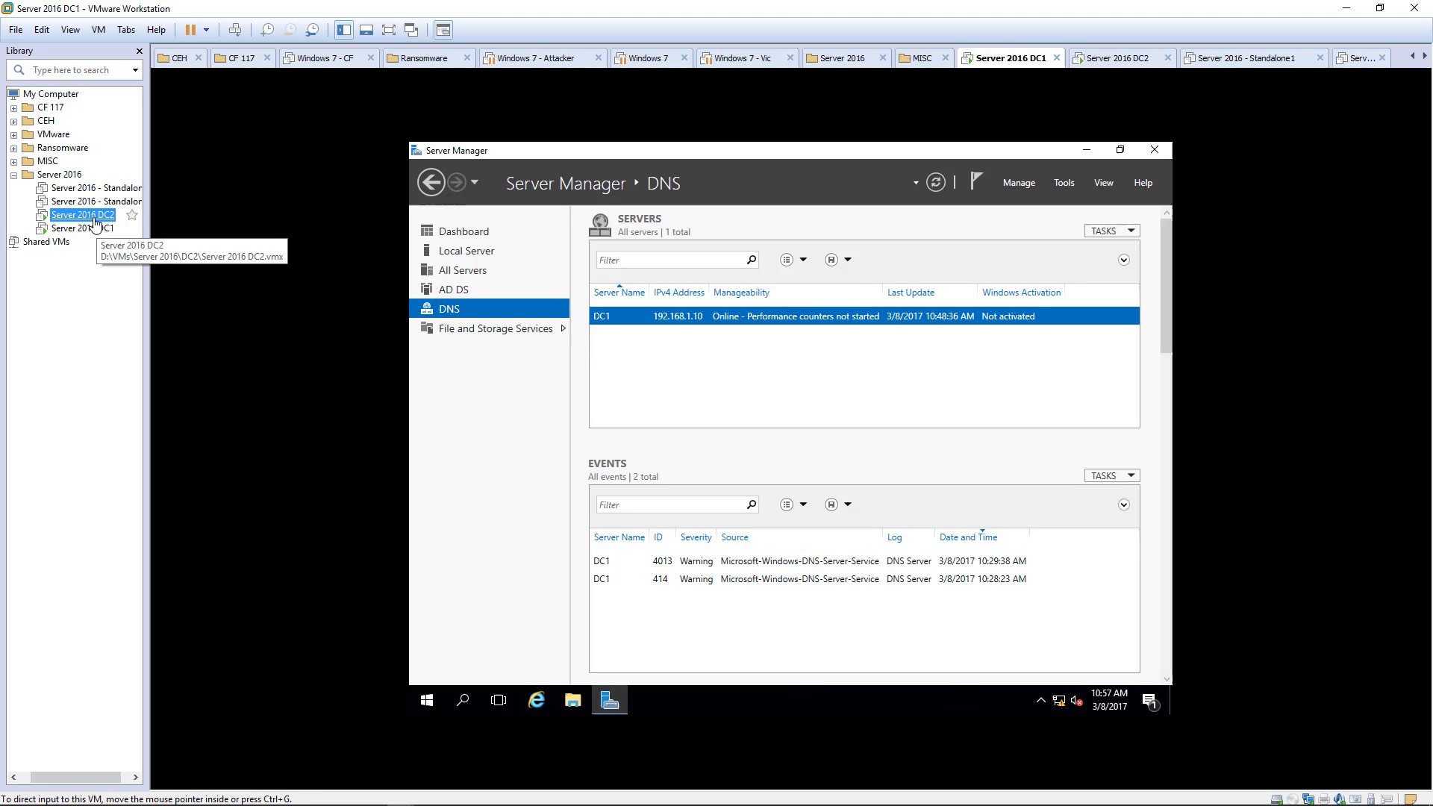
# Sign in to DC2 as Administrator with its password and reach the desktop
pyautogui.click(1117, 59)
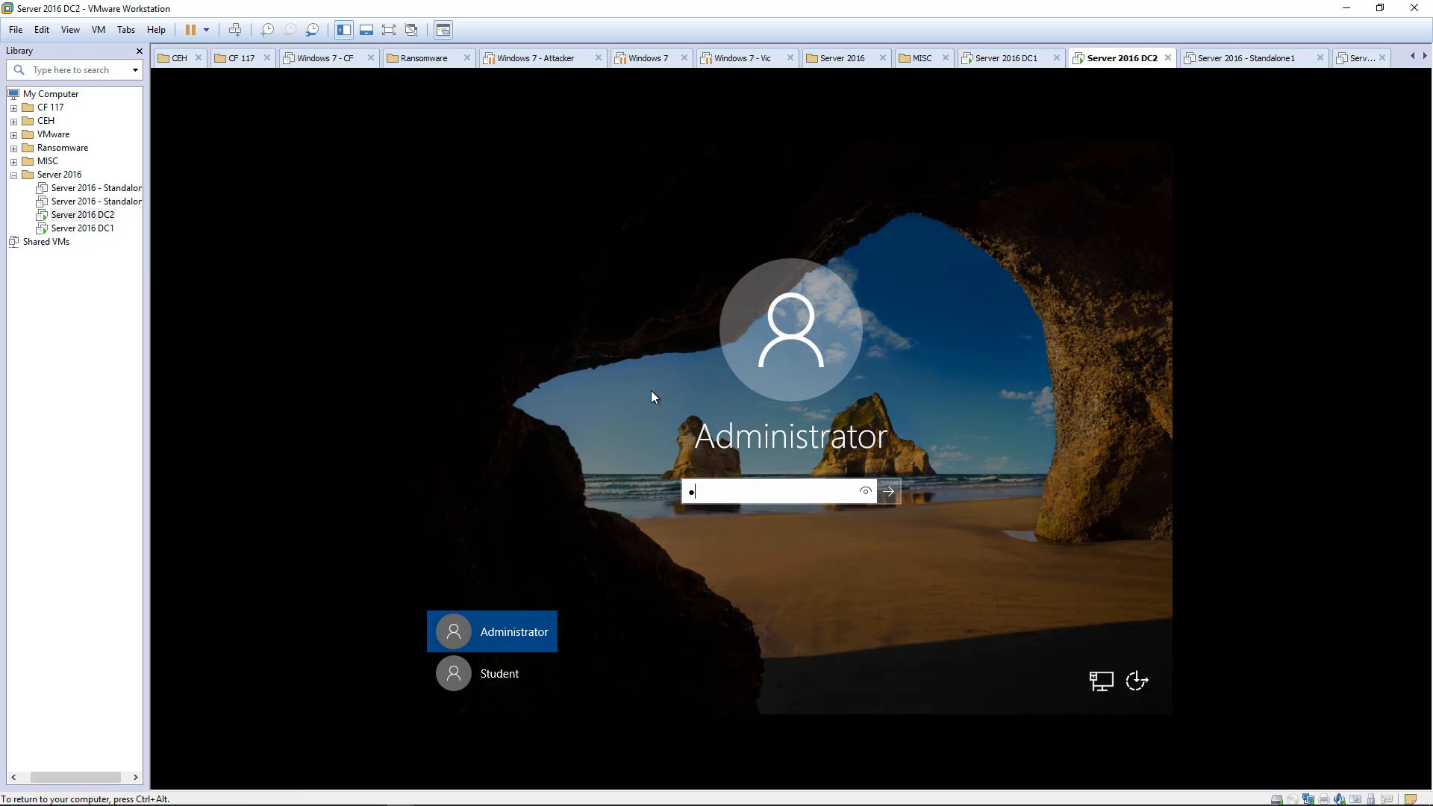
pyautogui.write('password')
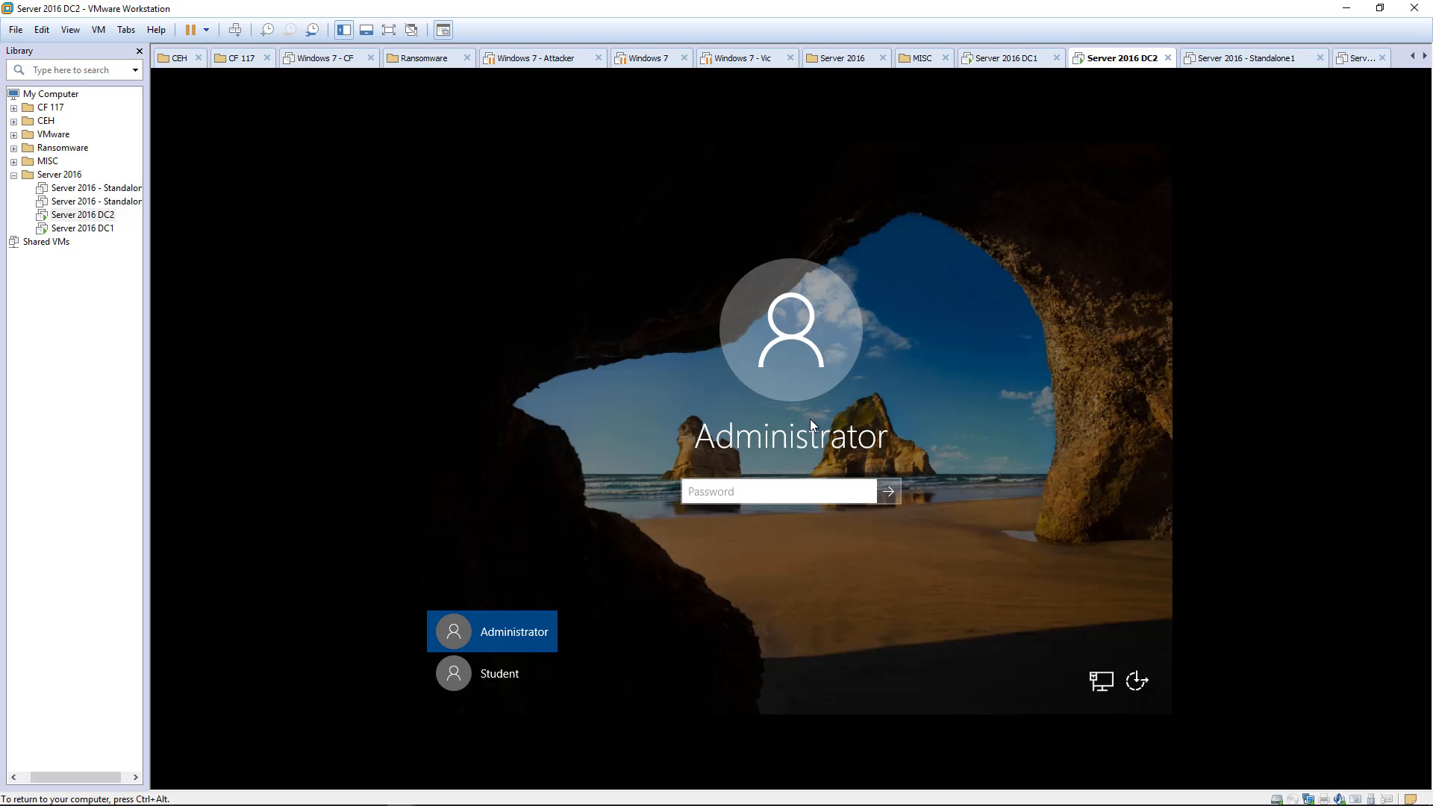
pyautogui.moveTo(646, 439)
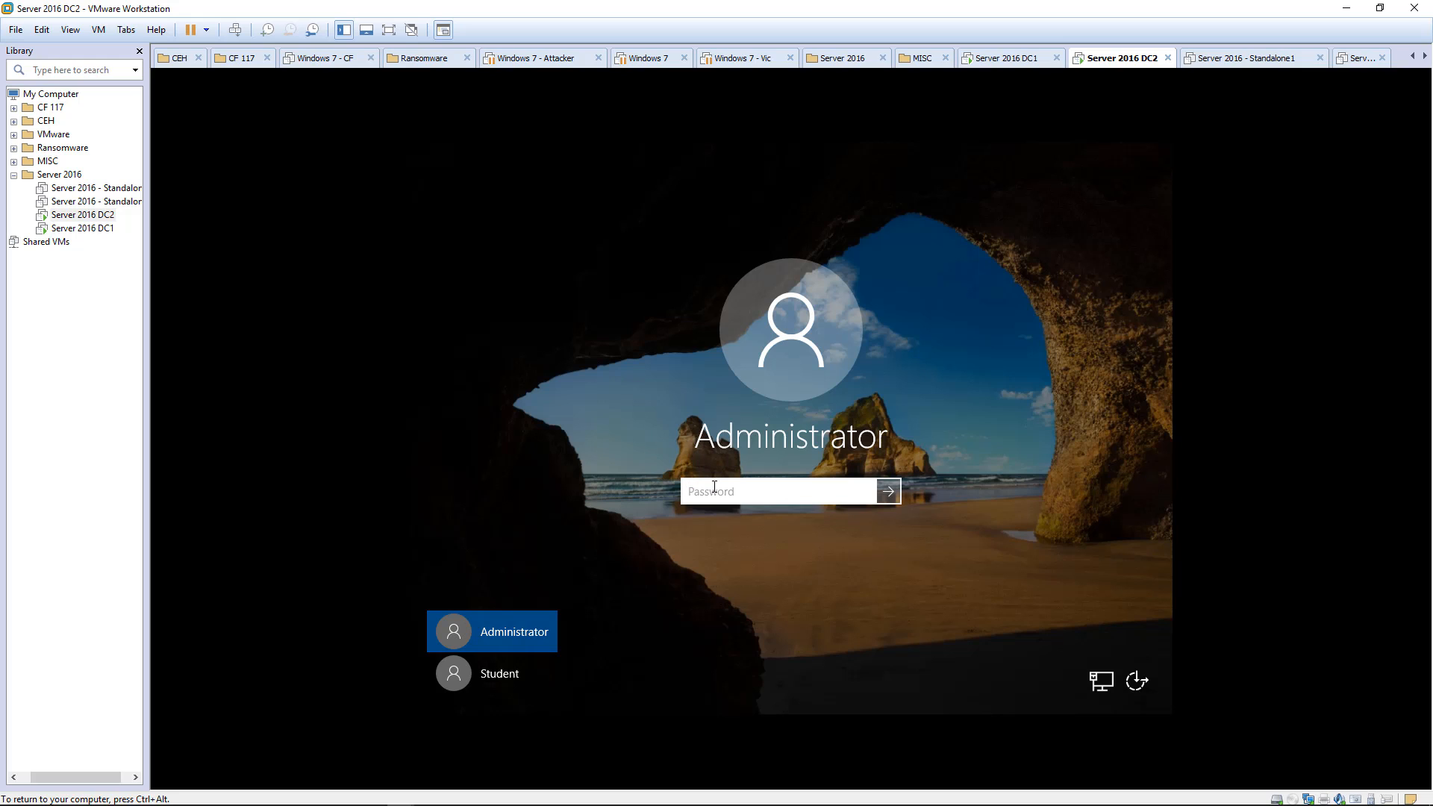
pyautogui.write('password')
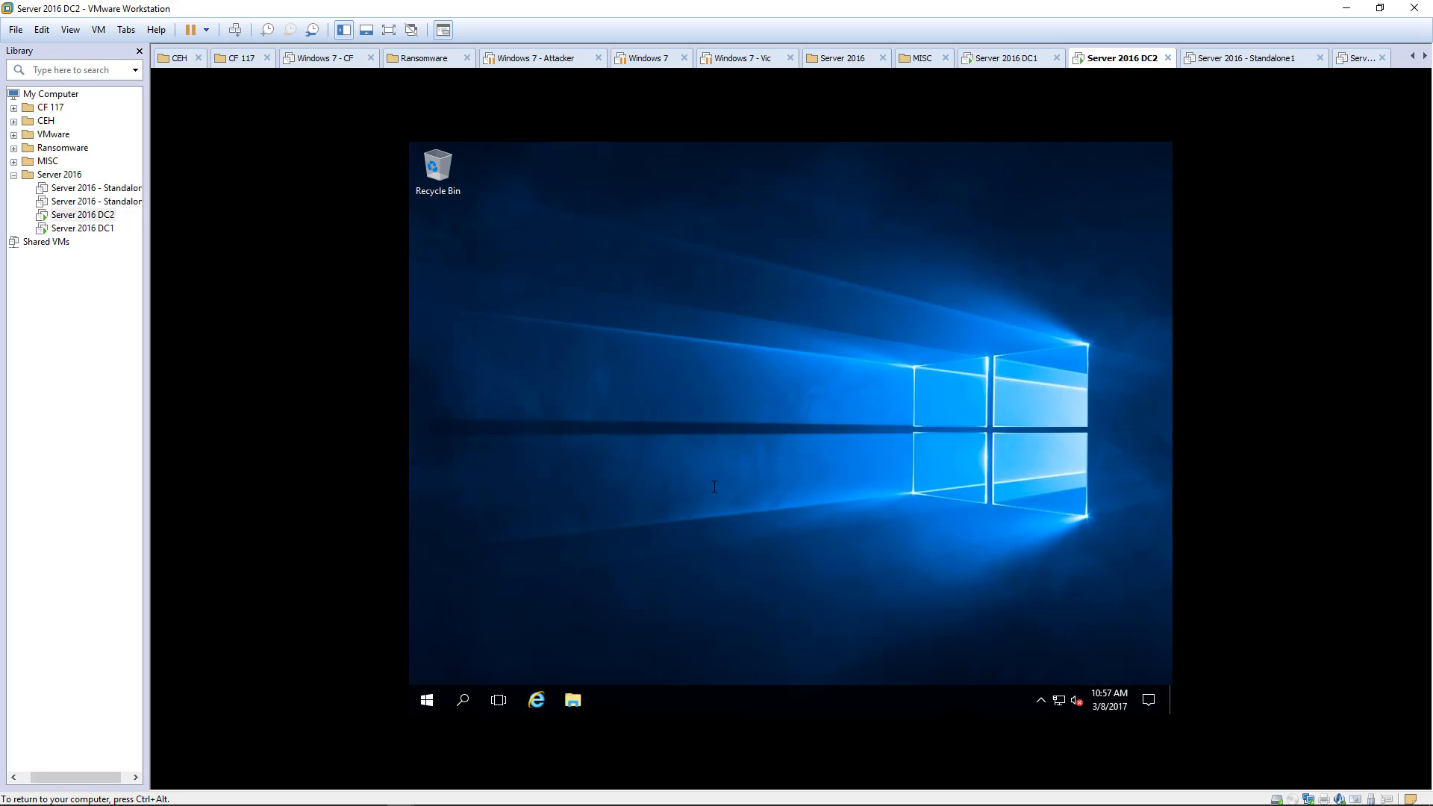
pyautogui.click(607, 700)
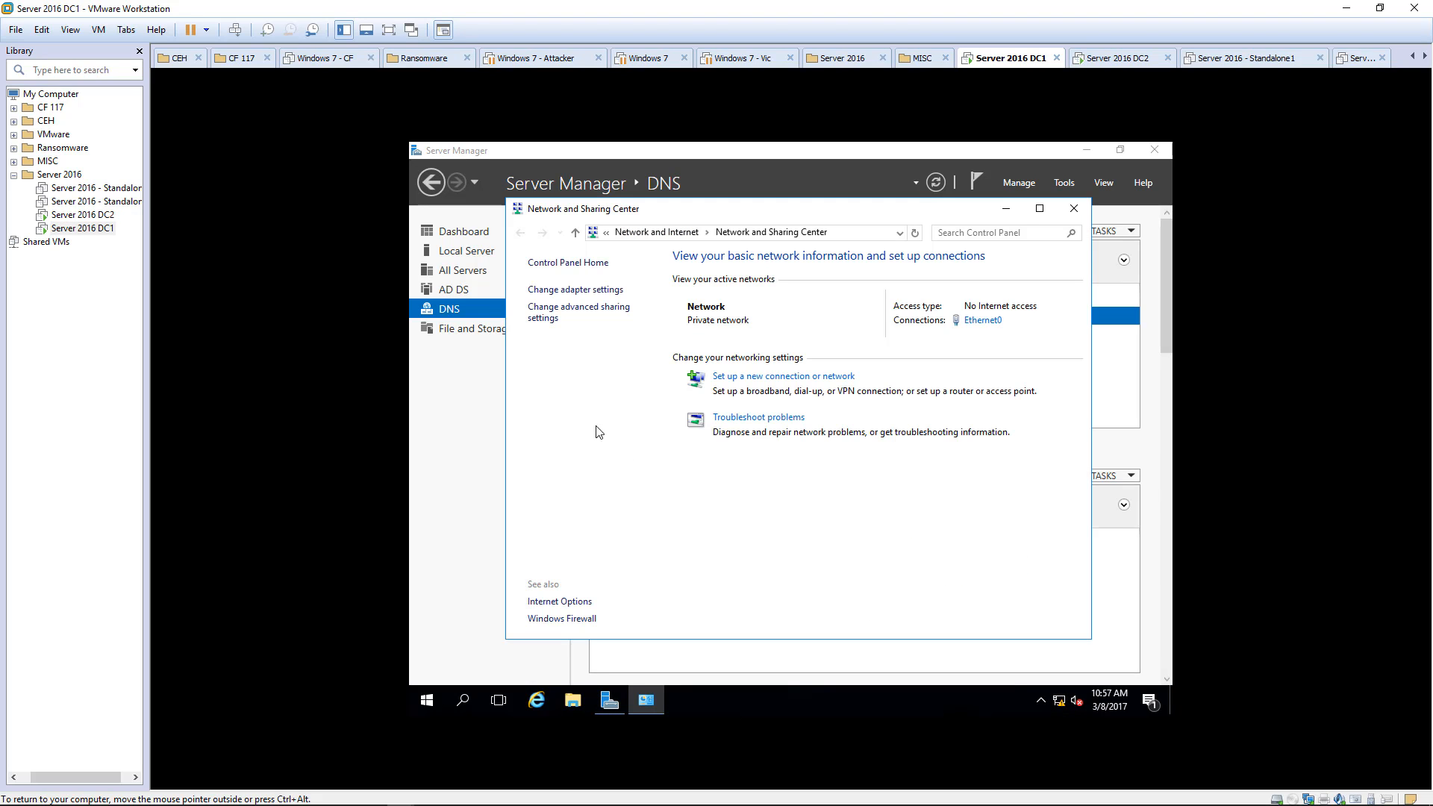
# Show DC1's Ethernet0 connection details confirming its IPv4 address 192.168.1.10
pyautogui.click(574, 288)
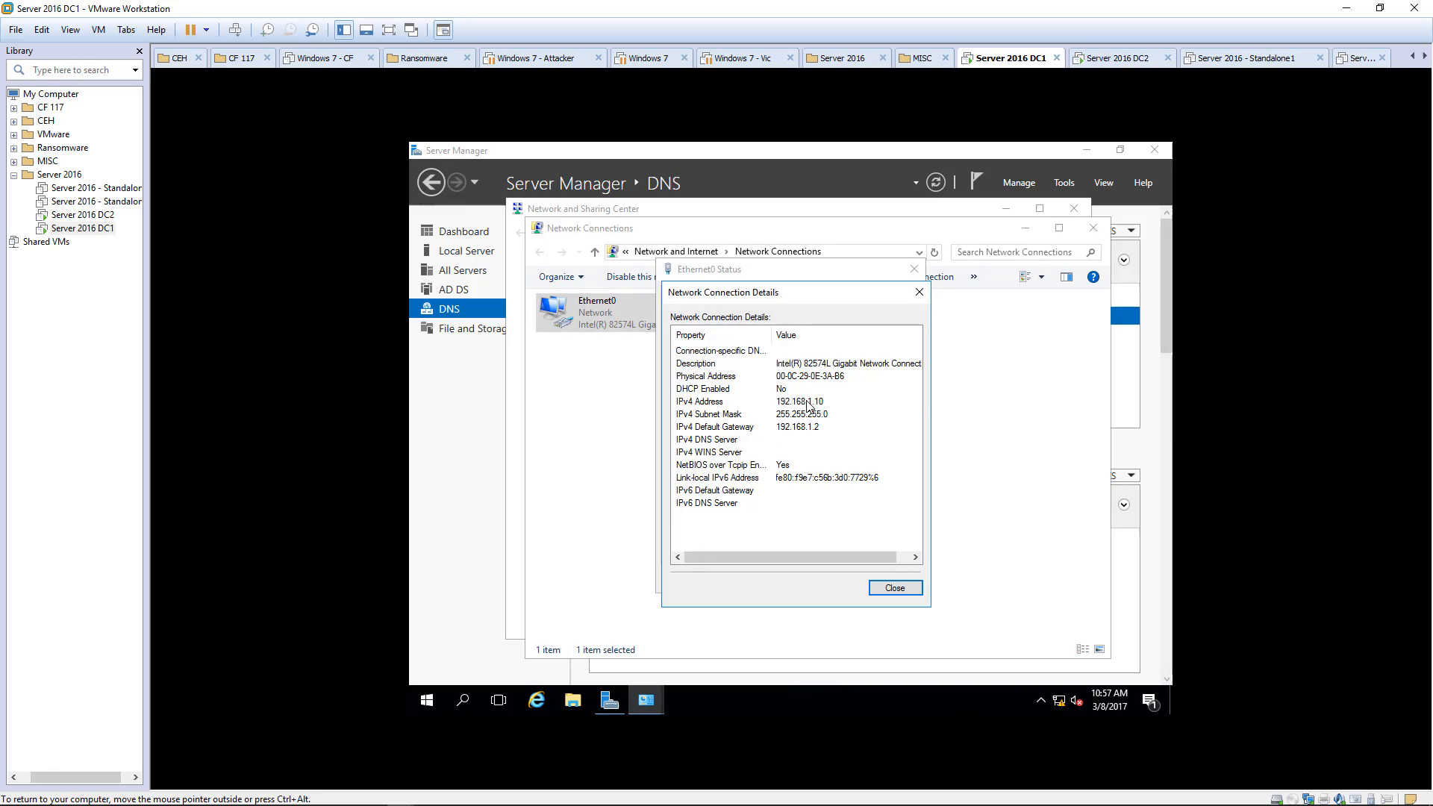
pyautogui.click(800, 402)
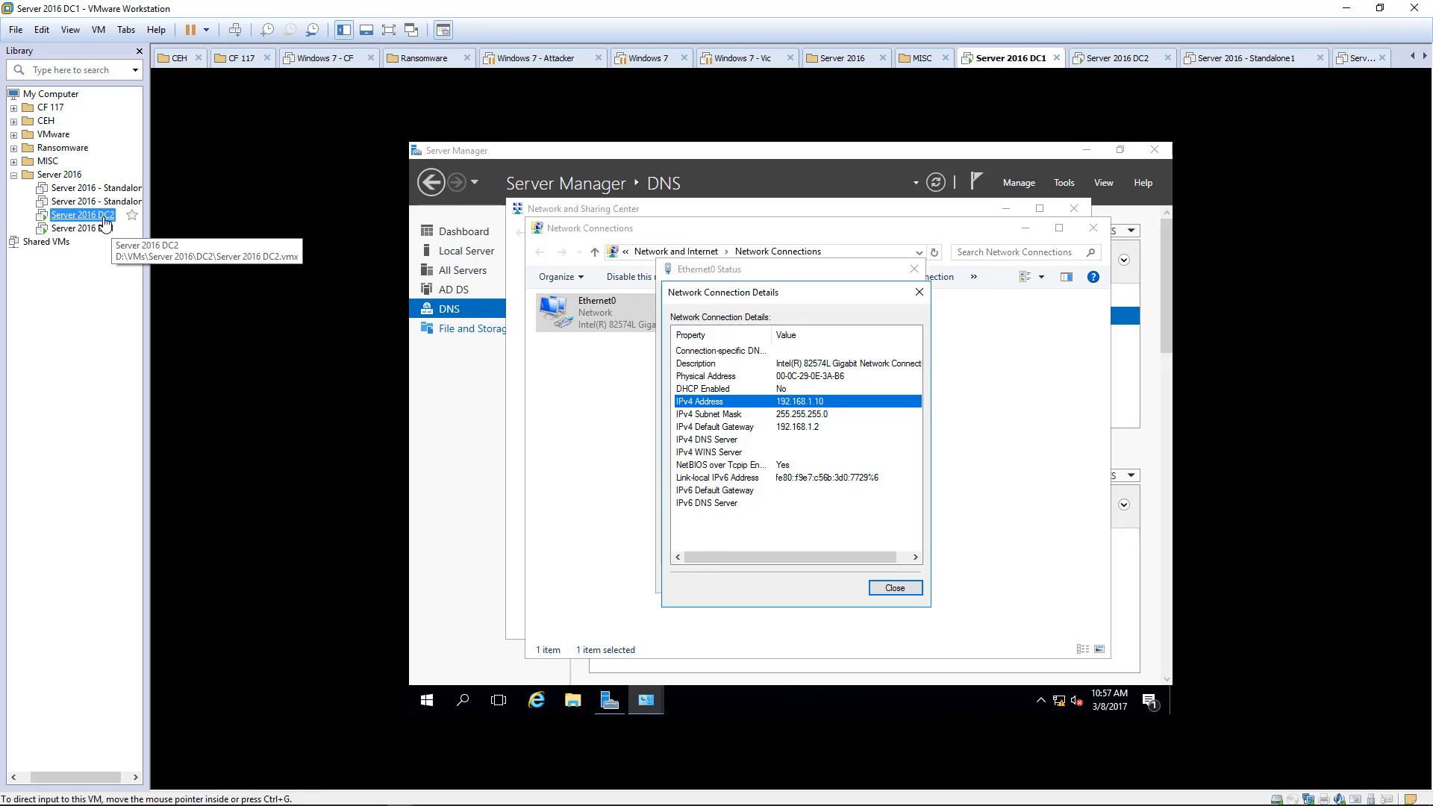
# Reach DC2's Ethernet0 connection status through the Network and Sharing Center
pyautogui.click(1118, 58)
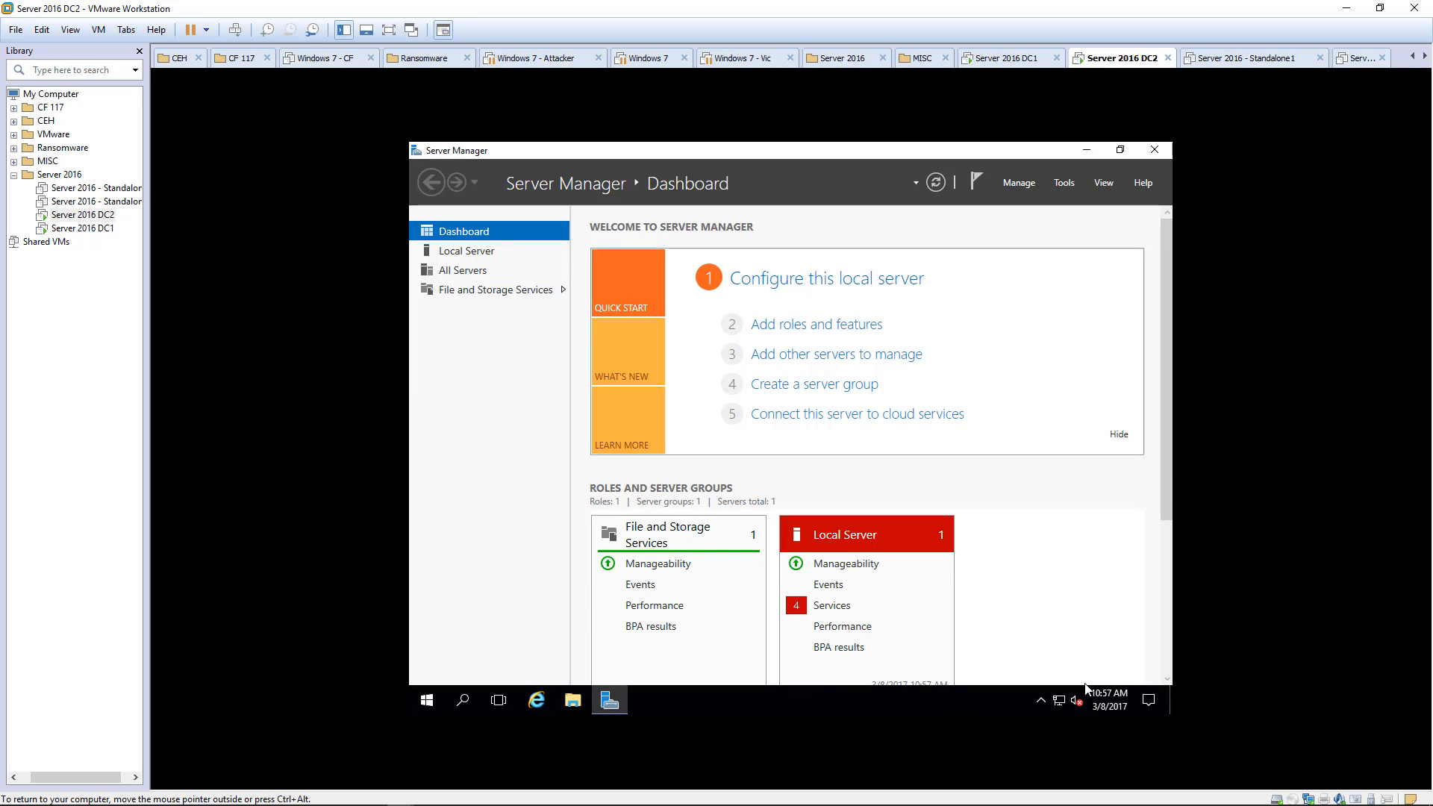
pyautogui.click(1077, 700)
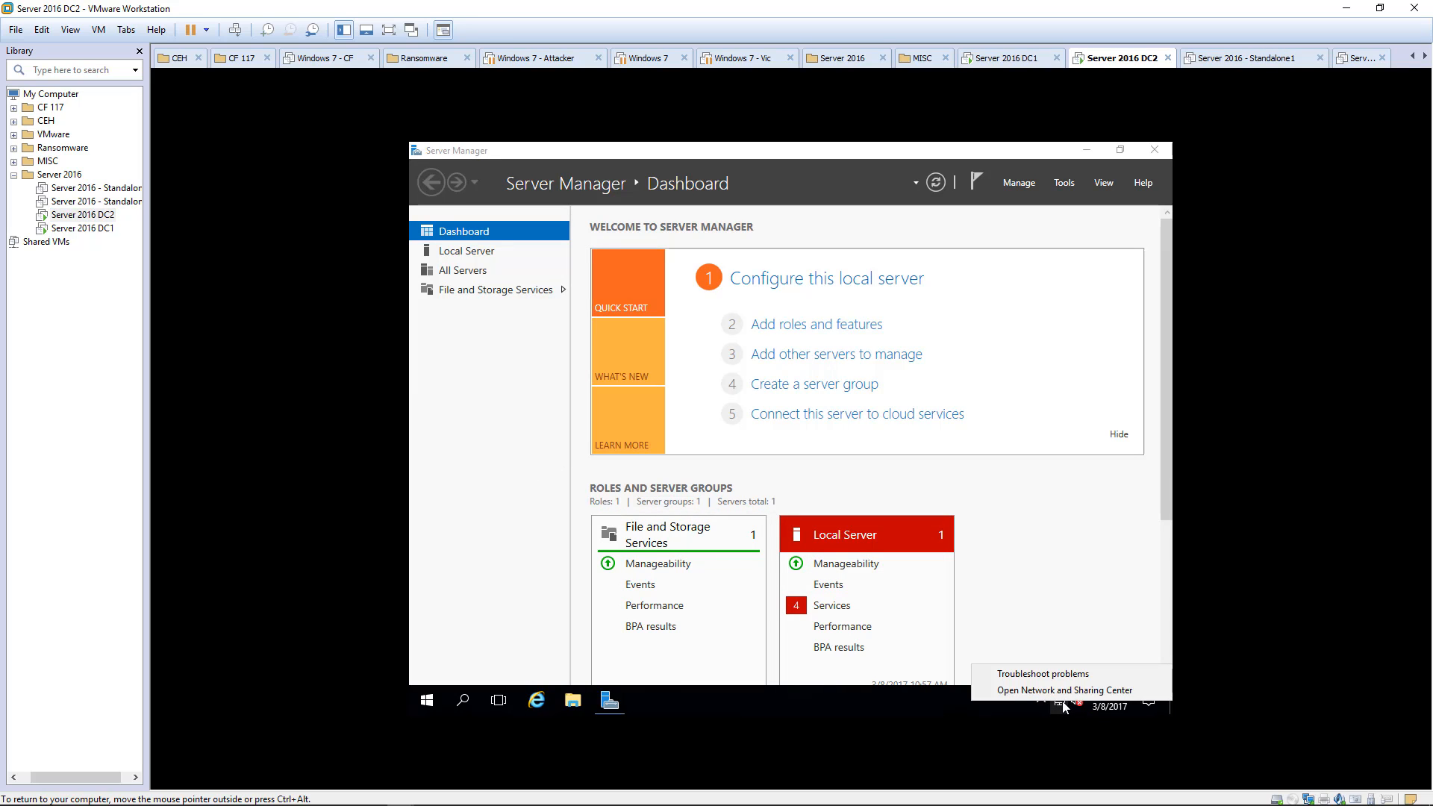
pyautogui.click(1062, 690)
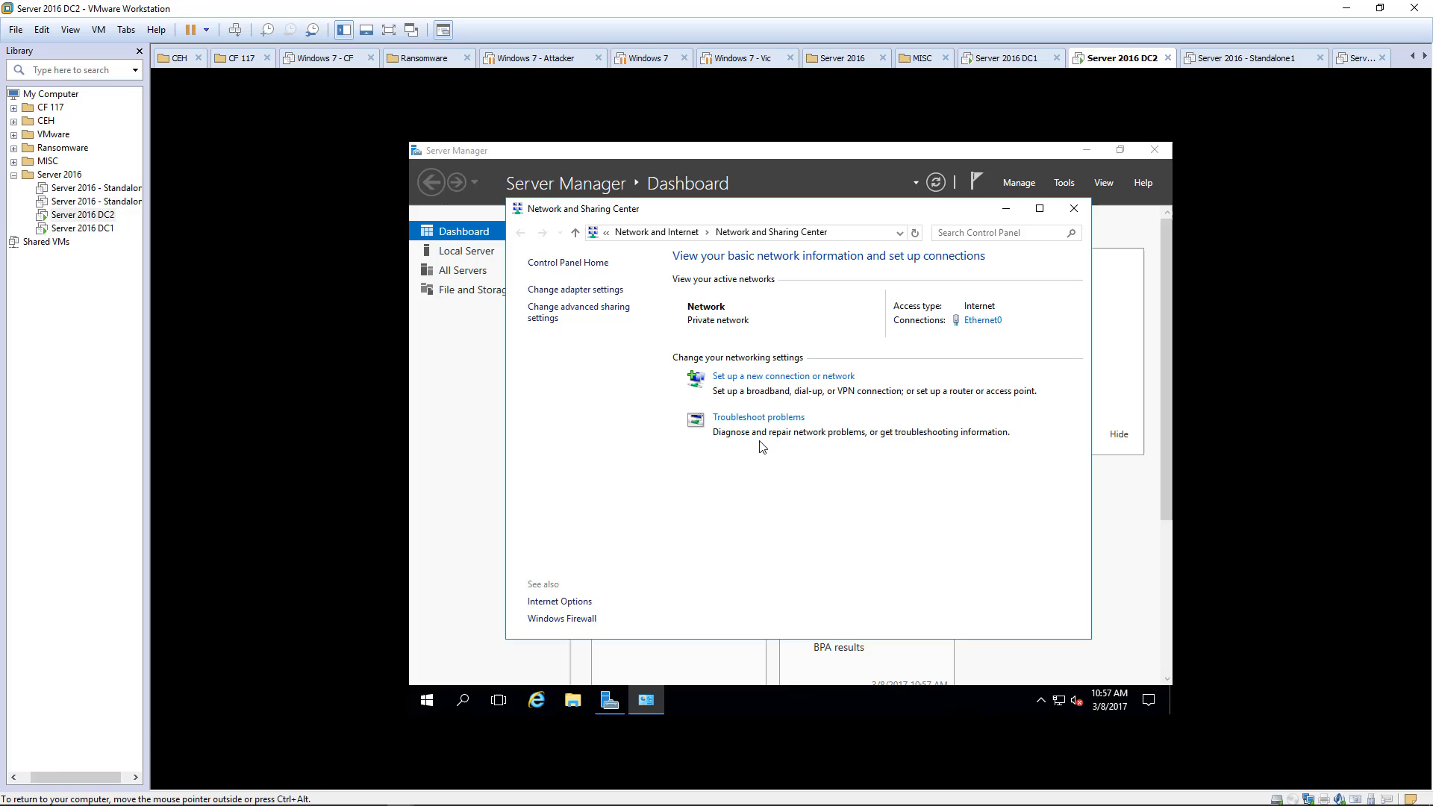
pyautogui.click(574, 289)
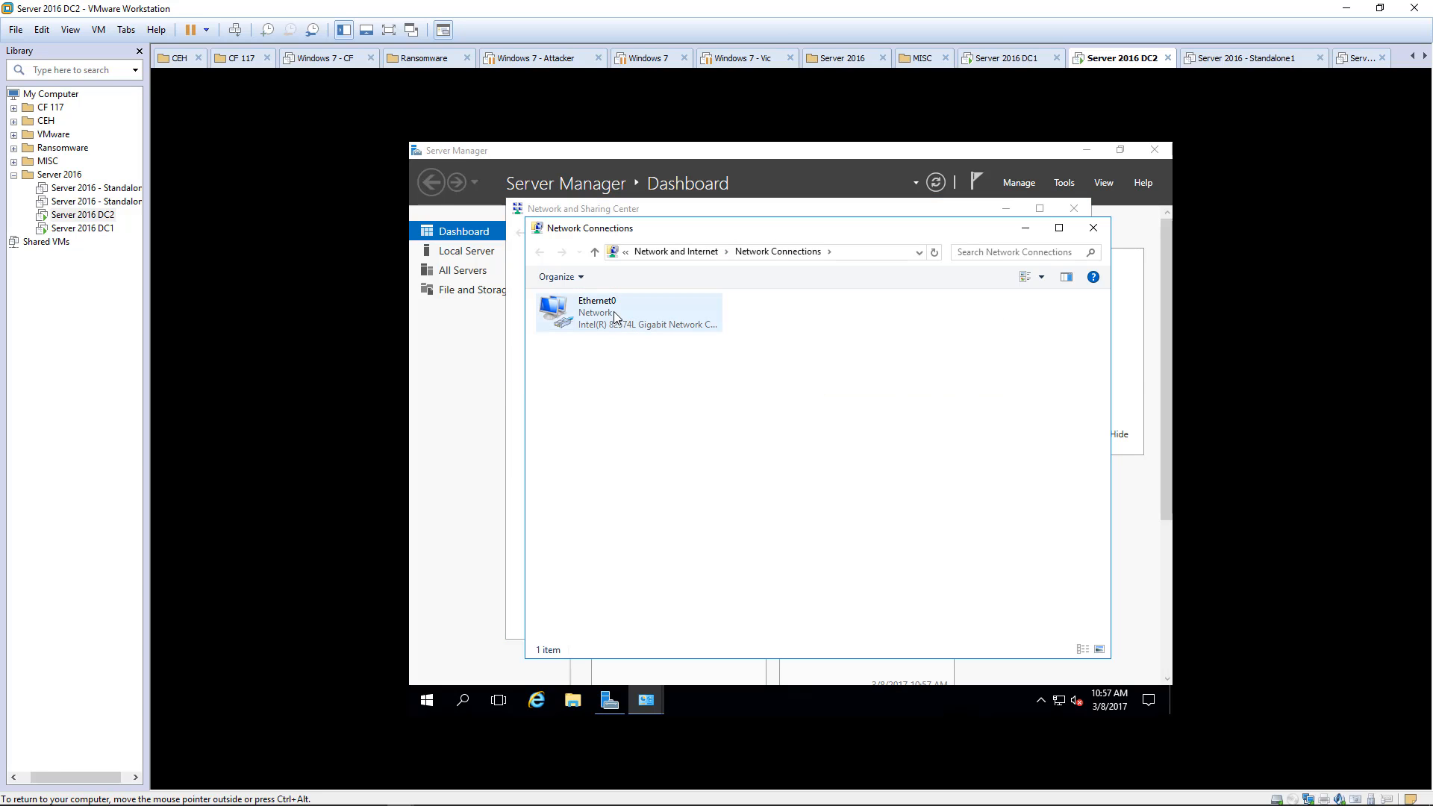
pyautogui.doubleClick(595, 310)
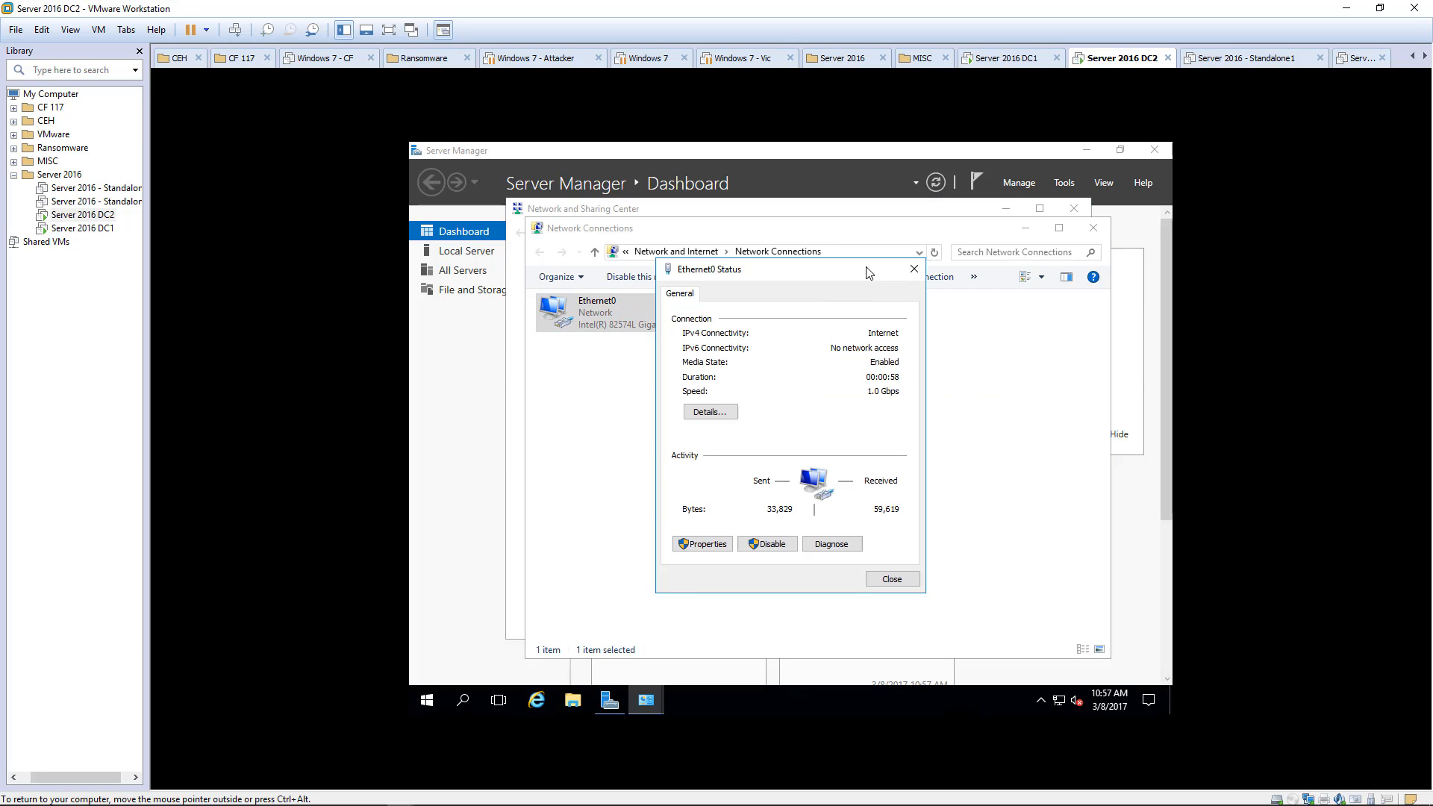
pyautogui.click(425, 699)
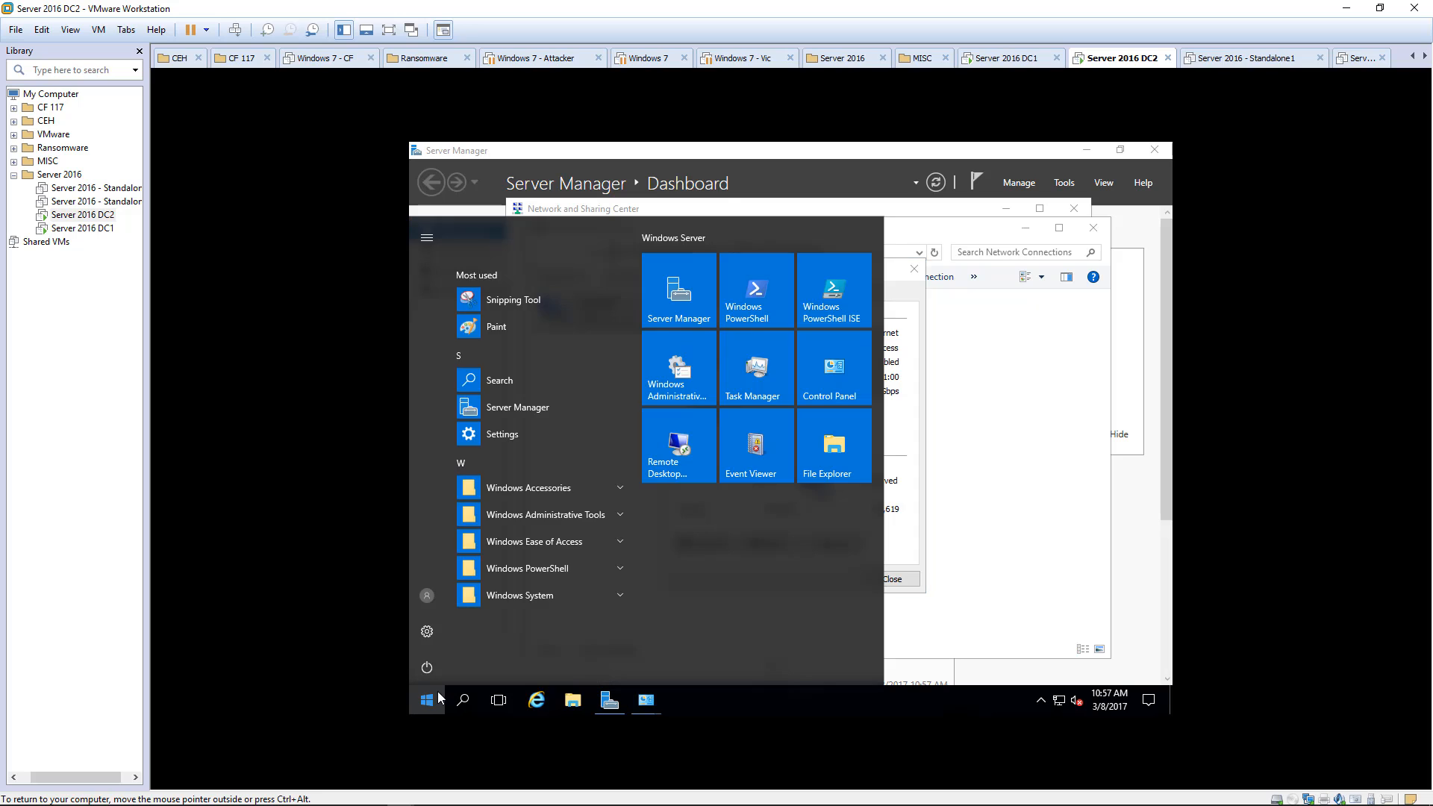
pyautogui.rightClick(425, 700)
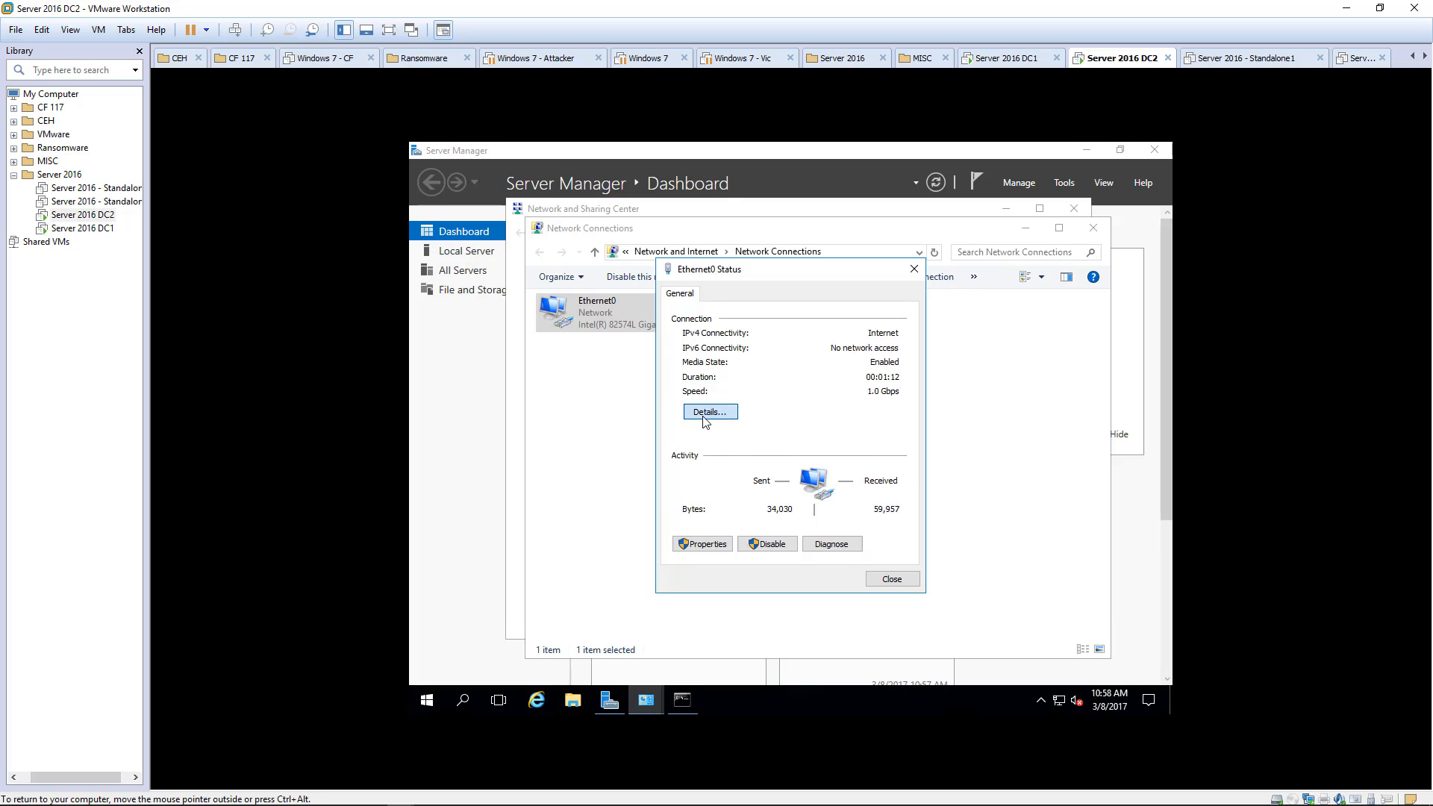
# Set DC2's preferred DNS server to 192.168.1.10 in the IPv4 properties and apply it
pyautogui.click(707, 412)
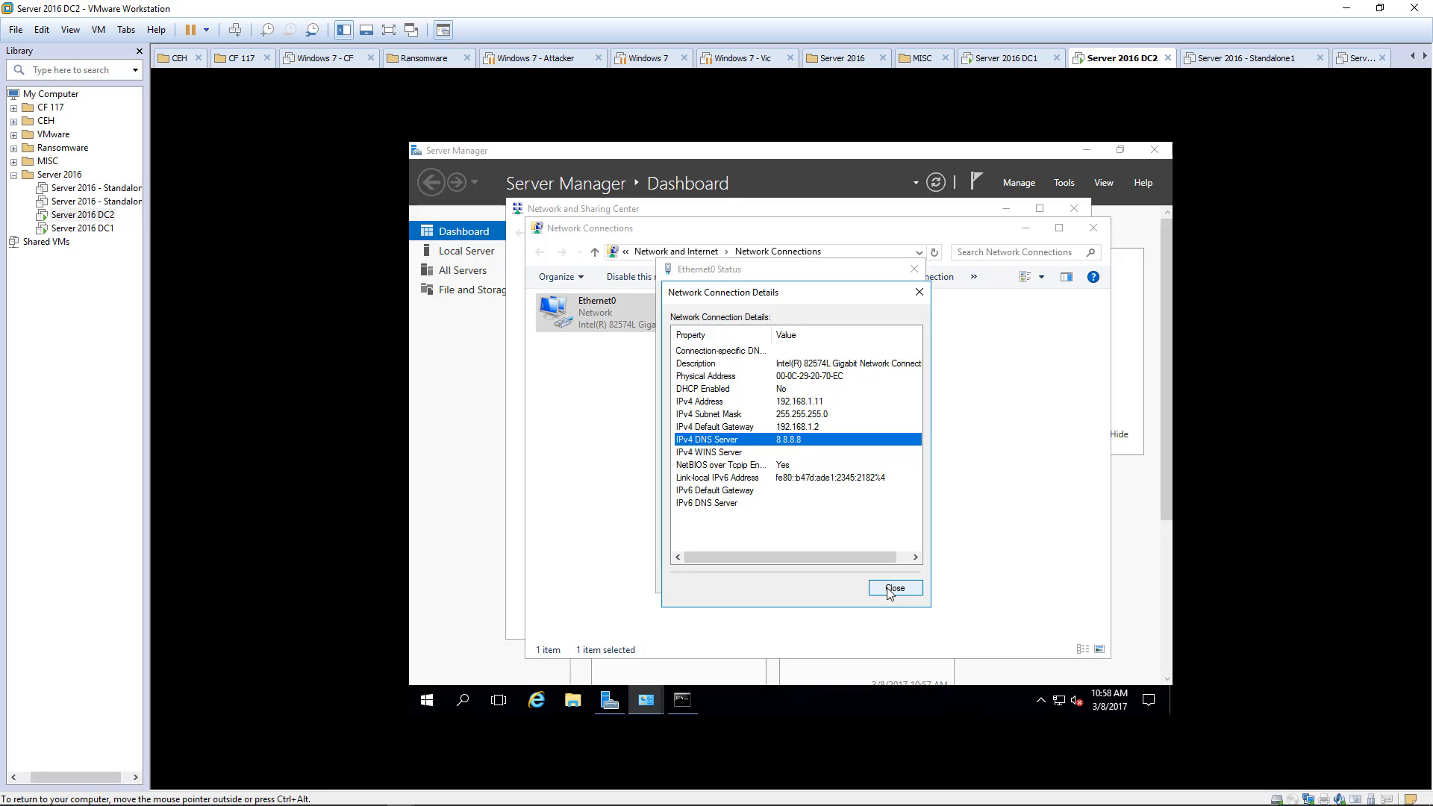
pyautogui.click(894, 588)
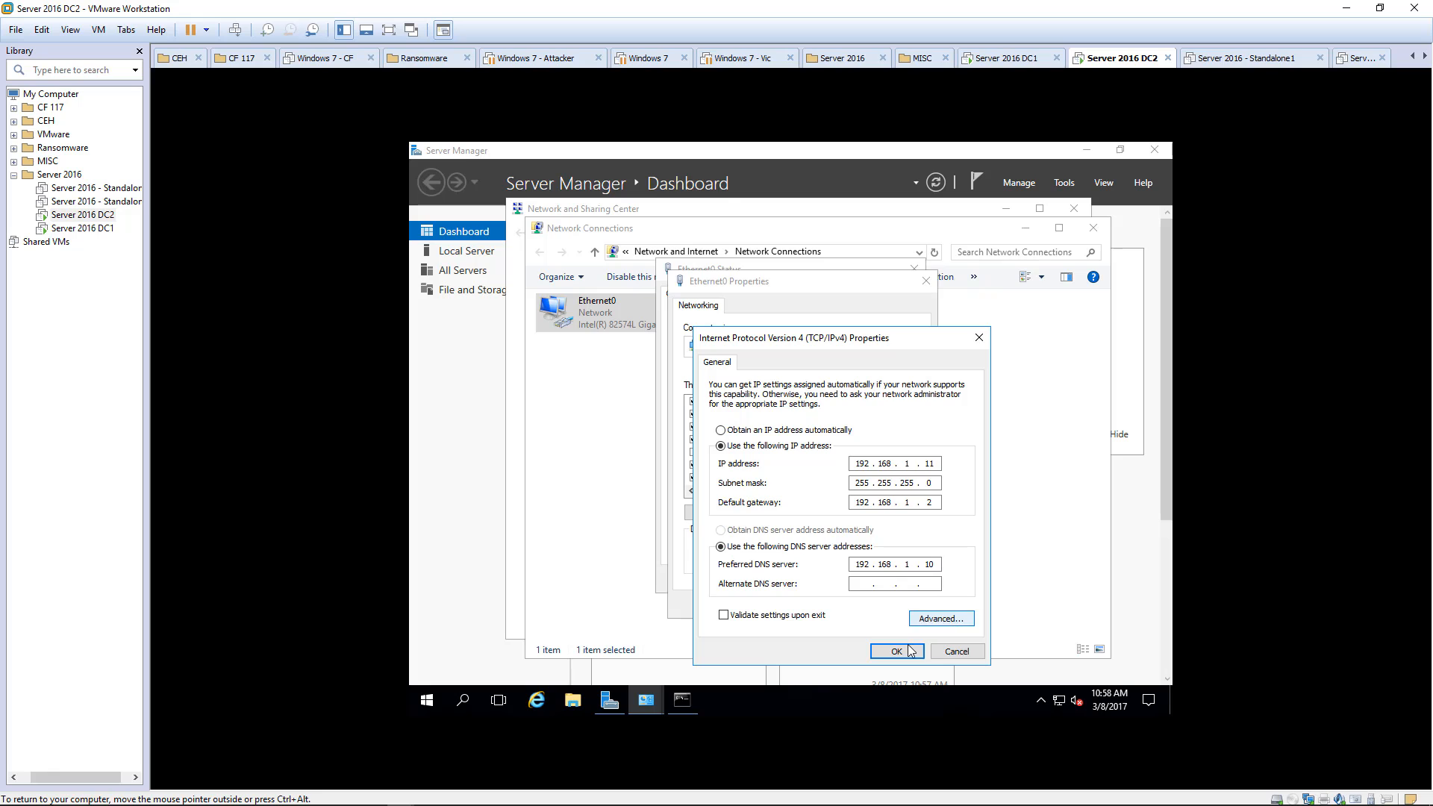
pyautogui.click(896, 651)
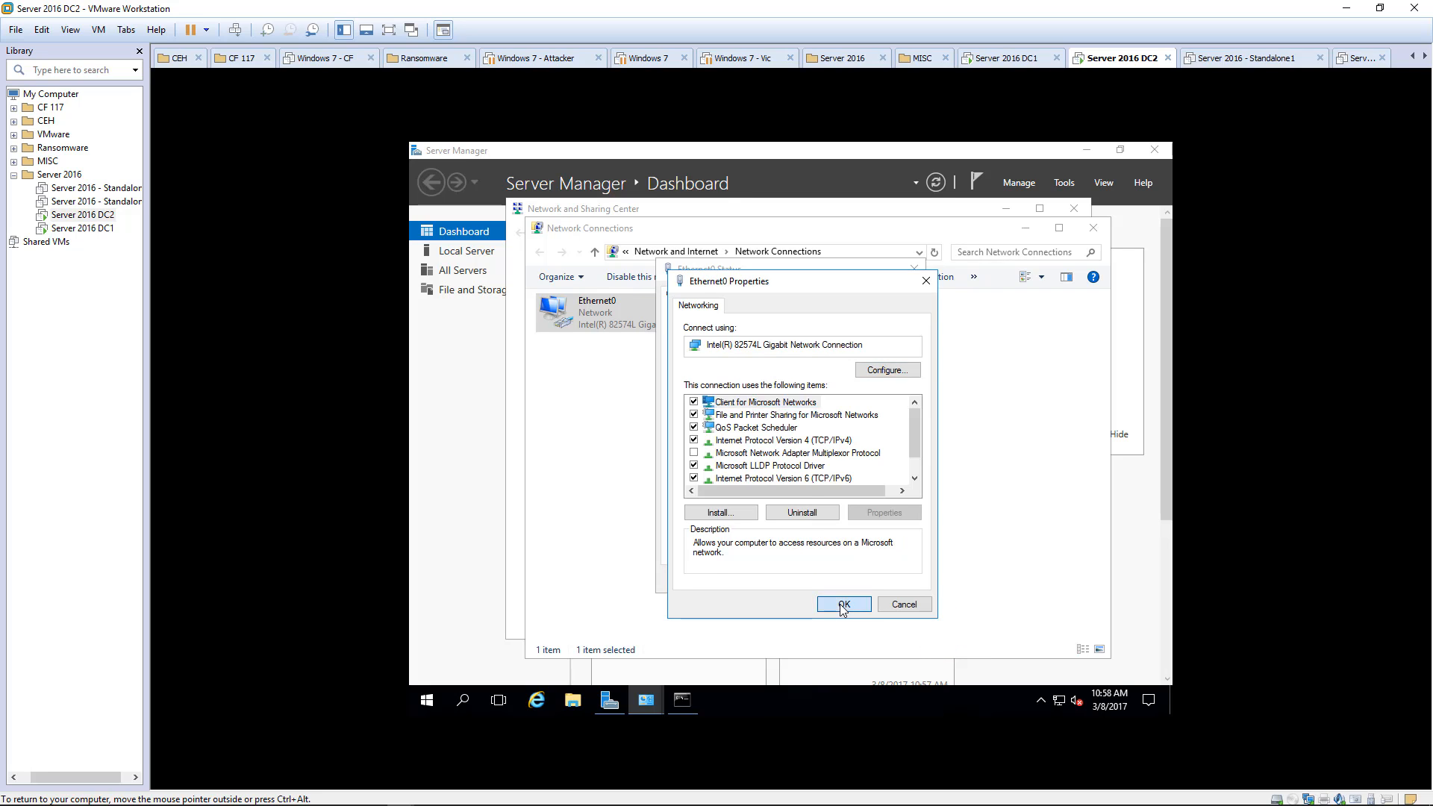
pyautogui.click(841, 604)
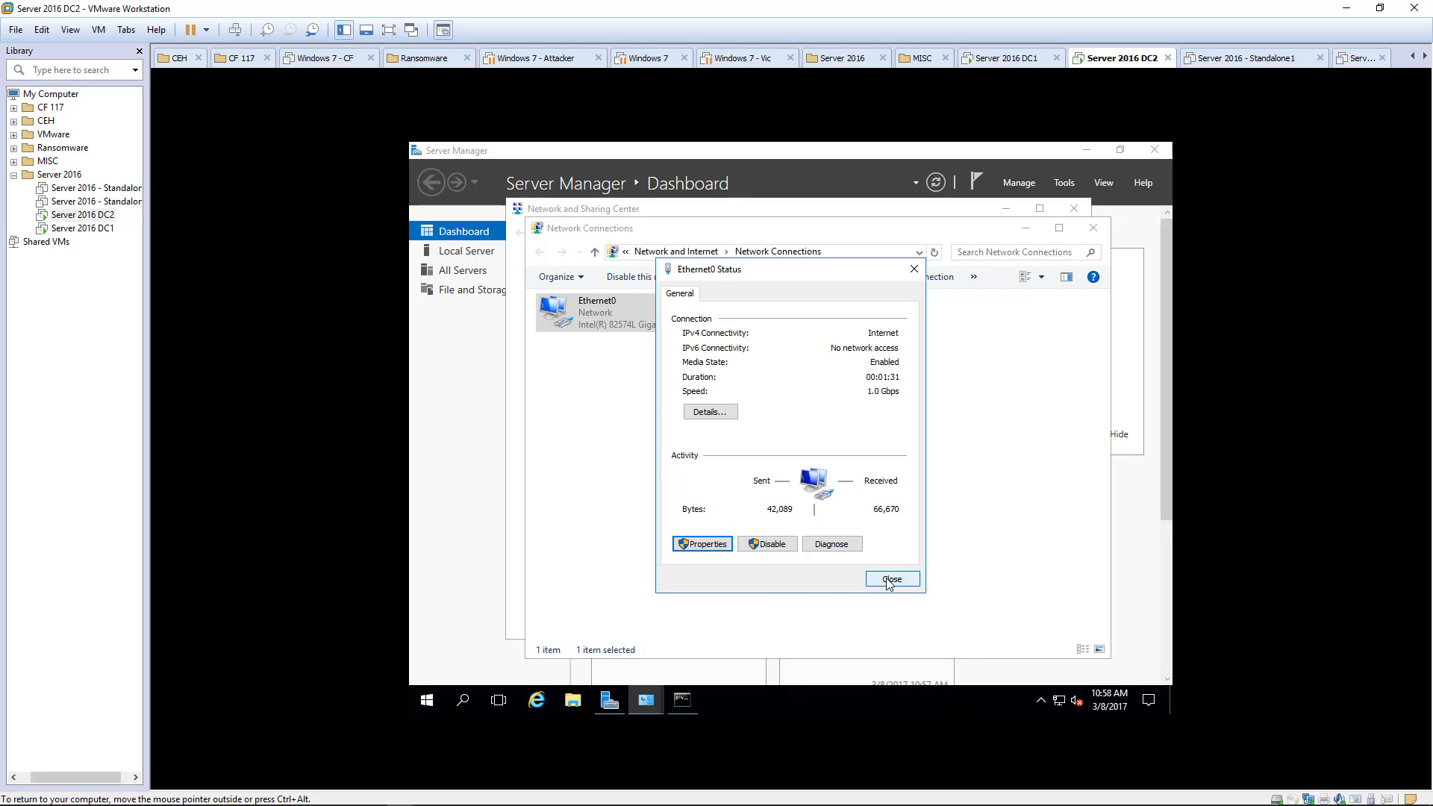
pyautogui.click(890, 579)
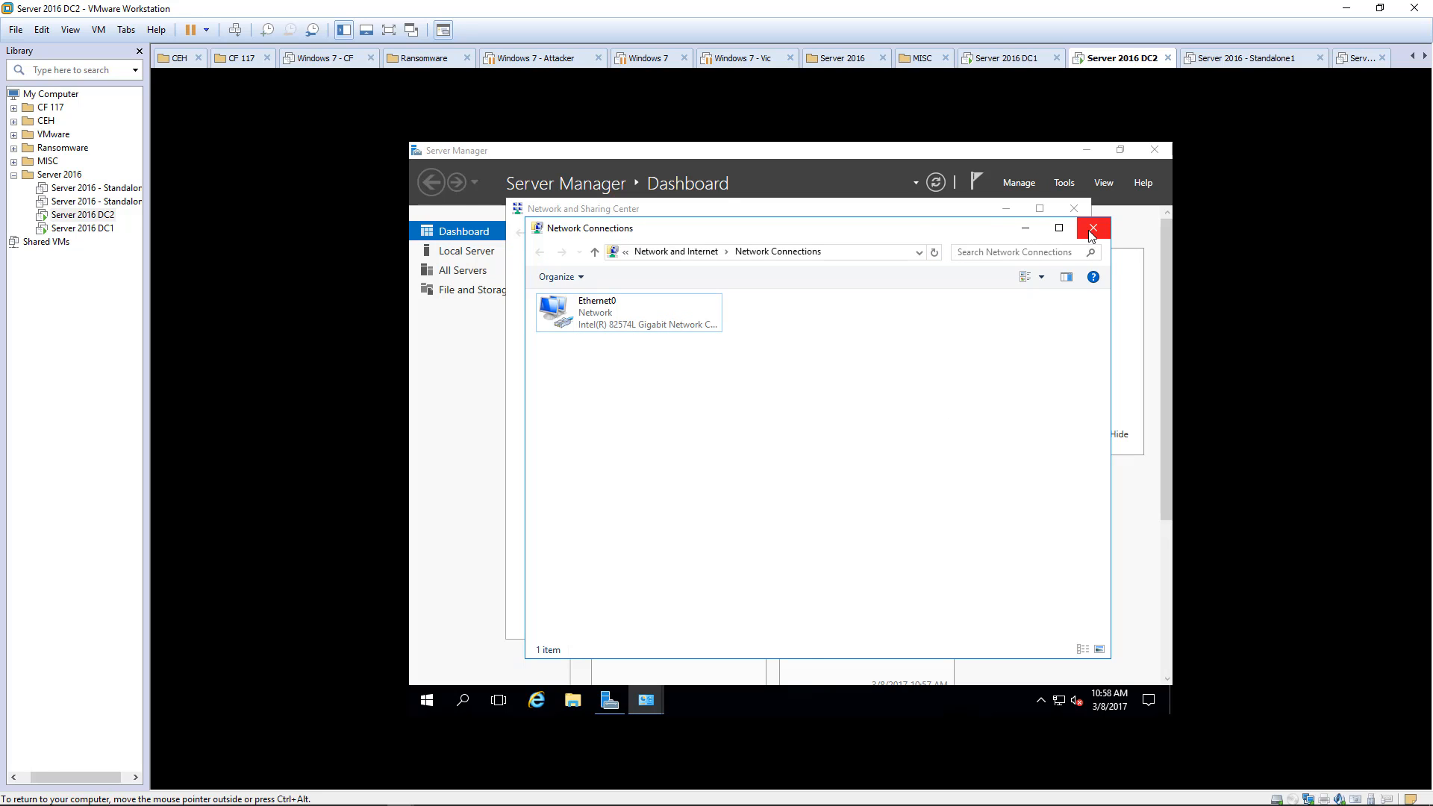
# Start the Add Roles and Features wizard on DC2 and tick Active Directory Domain Services with its management tools
pyautogui.click(1093, 227)
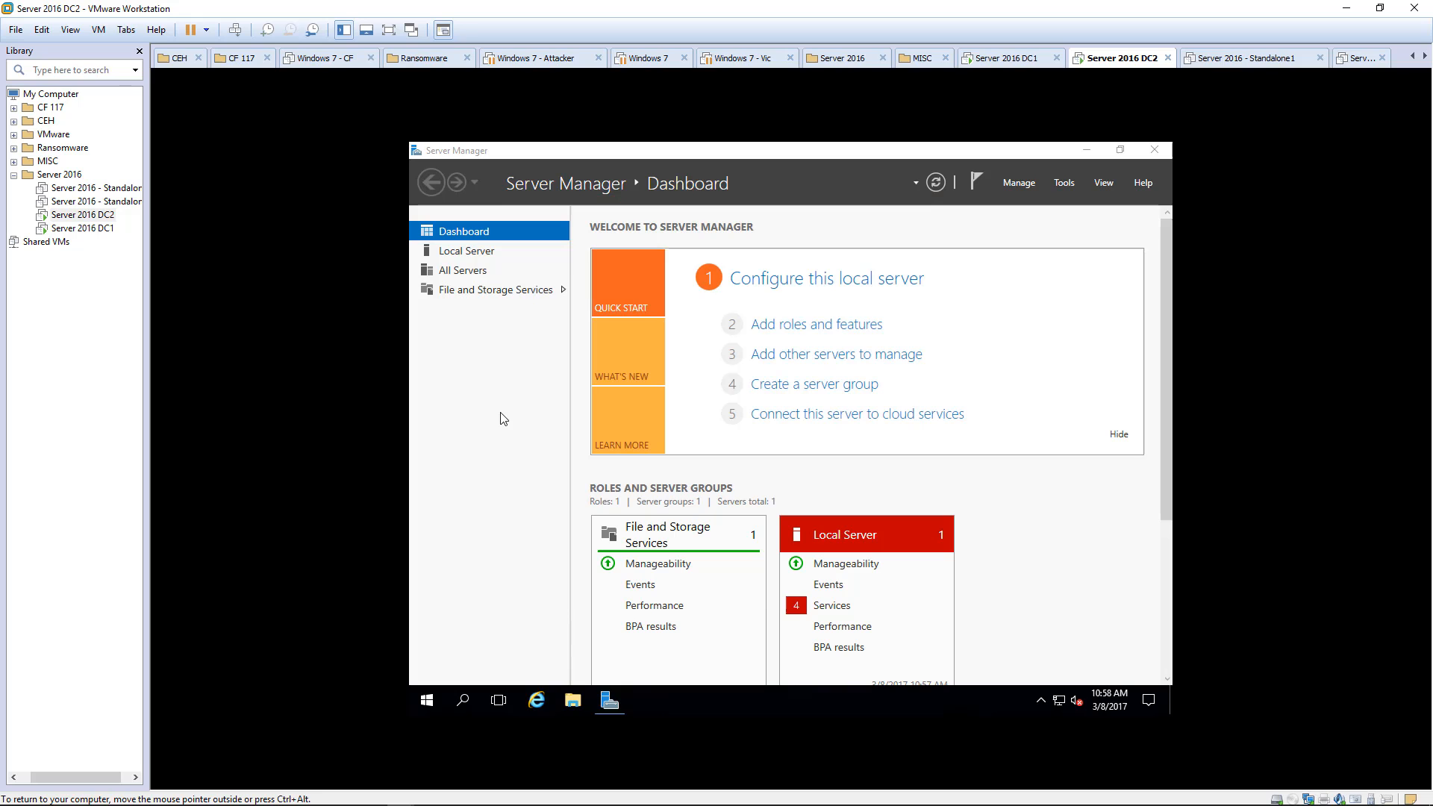
pyautogui.click(1063, 182)
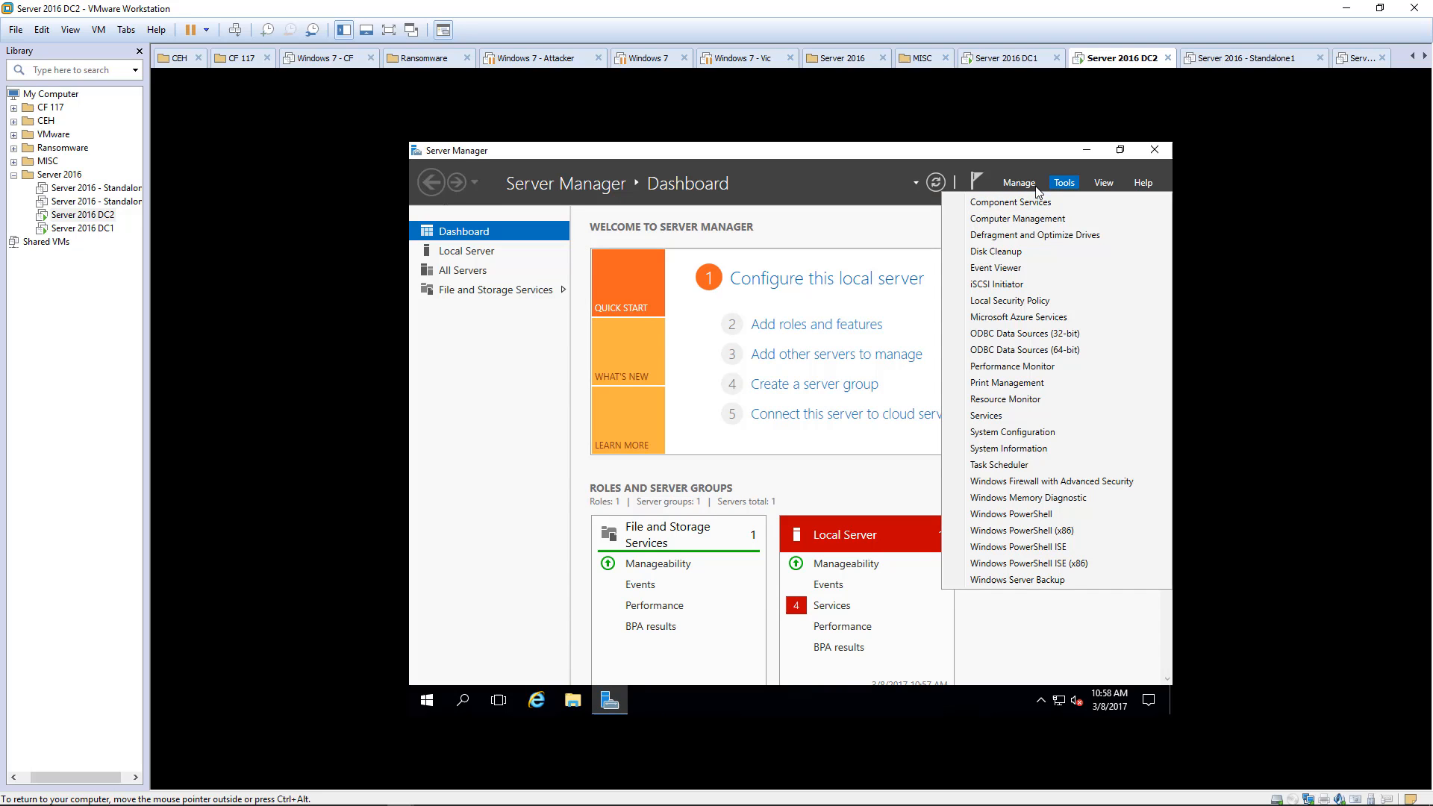
pyautogui.click(814, 324)
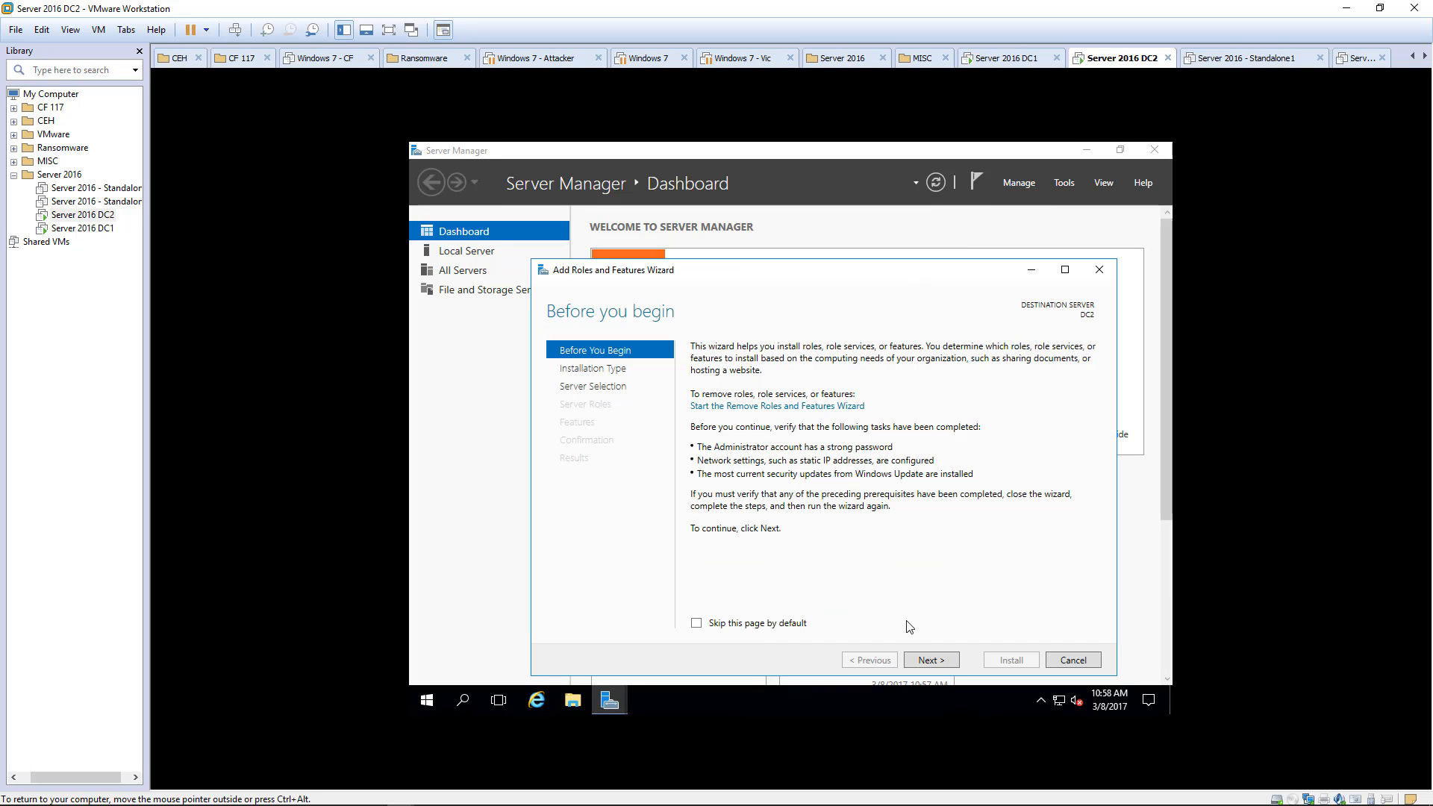
pyautogui.click(929, 659)
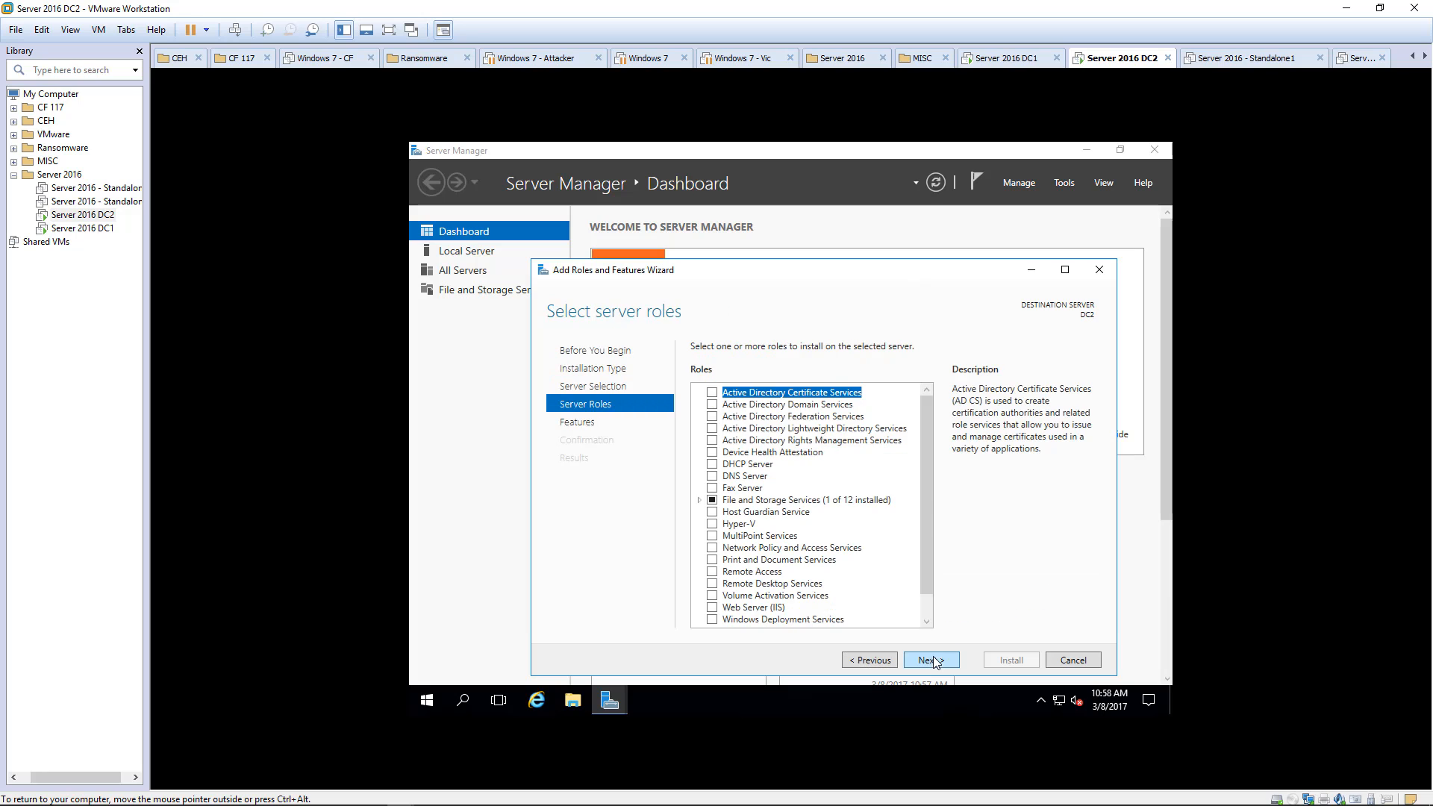
pyautogui.click(788, 404)
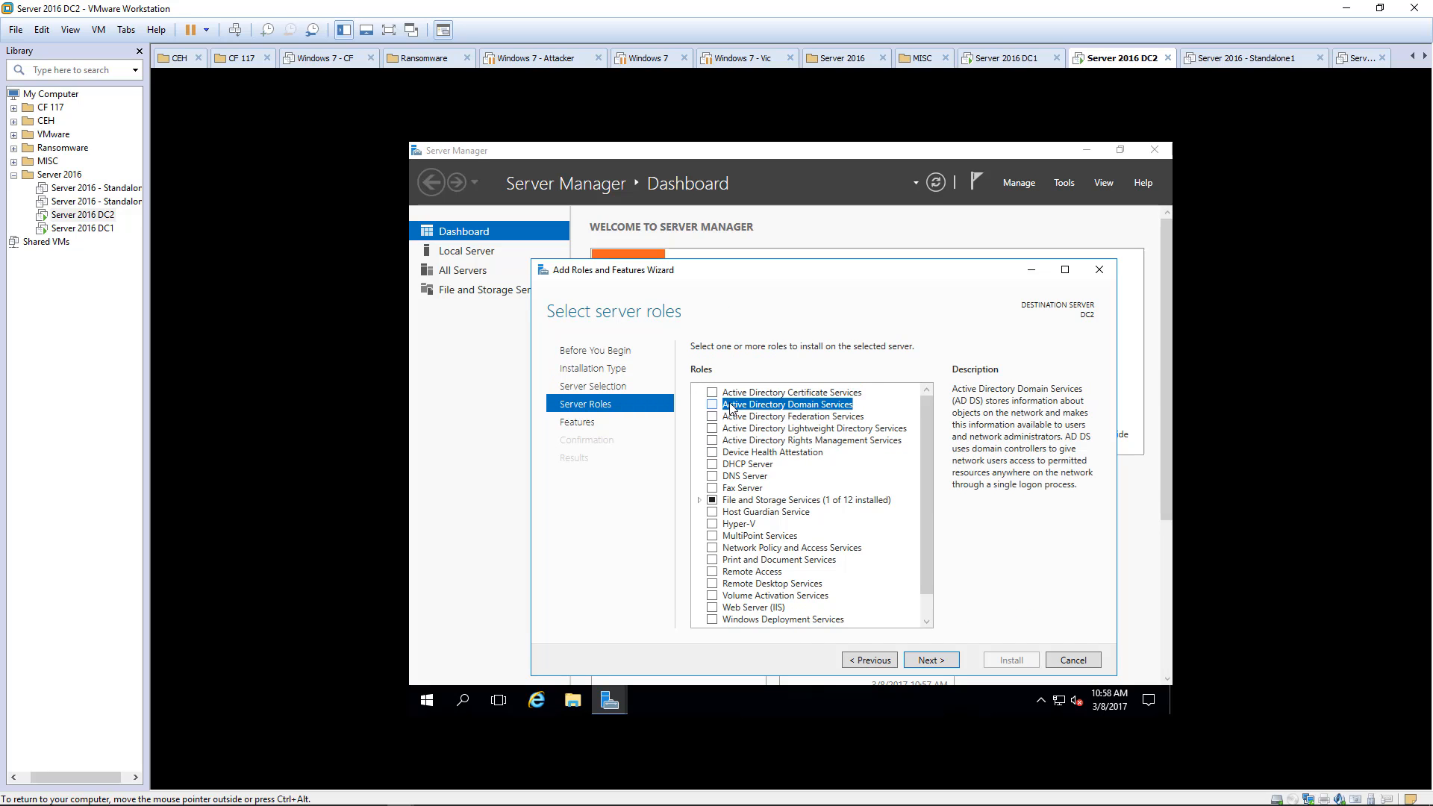
pyautogui.click(713, 404)
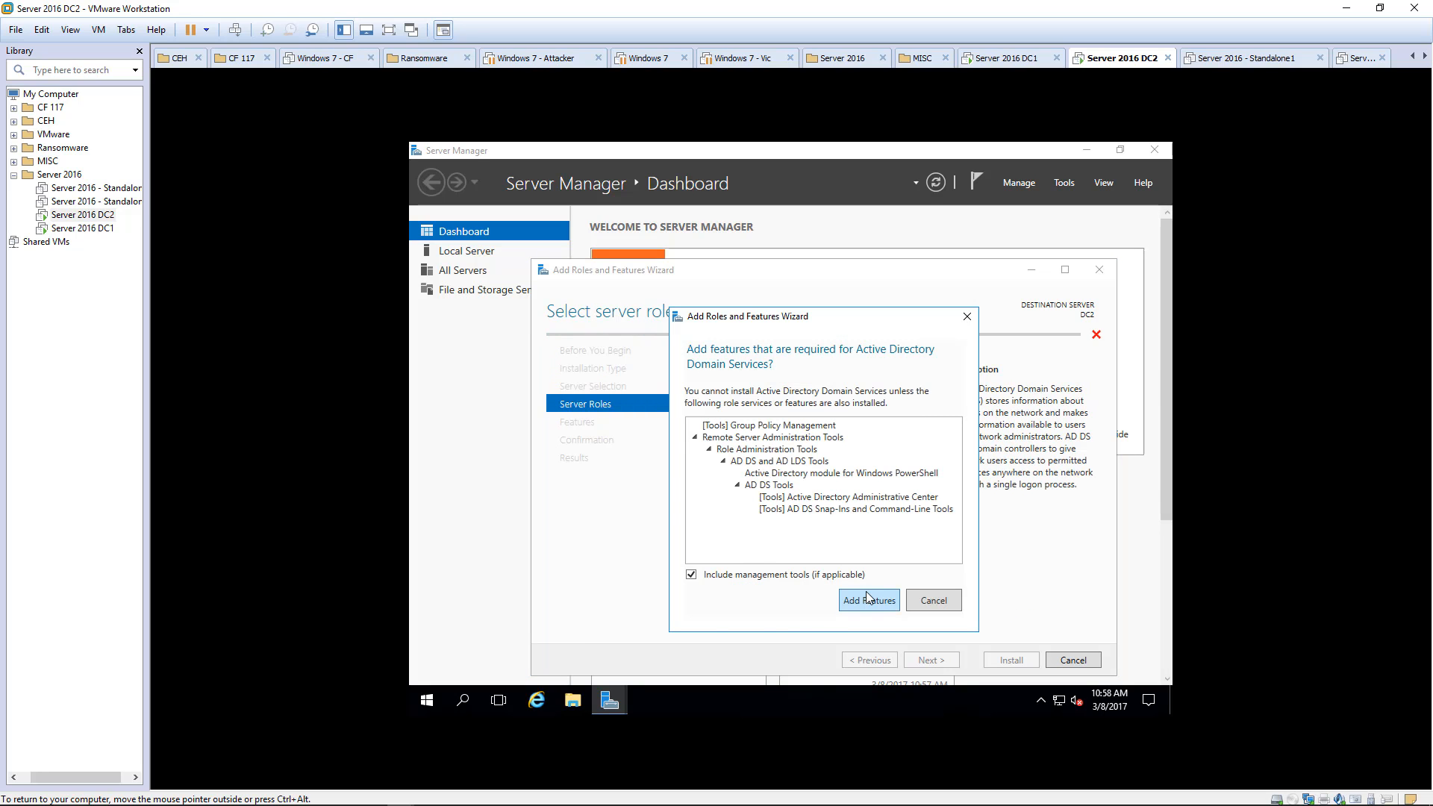
pyautogui.click(865, 600)
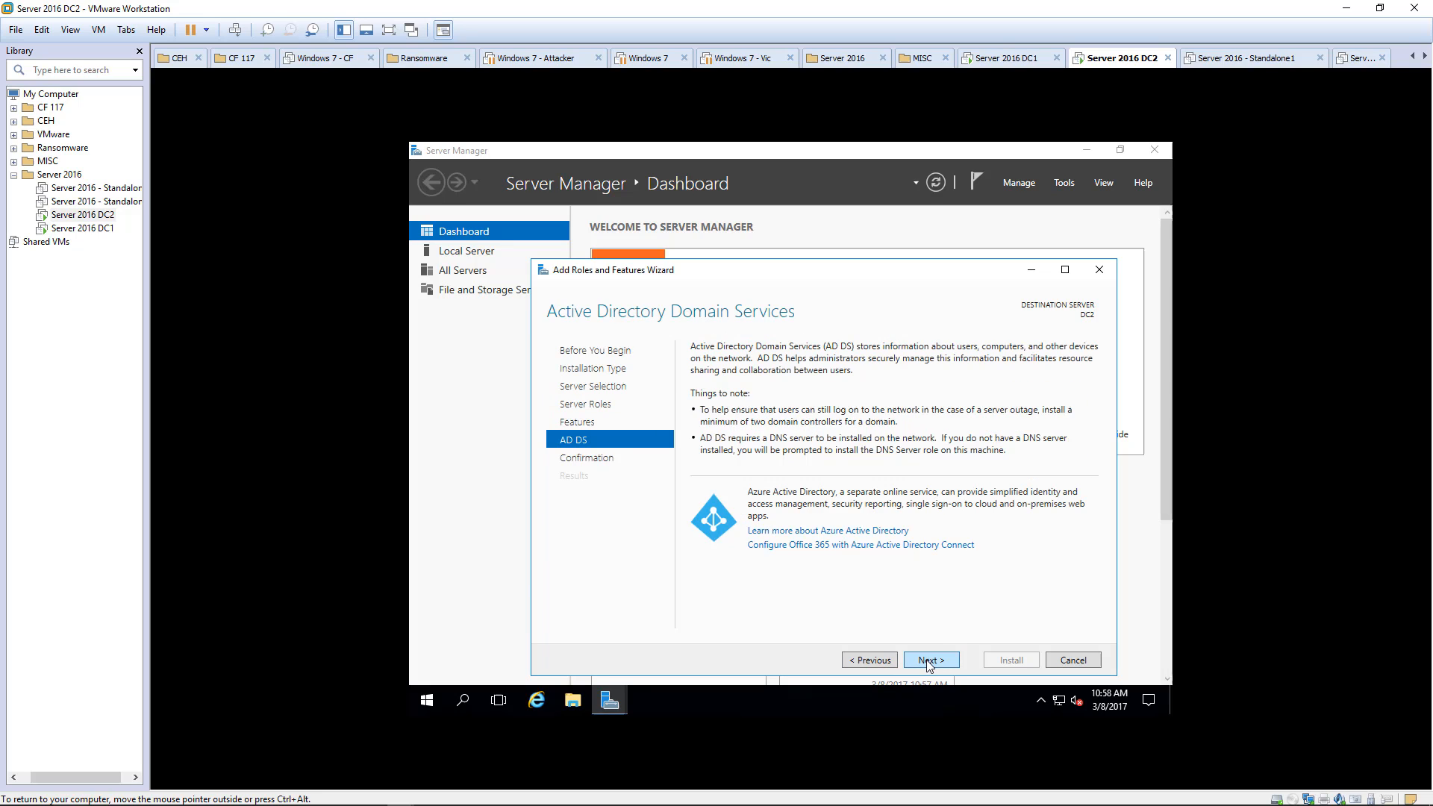
# Confirm the selections, install the AD DS role and close the wizard
pyautogui.click(930, 660)
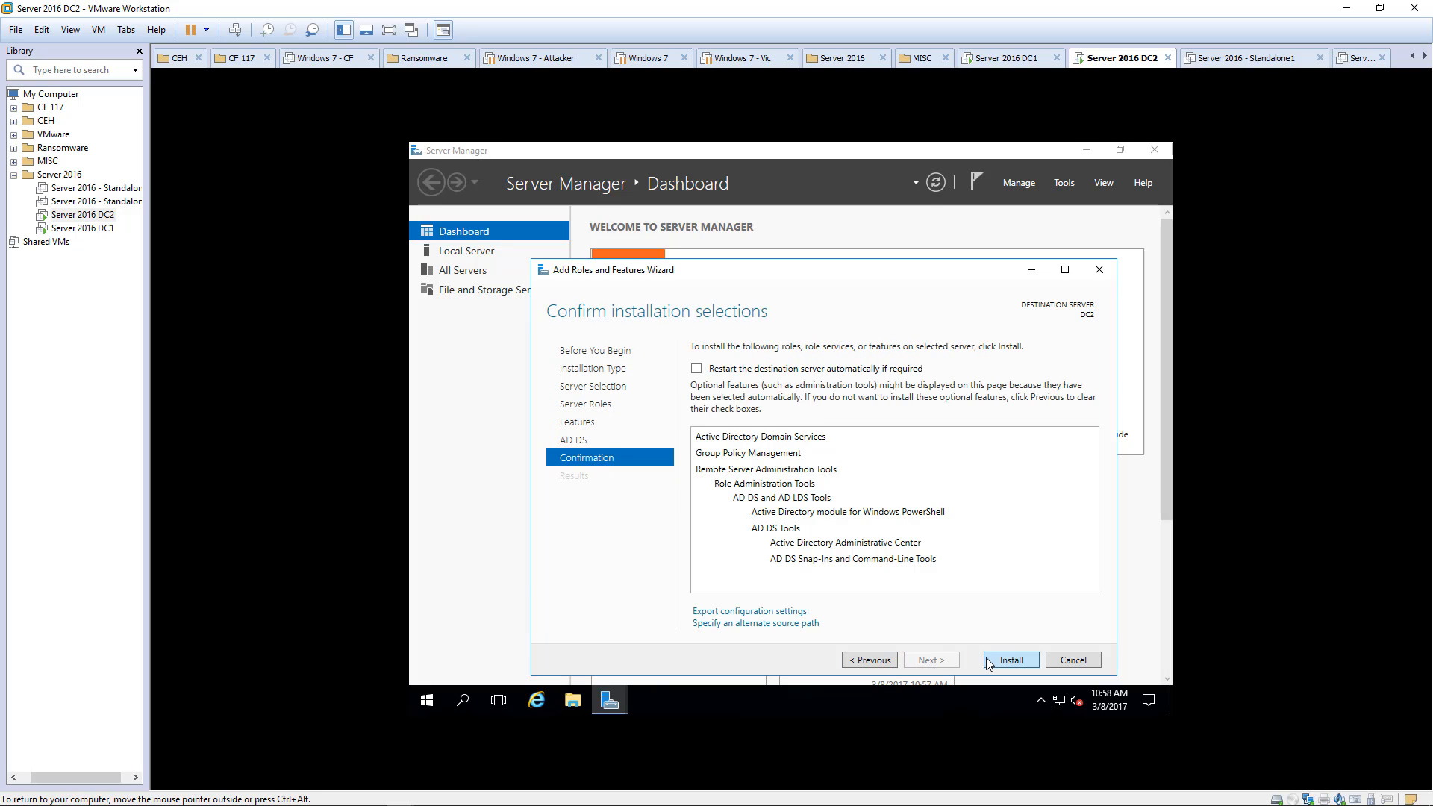
pyautogui.click(1010, 658)
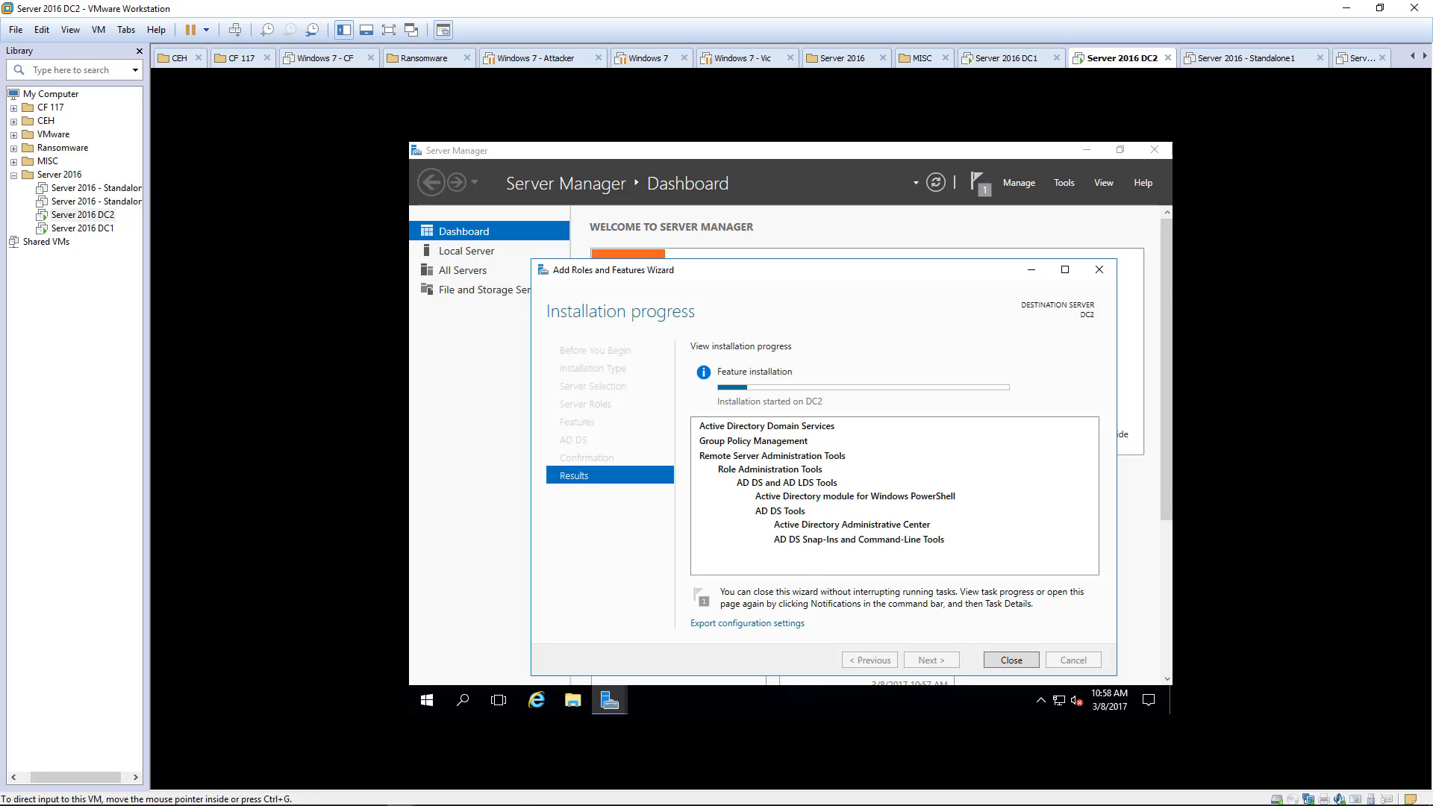
pyautogui.click(1010, 659)
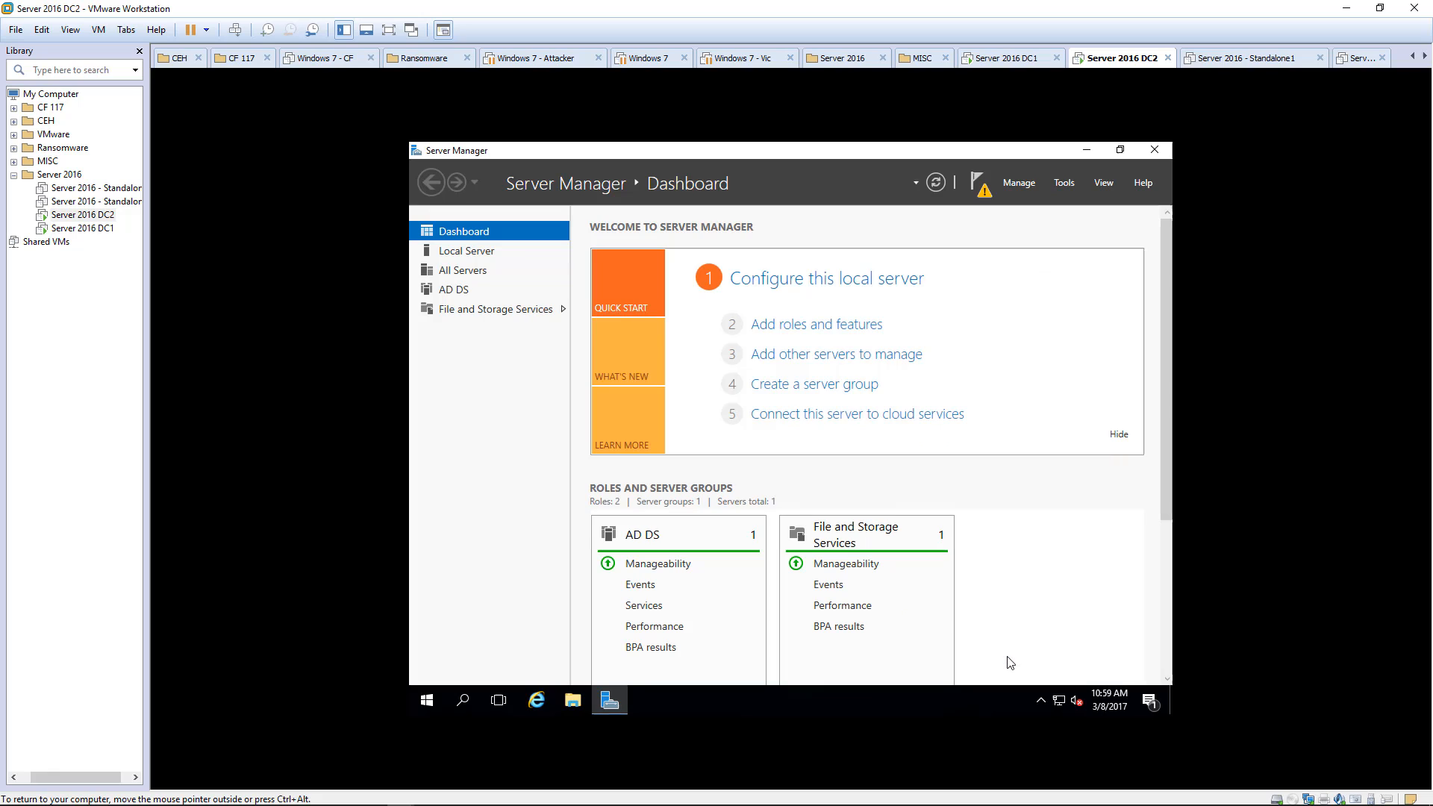
# Launch DC2's promotion wizard from notifications, keeping 'Add a domain controller to an existing domain'
pyautogui.click(979, 182)
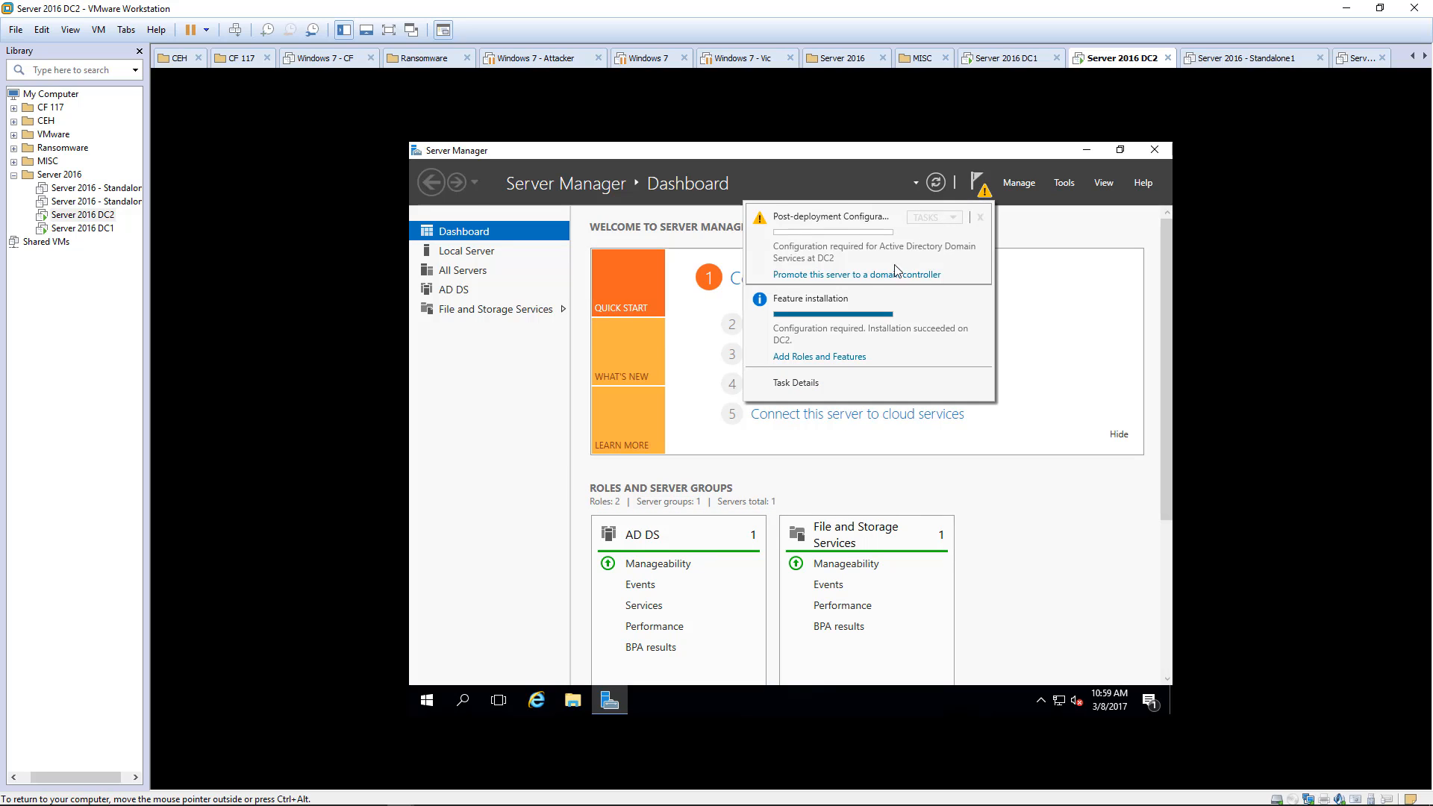
pyautogui.click(857, 275)
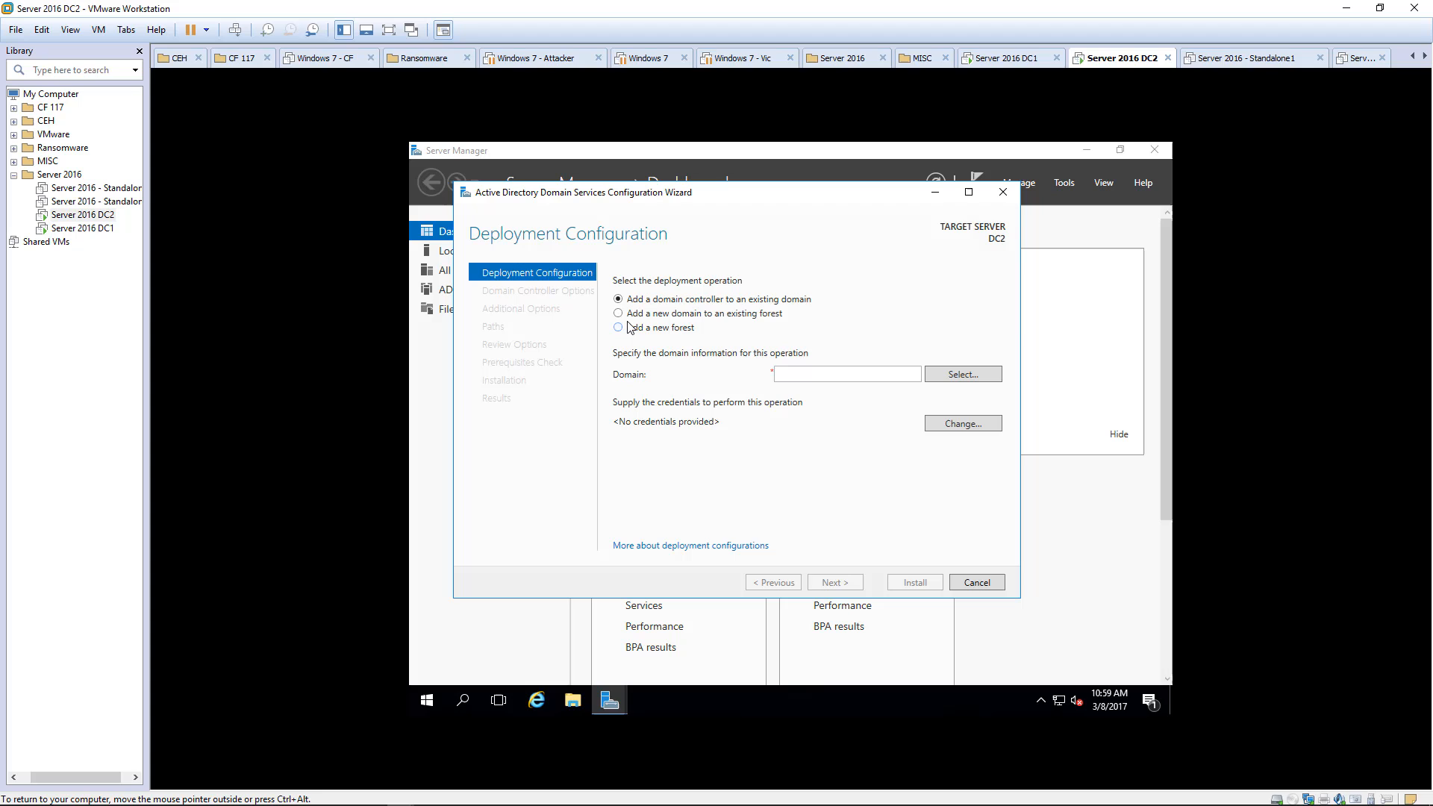
pyautogui.moveTo(767, 325)
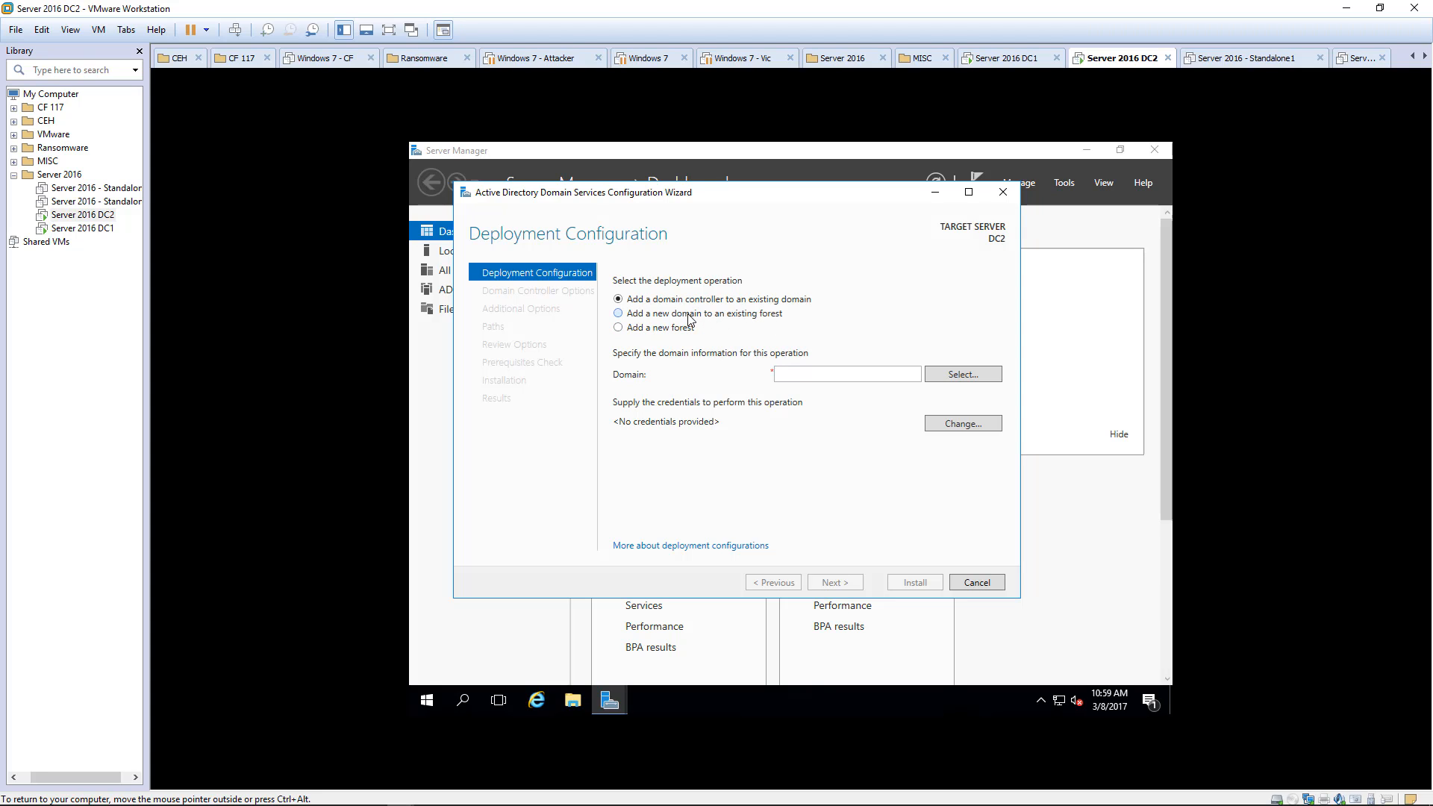
pyautogui.click(618, 313)
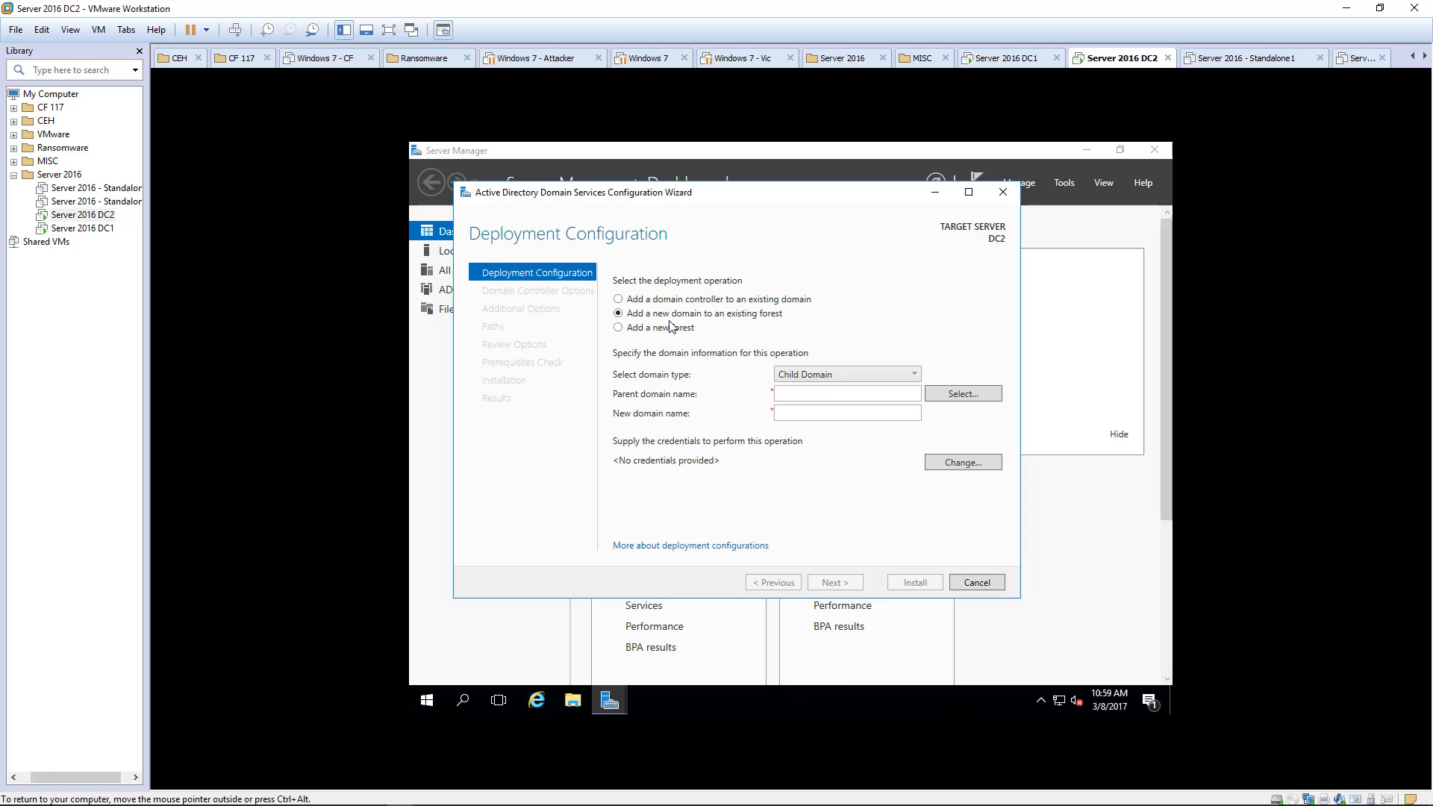
pyautogui.click(617, 298)
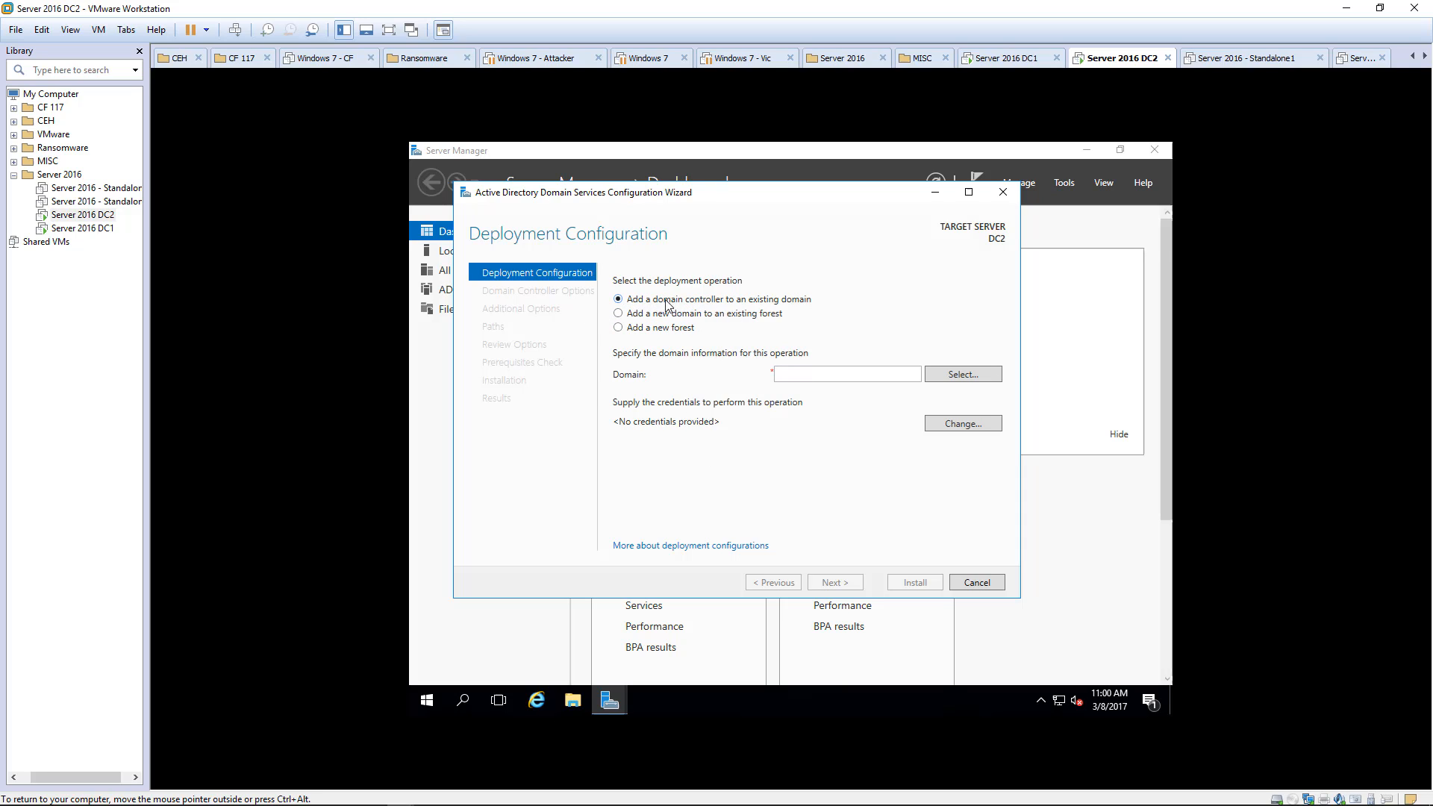
pyautogui.click(844, 373)
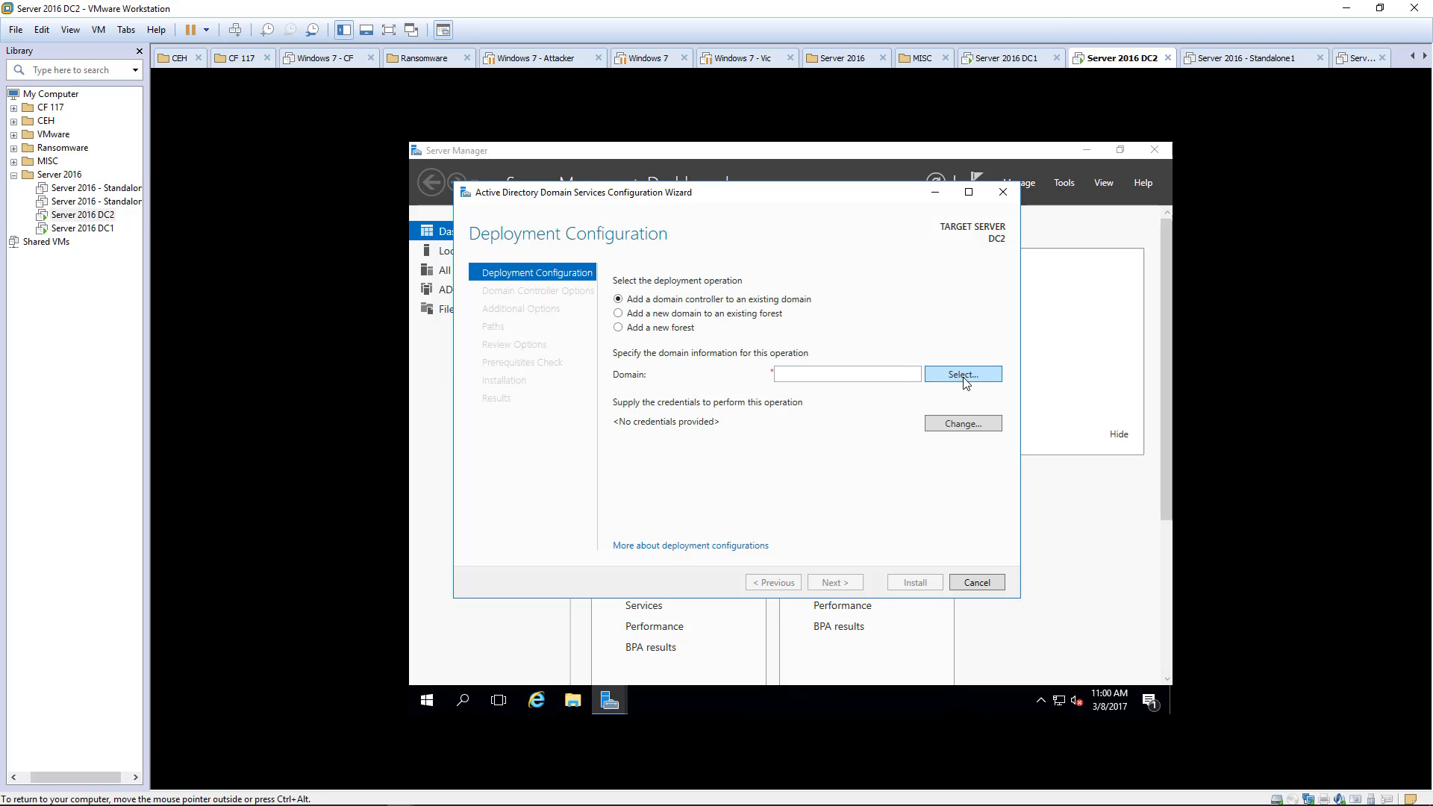
# Enter ace.local as the target domain and look it up in the forest
pyautogui.click(962, 422)
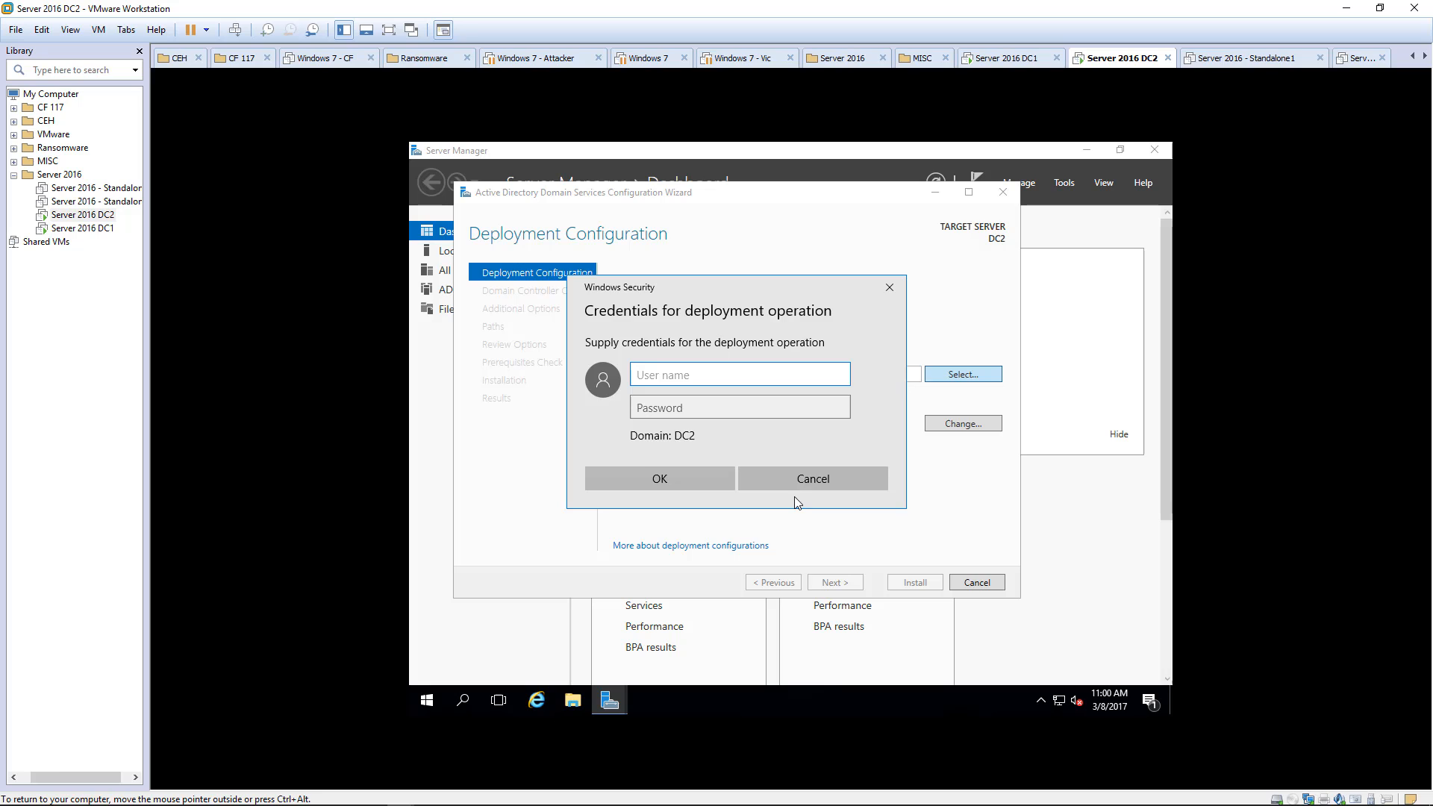
pyautogui.click(812, 477)
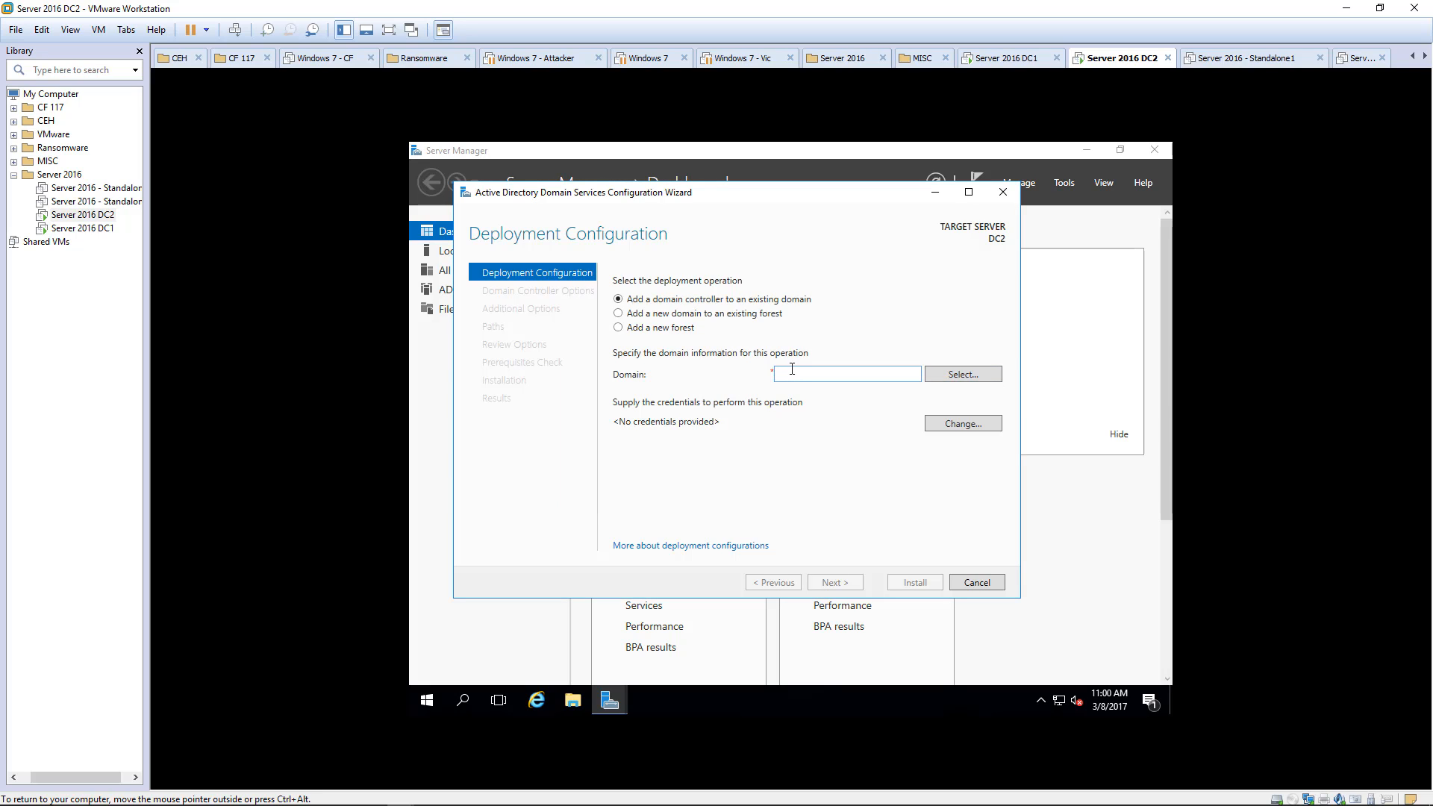
pyautogui.write('ace.local')
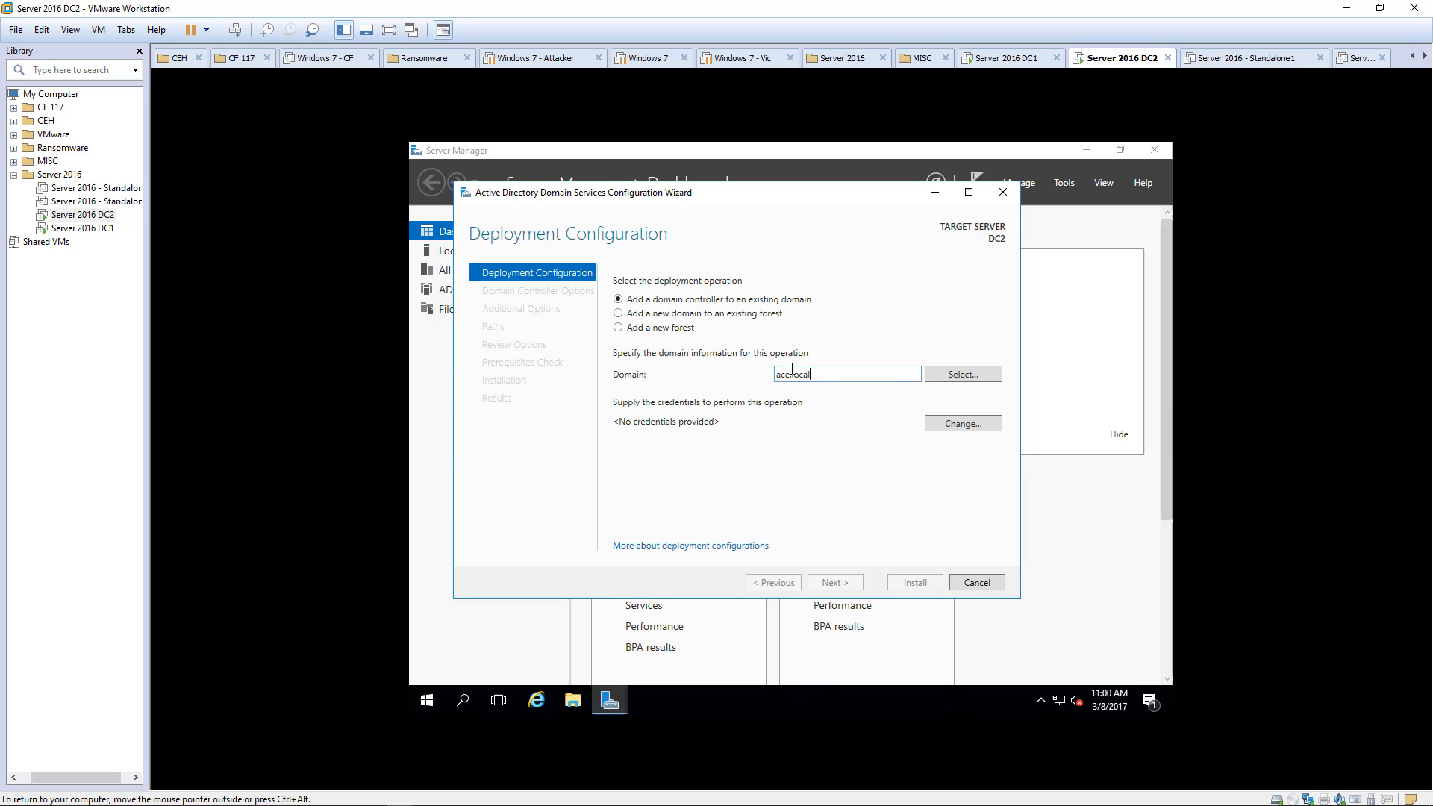
pyautogui.click(962, 422)
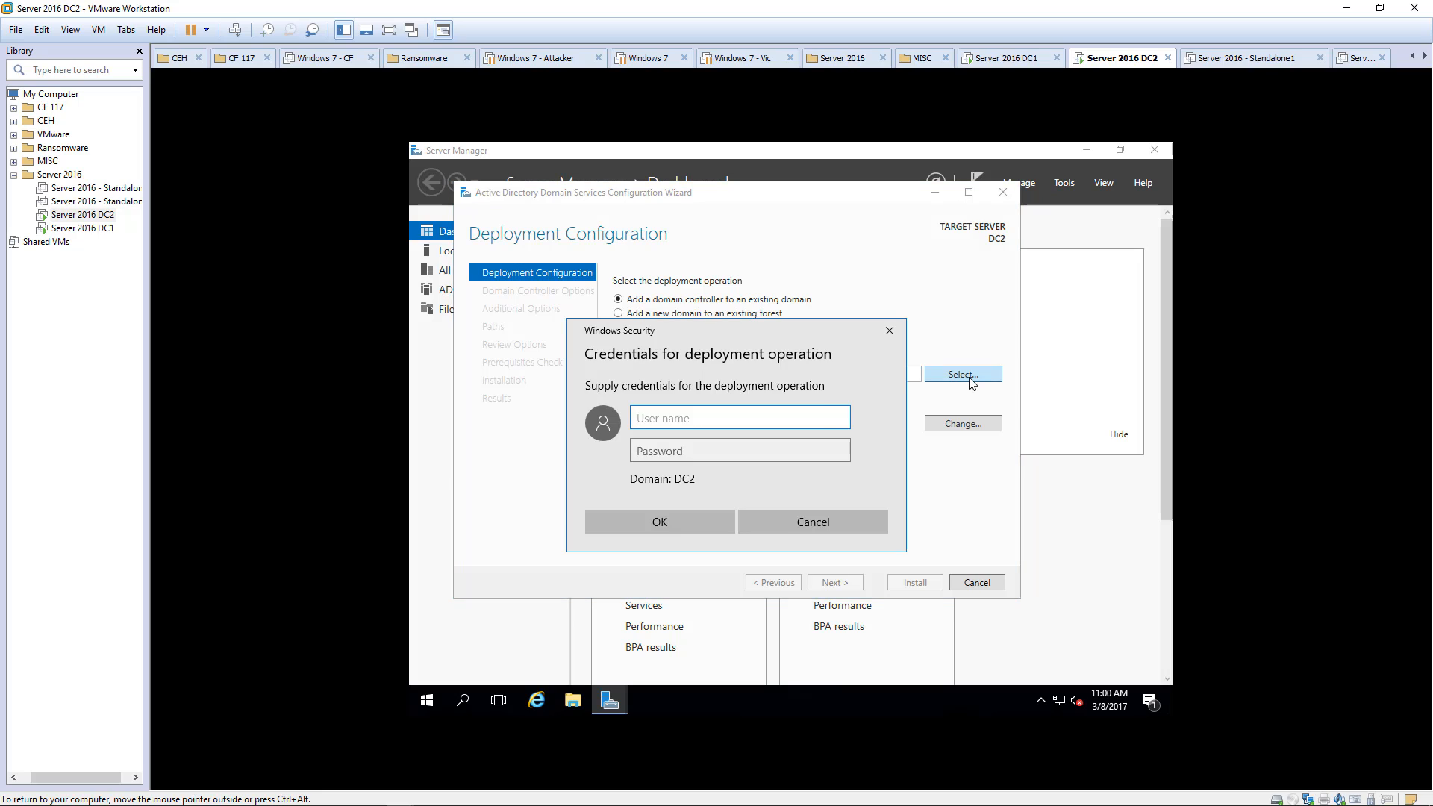
pyautogui.moveTo(818, 400)
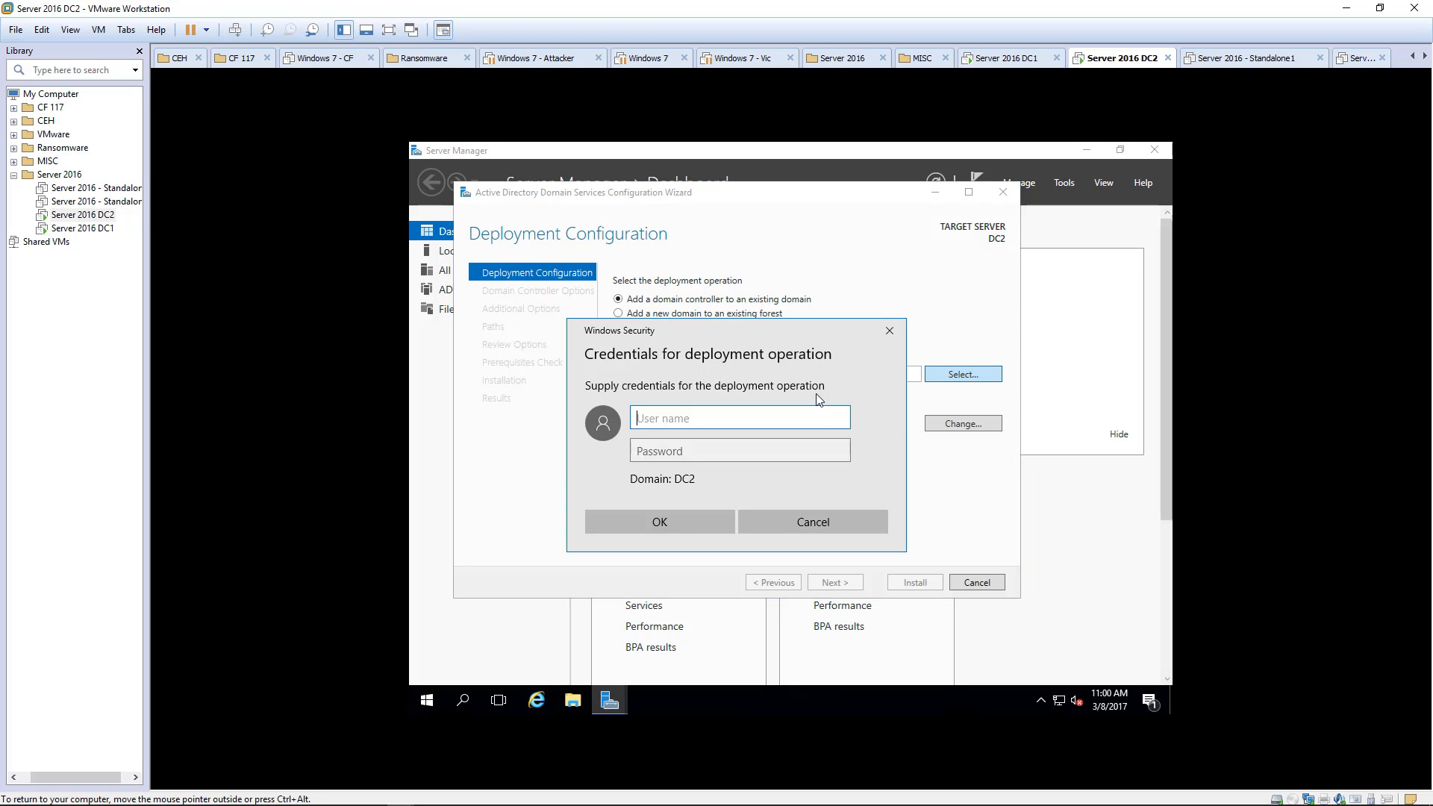
# Supply ace\administrator credentials and choose ace.local as the domain to join
pyautogui.write('administrator')
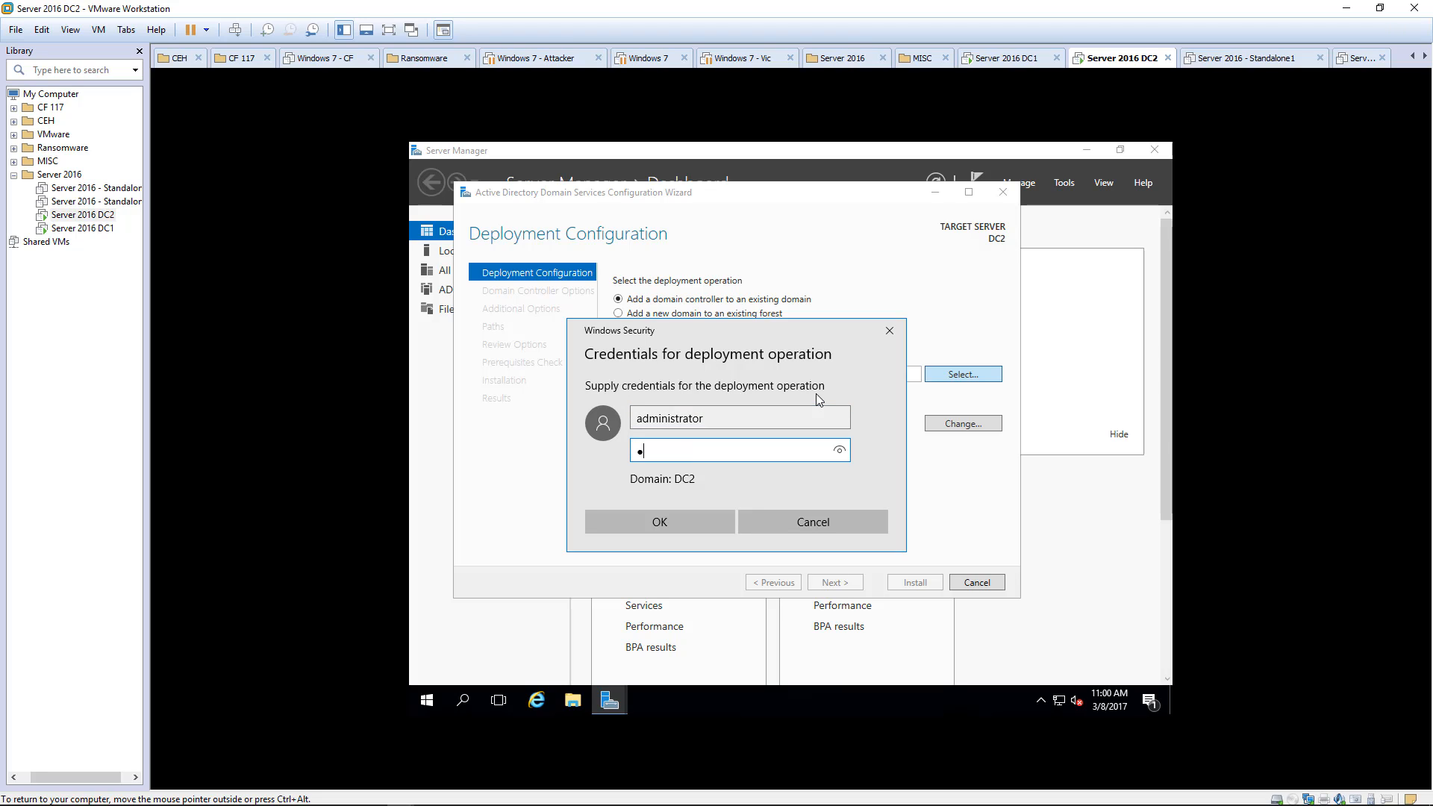
pyautogui.write('•••••••')
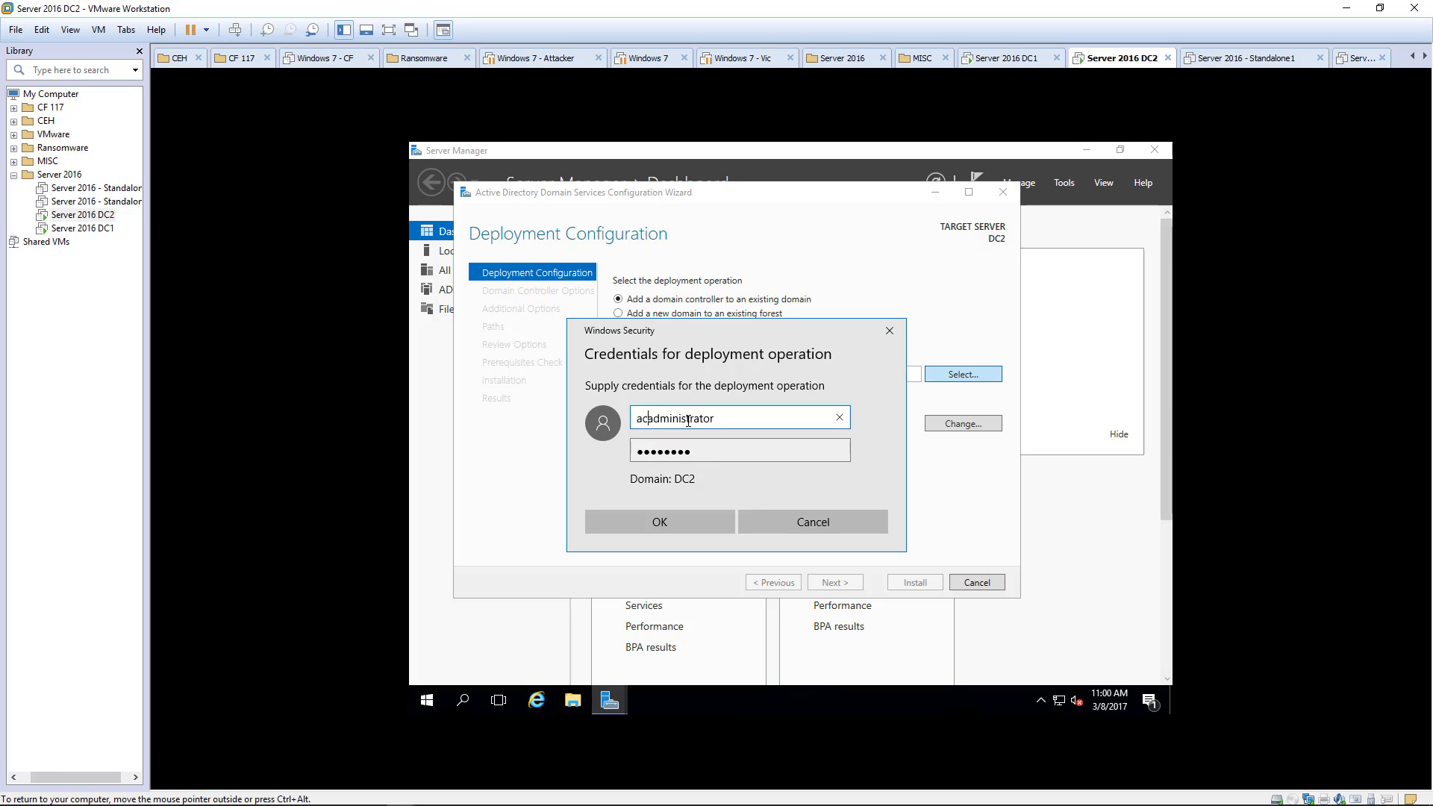
pyautogui.write('ace\\administrator')
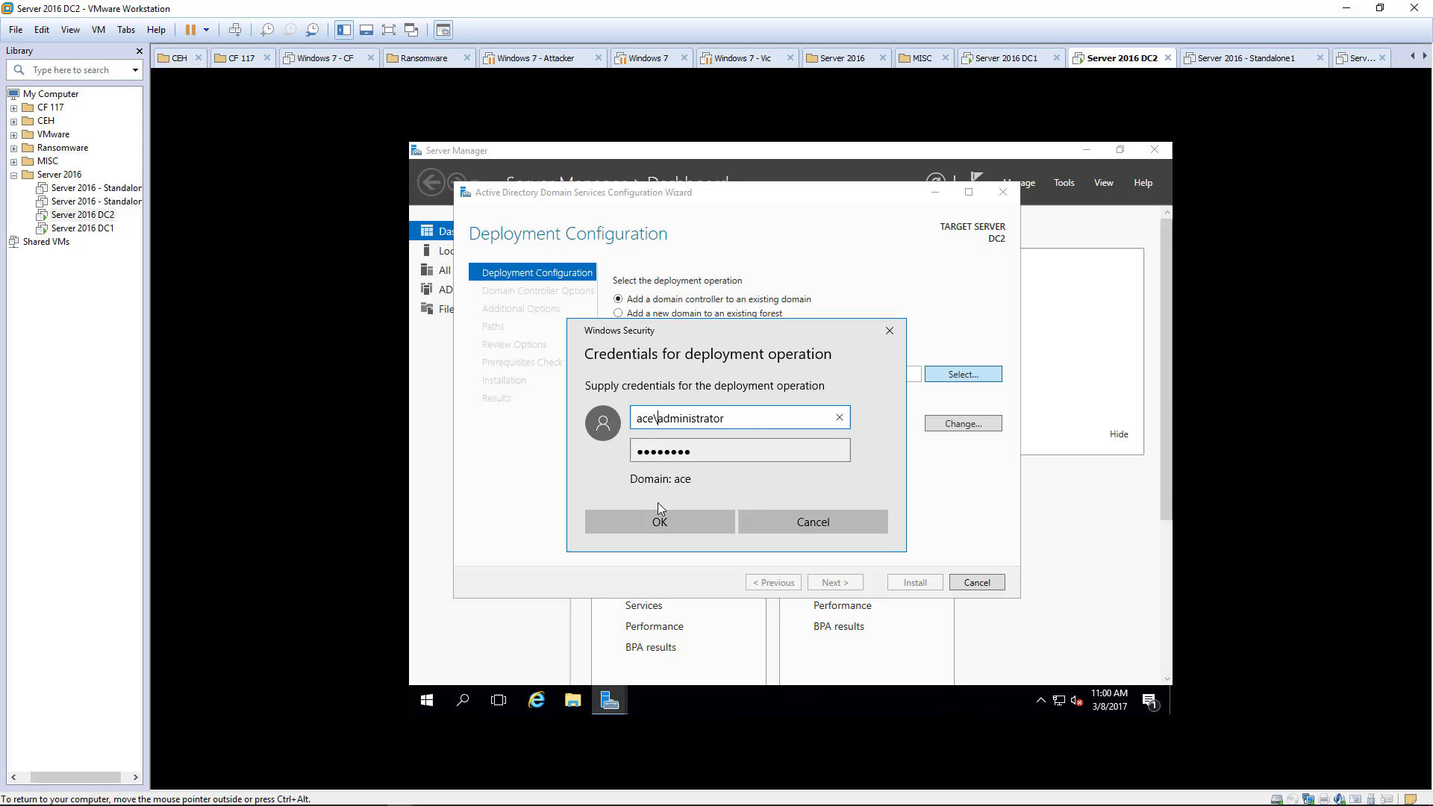
pyautogui.click(658, 523)
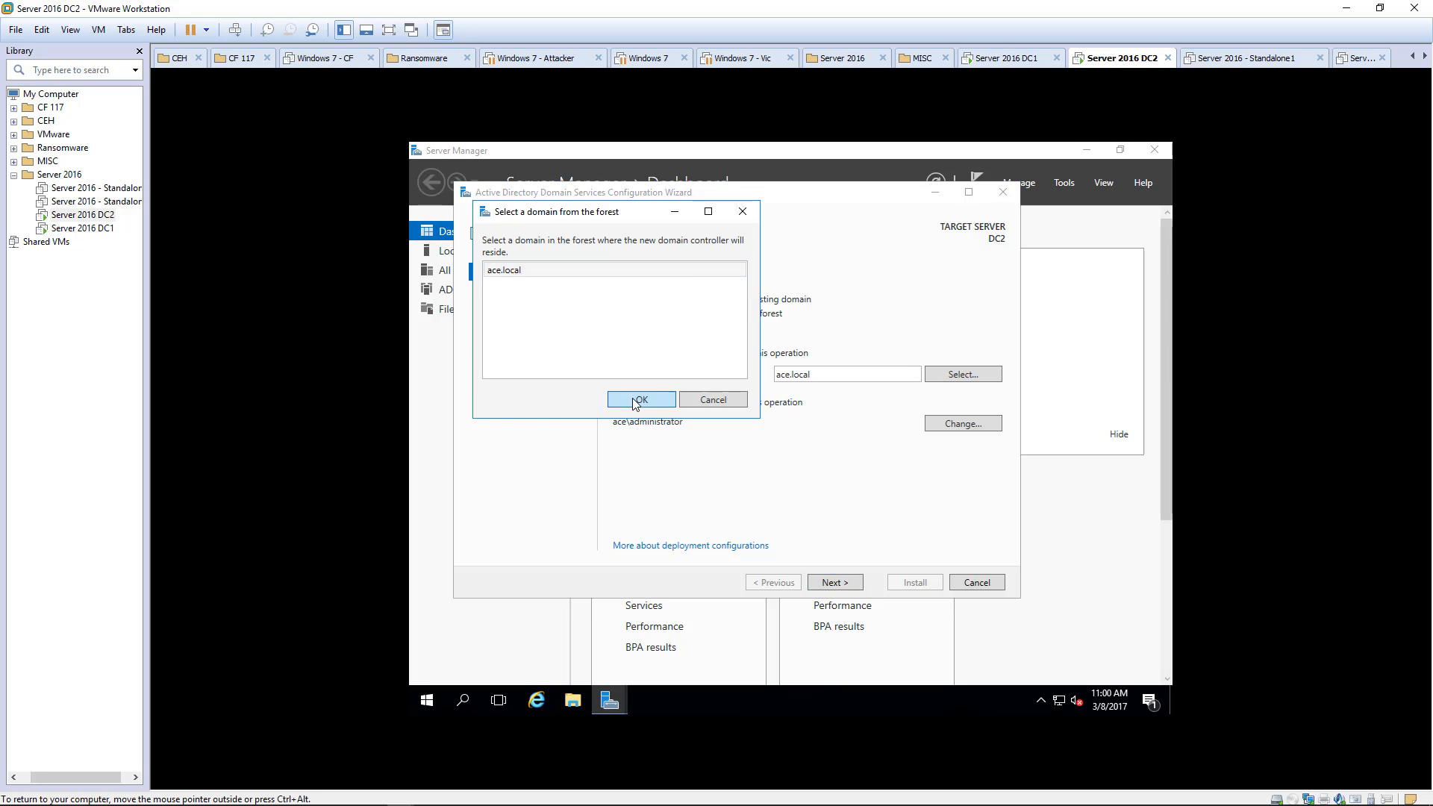
pyautogui.click(640, 400)
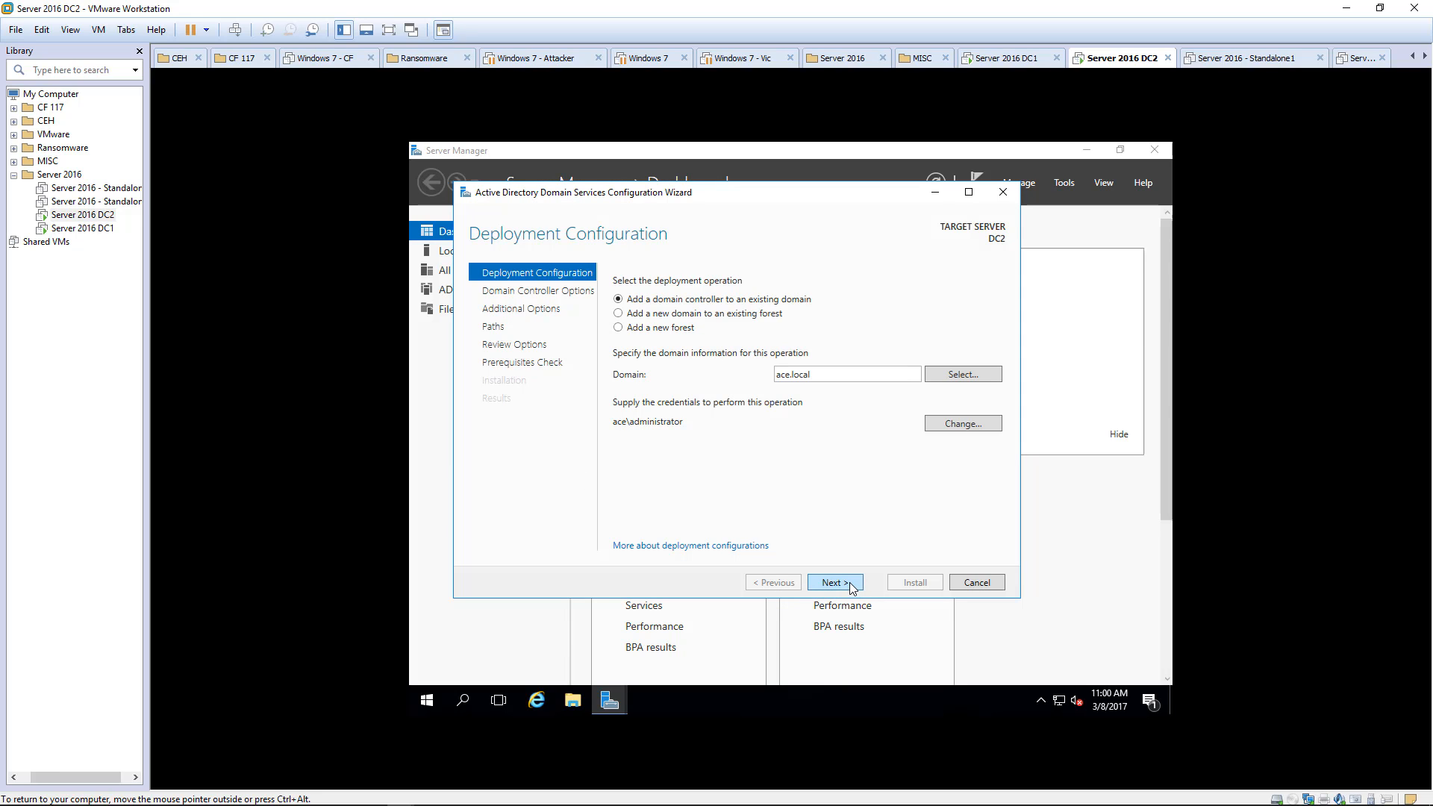
# Keep default DNS and Global Catalog options and set the DSRM password
pyautogui.click(832, 582)
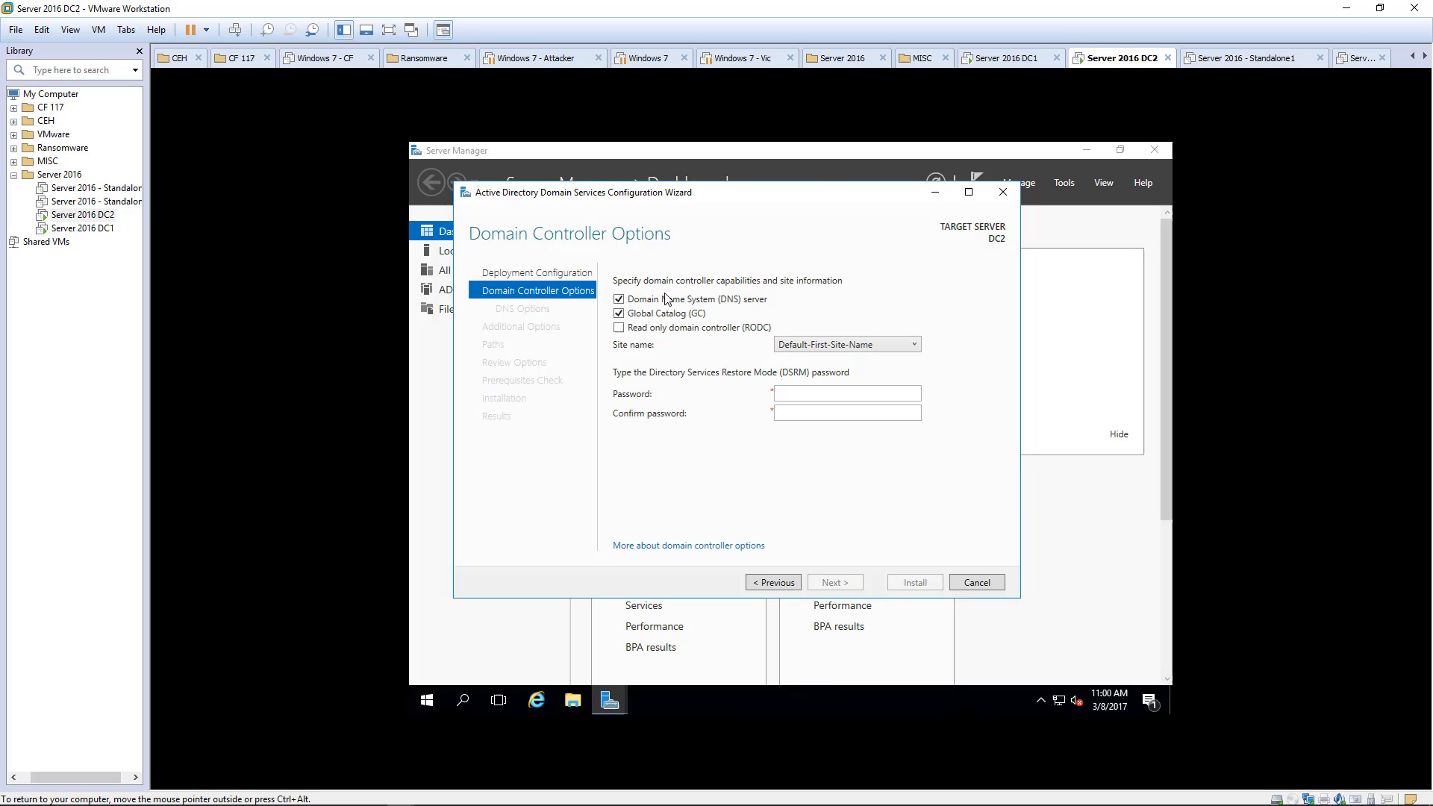
pyautogui.click(844, 392)
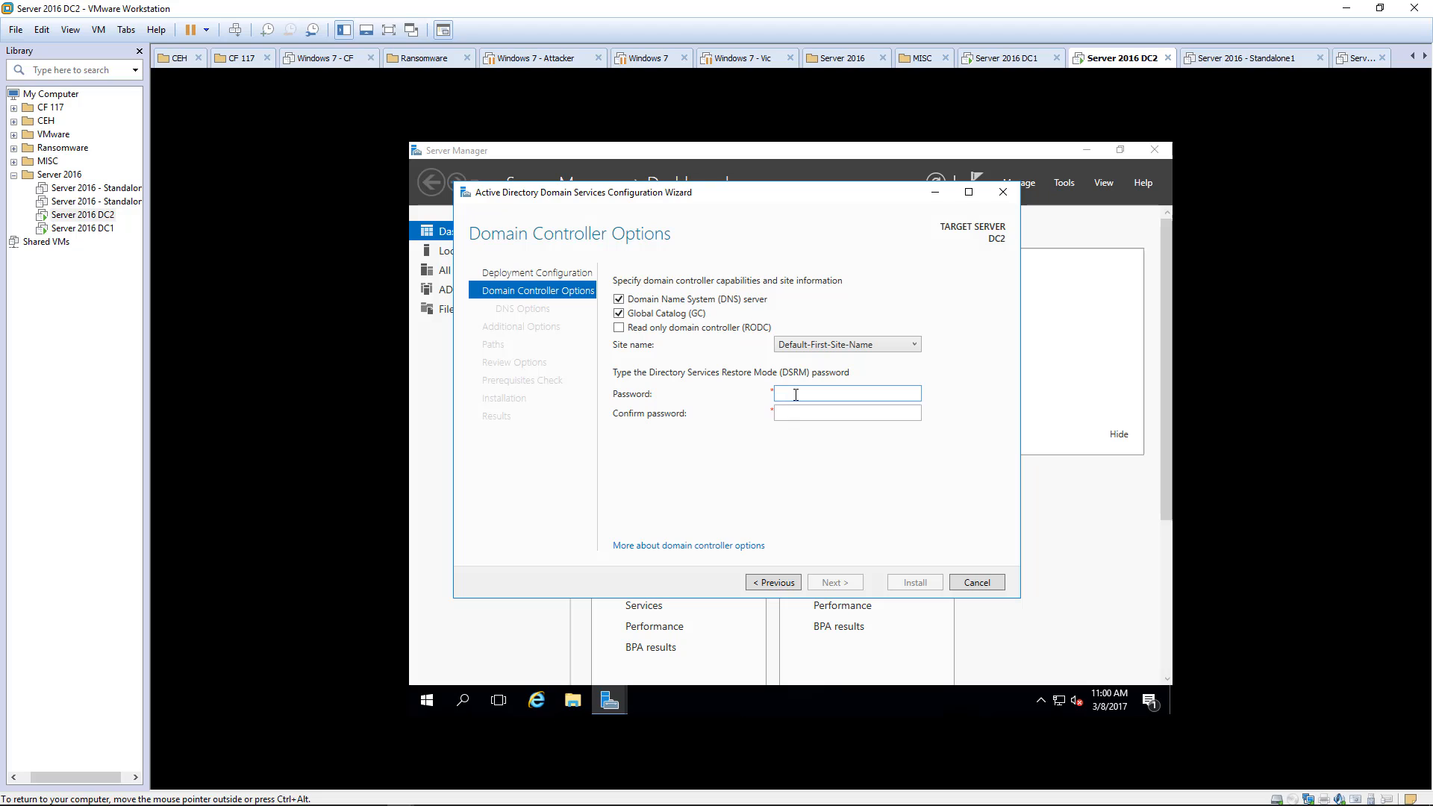
pyautogui.write('••')
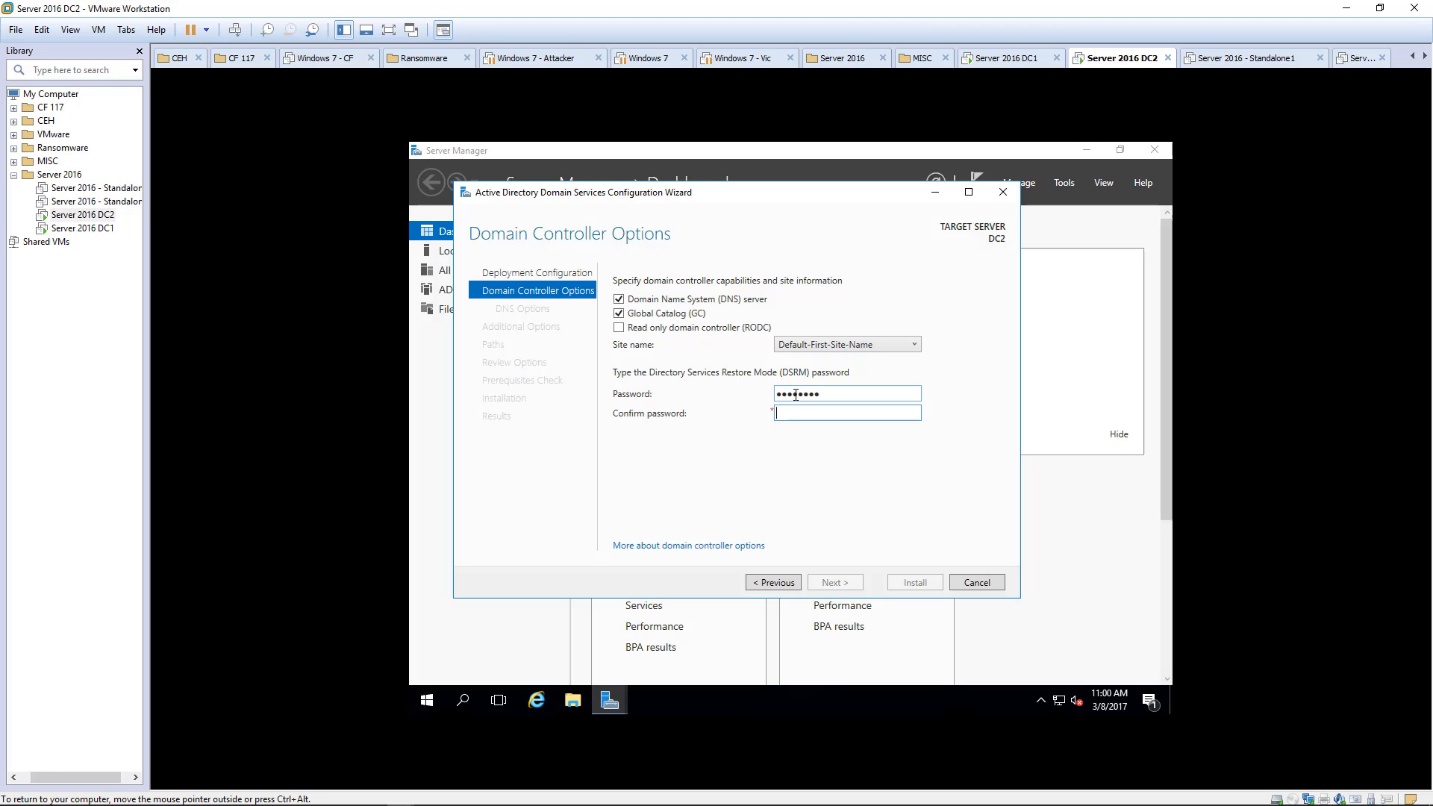
pyautogui.write('••••••••')
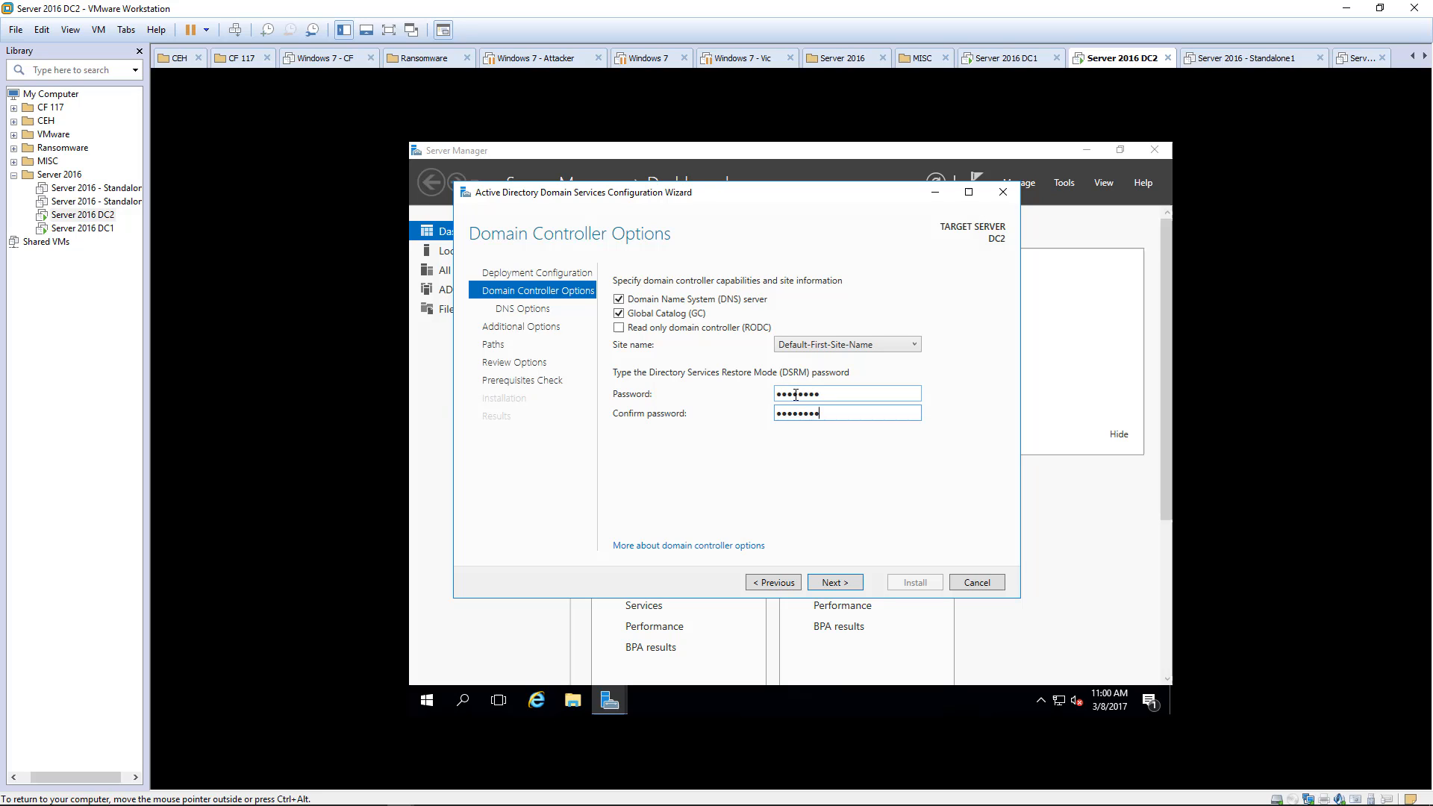
pyautogui.click(833, 582)
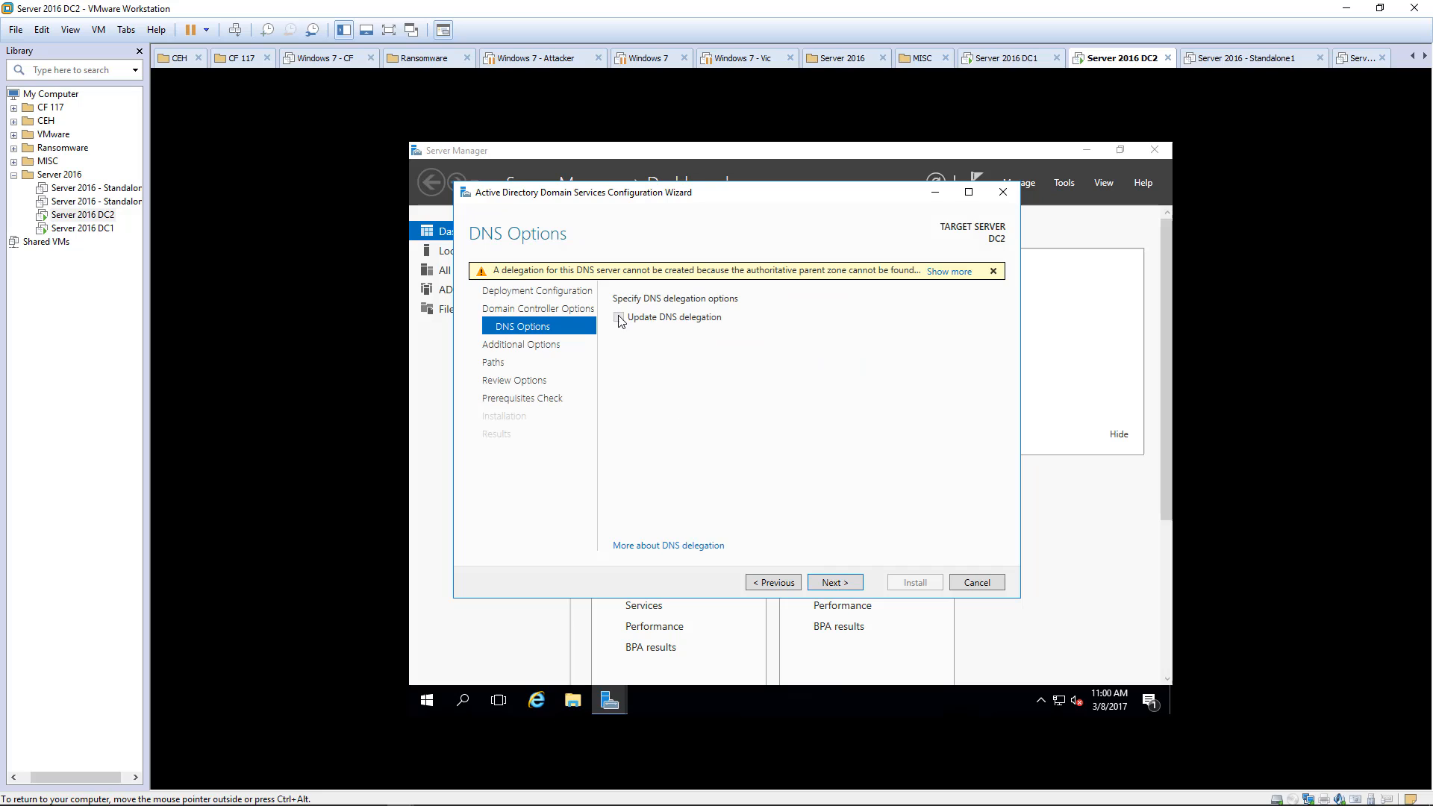
# Accept default DNS delegation, replication and folder paths through to the prerequisites check
pyautogui.click(992, 270)
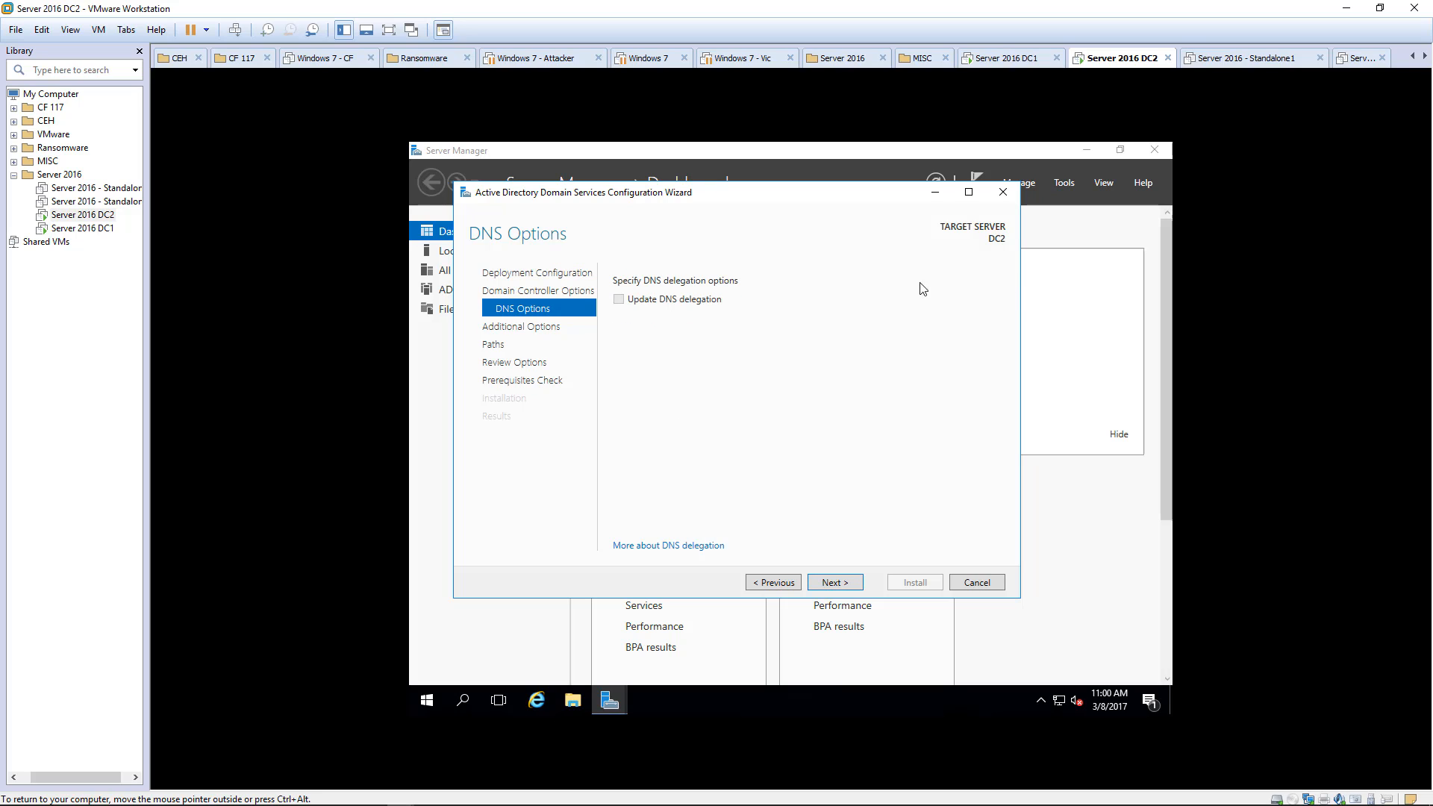
pyautogui.moveTo(679, 368)
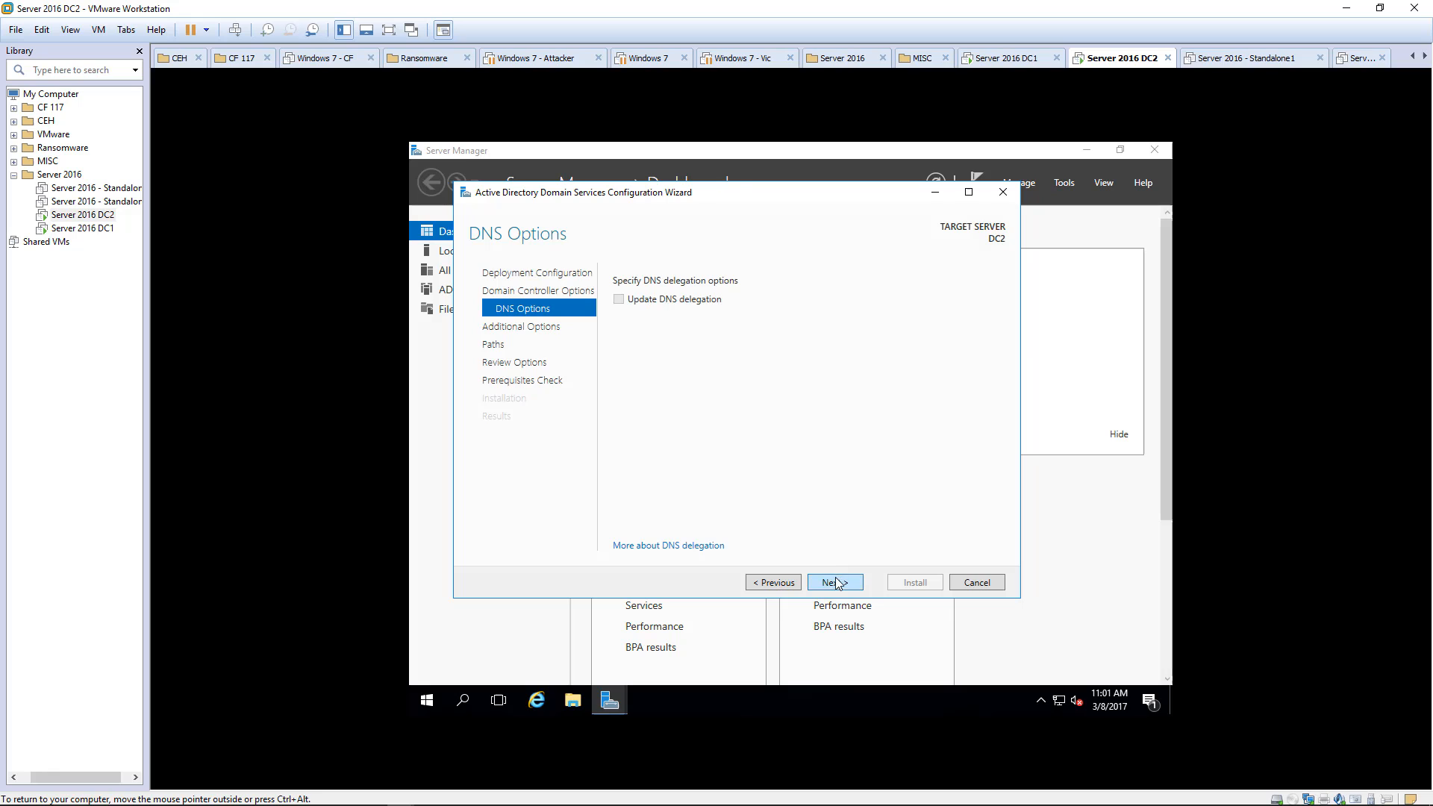
pyautogui.click(833, 582)
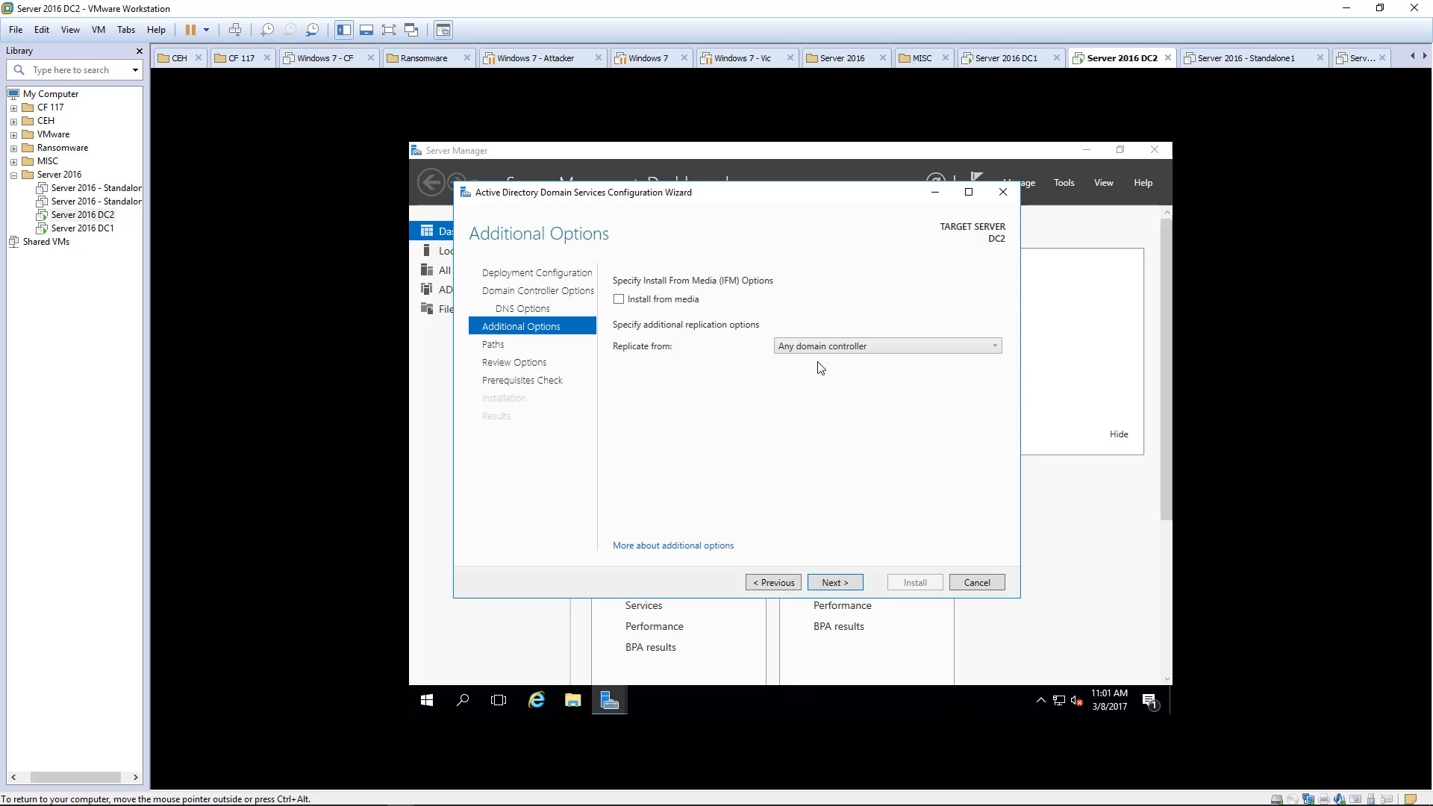
pyautogui.click(833, 582)
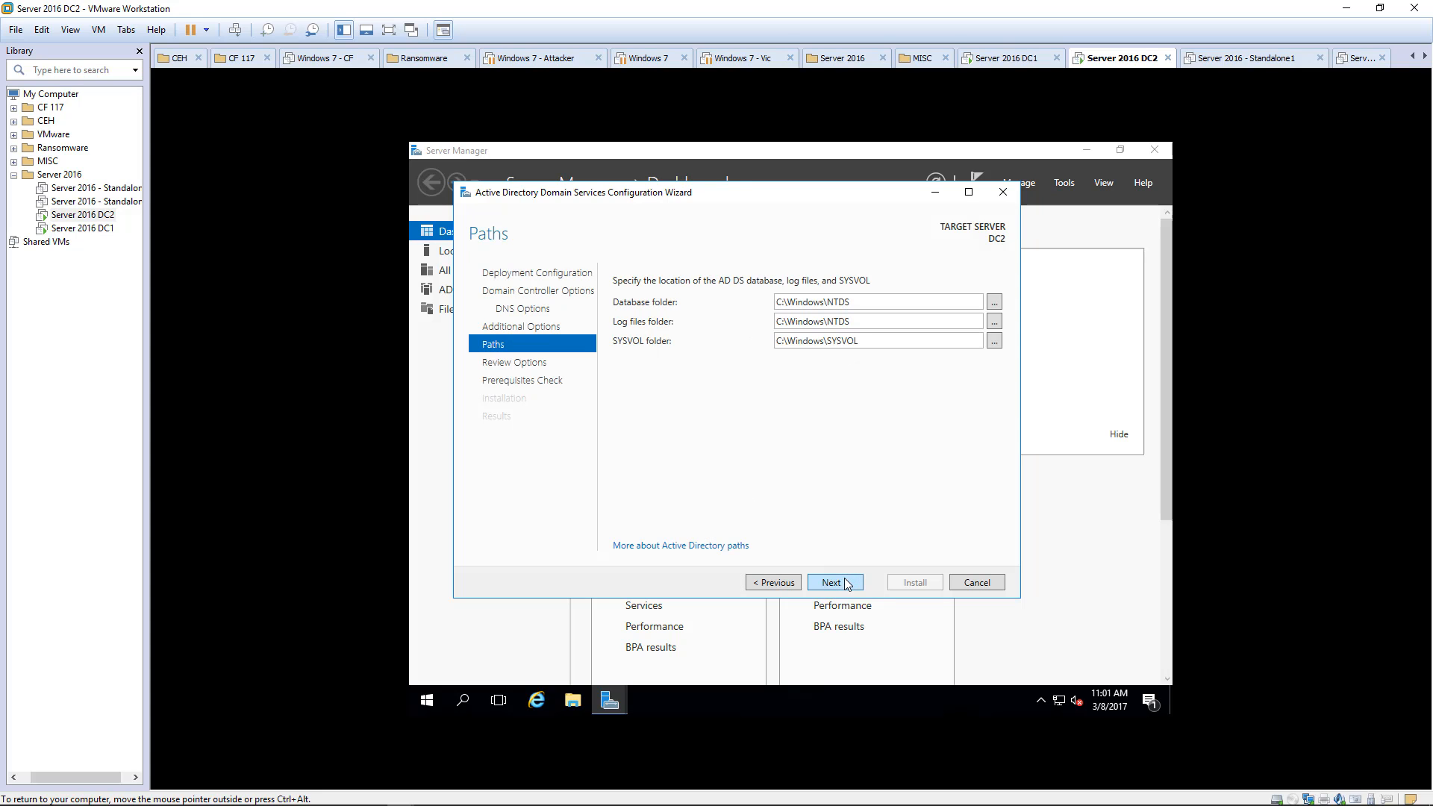
pyautogui.click(832, 582)
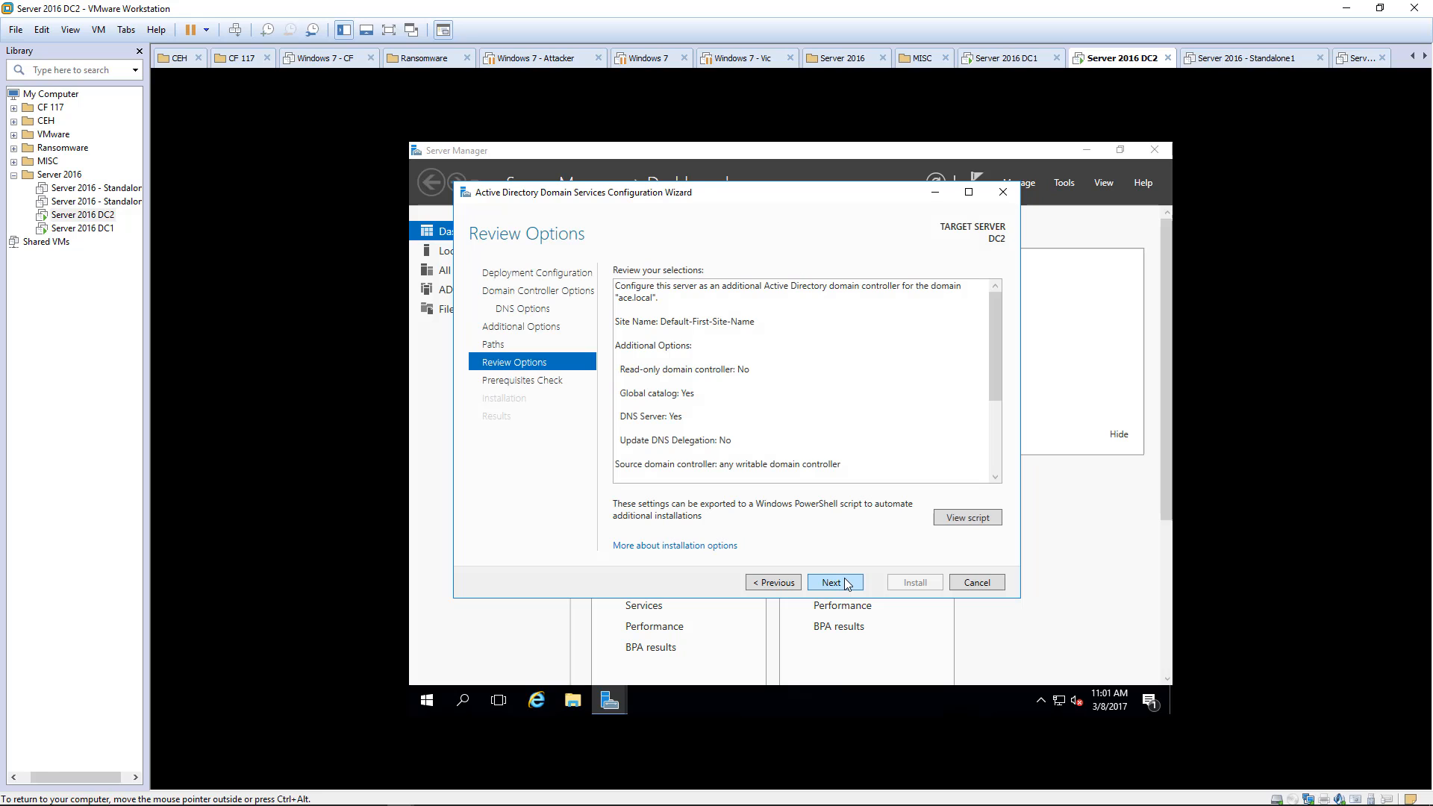
pyautogui.click(833, 582)
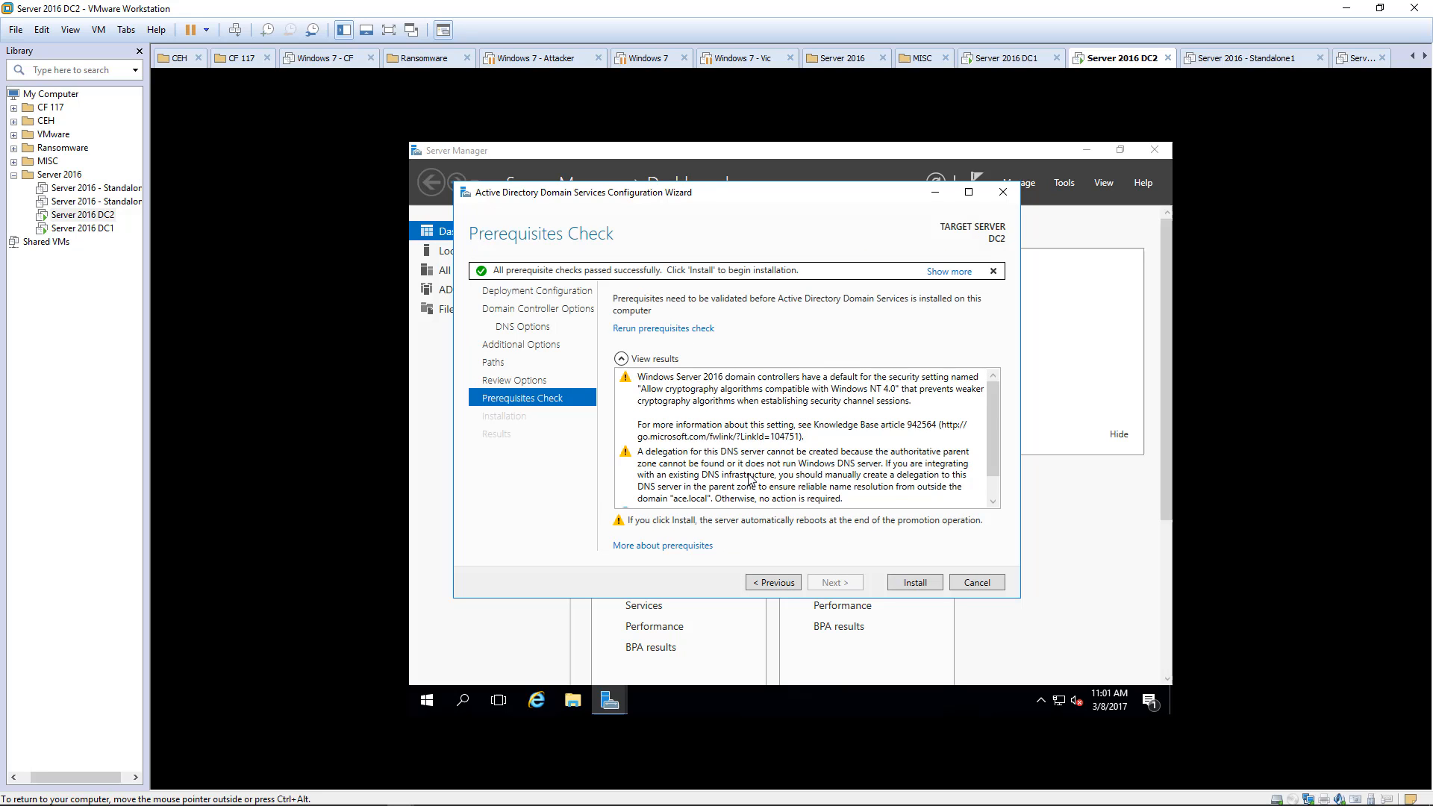
# Install the domain controller role, let DC2 reboot and sign back in as ACE\Administrator
pyautogui.click(913, 582)
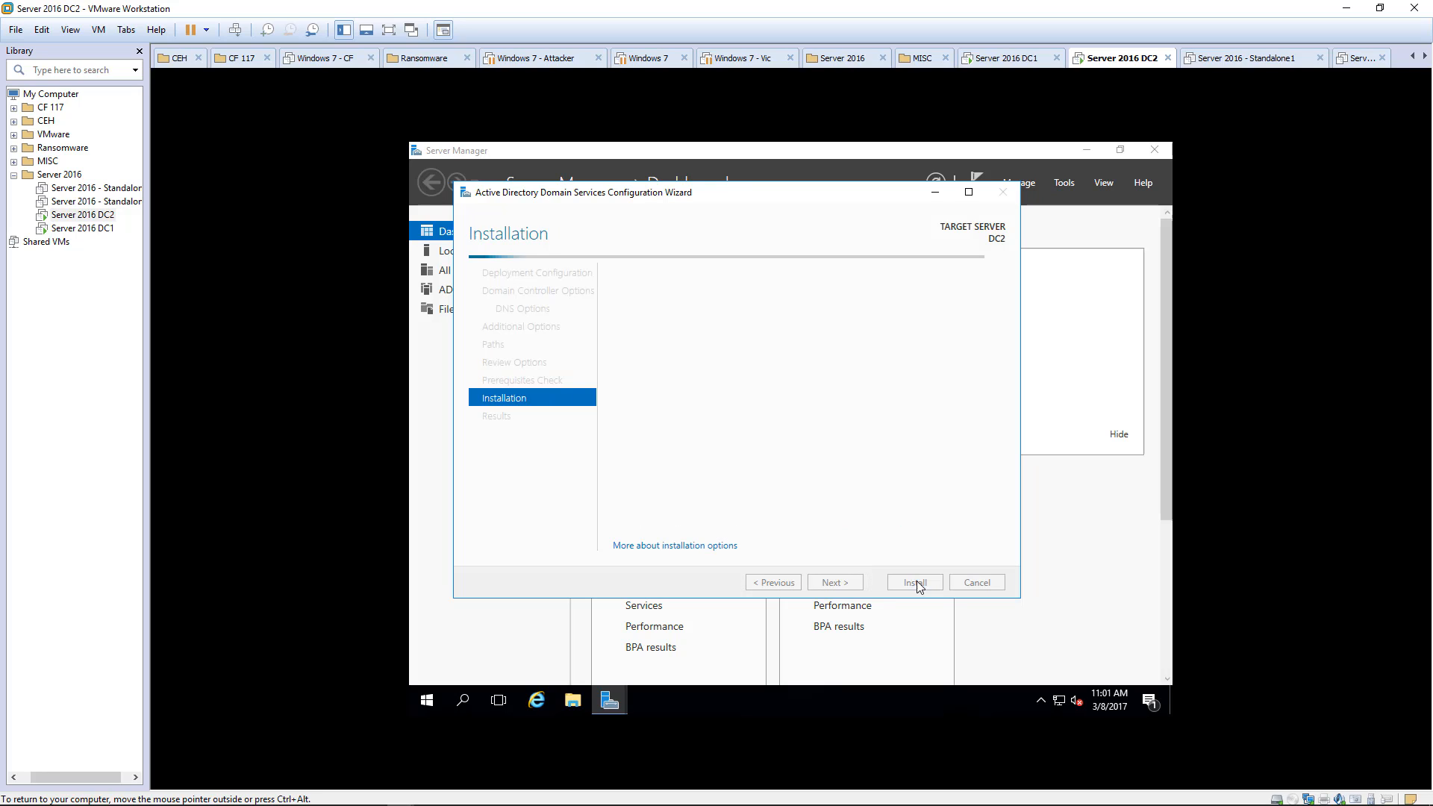
pyautogui.click(914, 582)
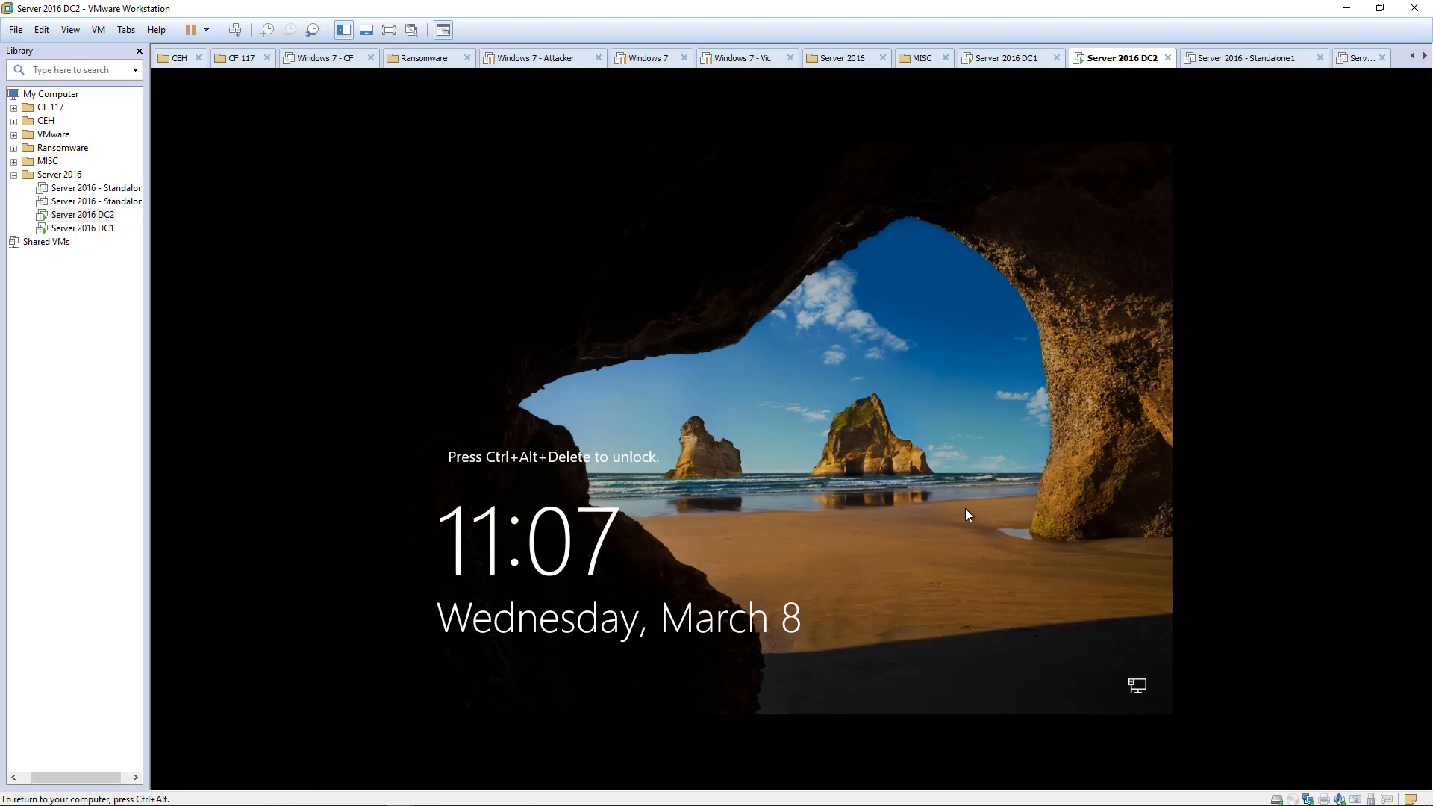
pyautogui.press('ctrl+alt+delete')
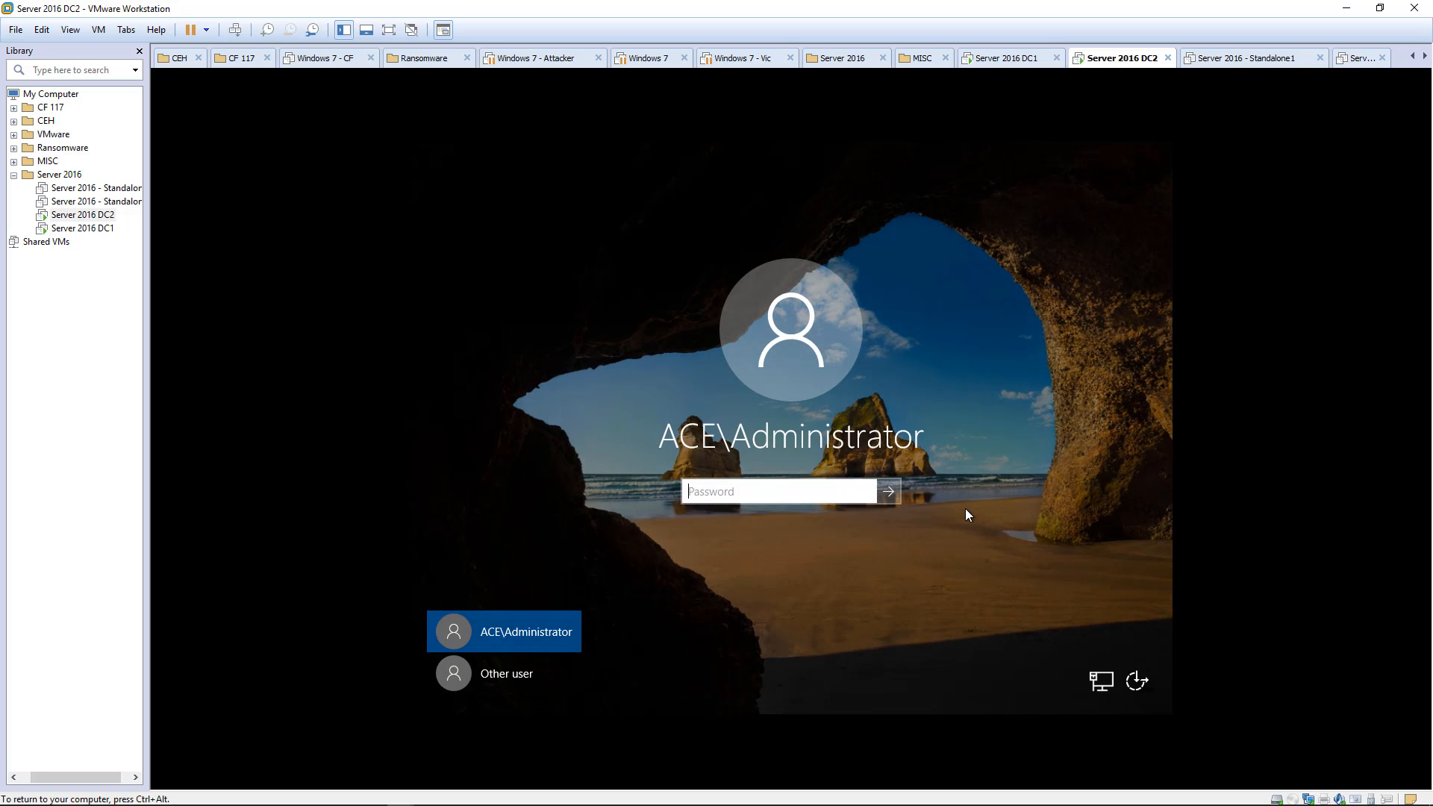
pyautogui.write('•')
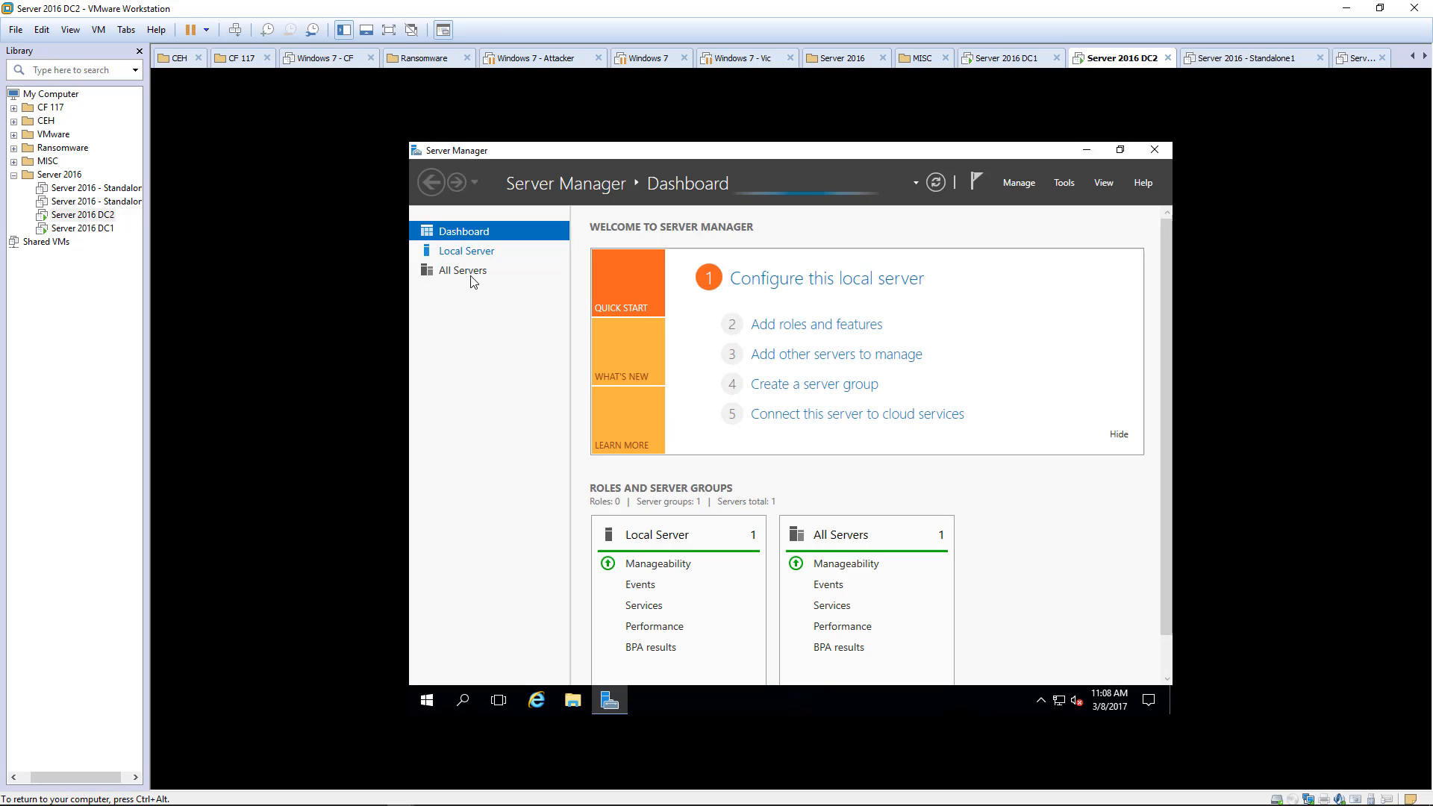
# Defer the VMware Tools log-off prompt and show DC2's DNS server role overview
pyautogui.click(466, 251)
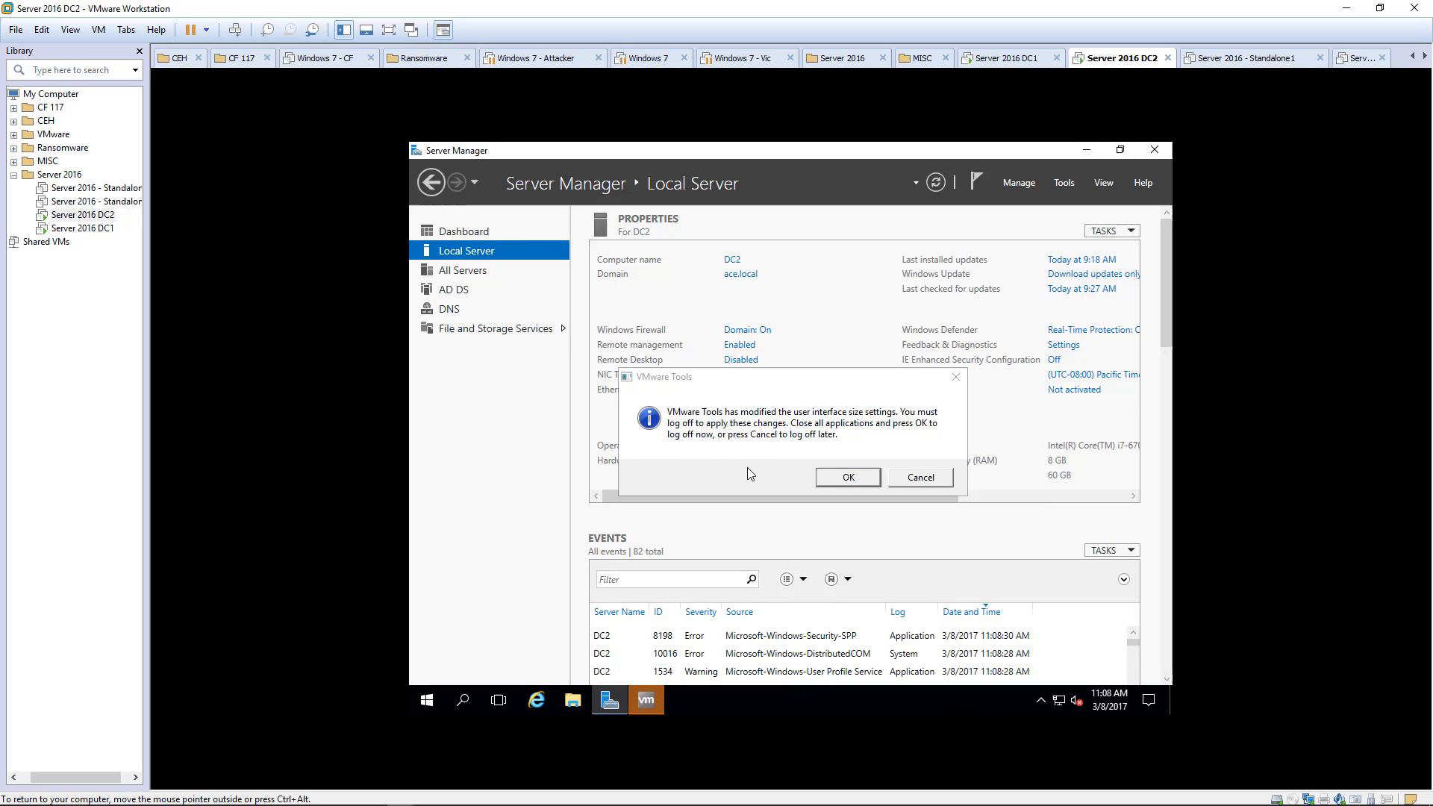
pyautogui.click(918, 477)
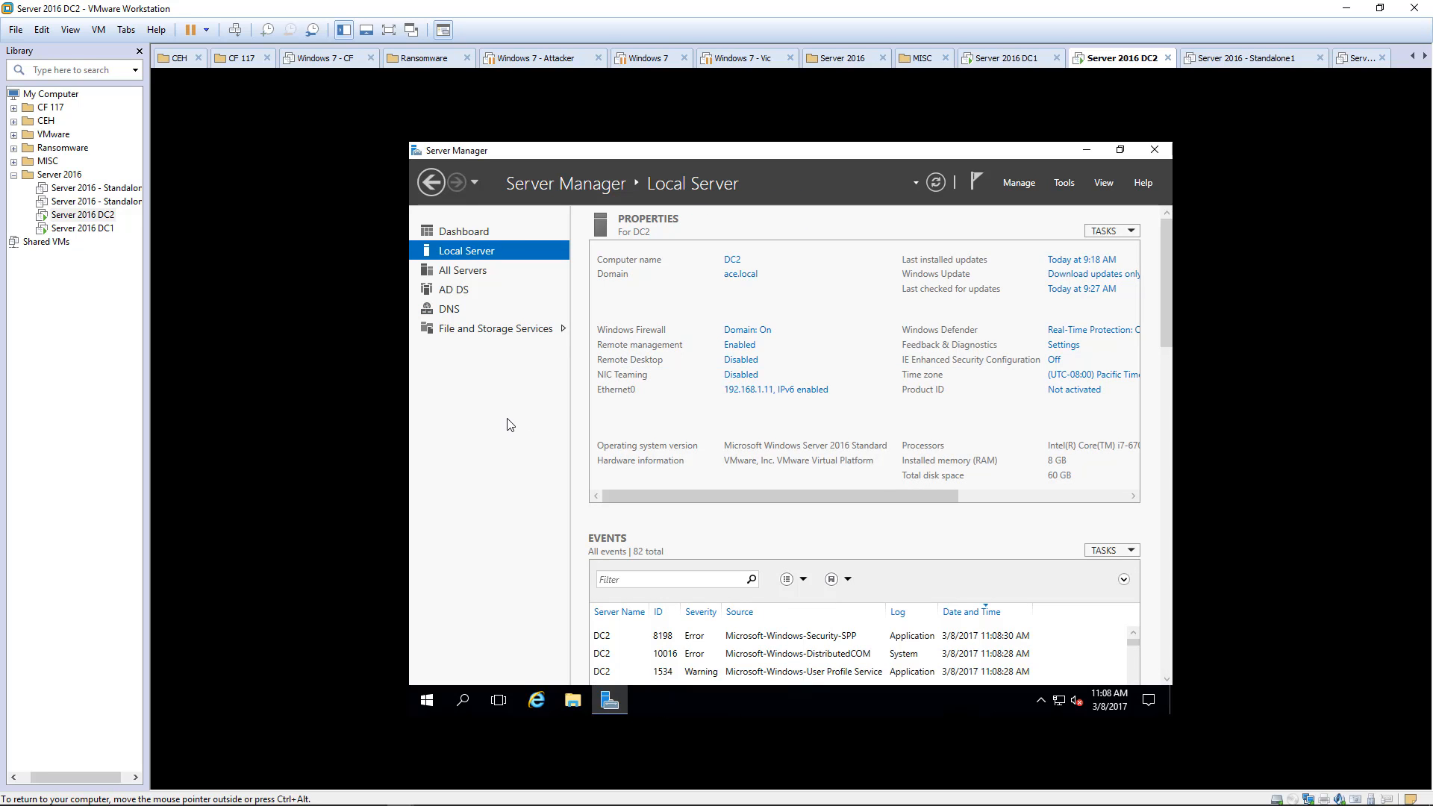
pyautogui.click(449, 308)
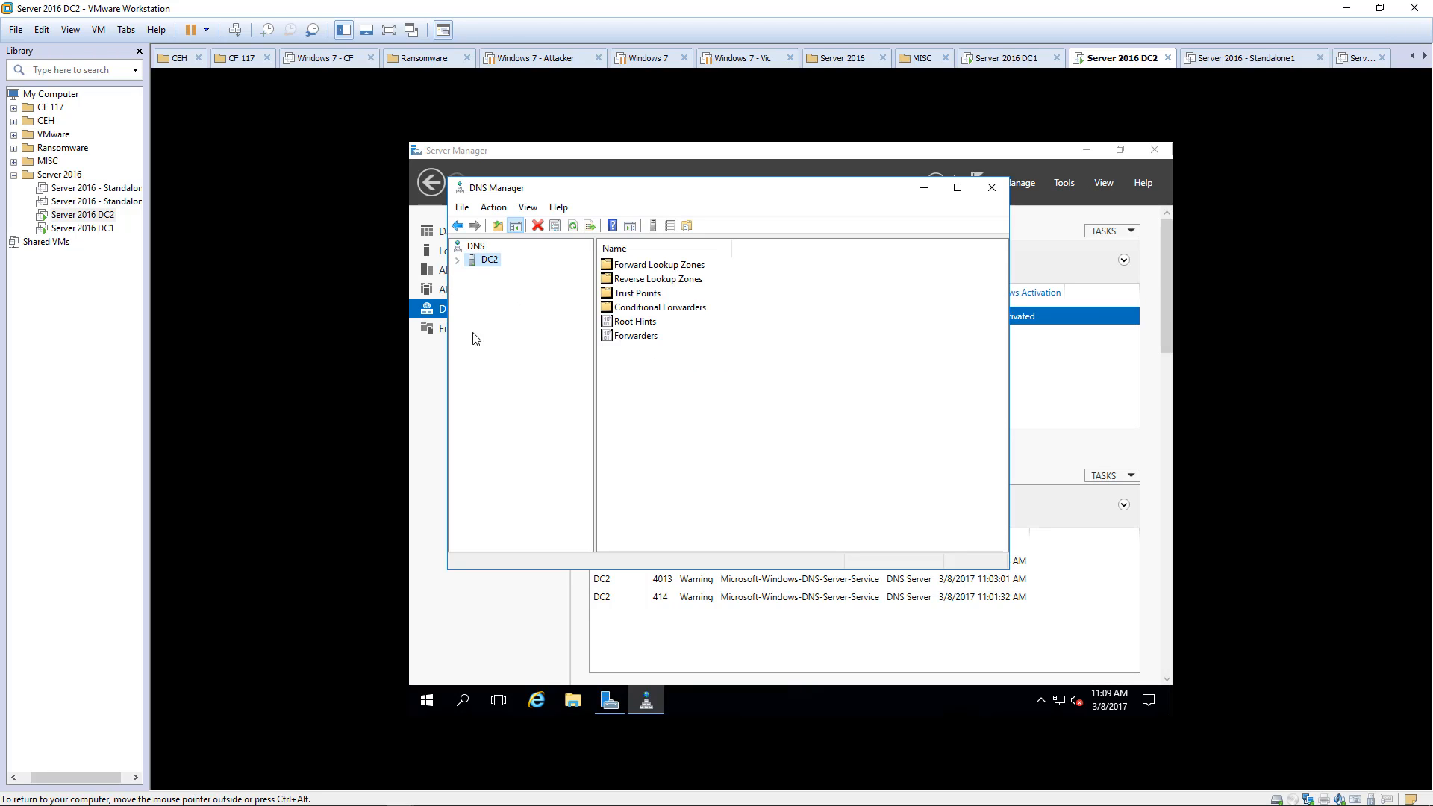
pyautogui.moveTo(484, 284)
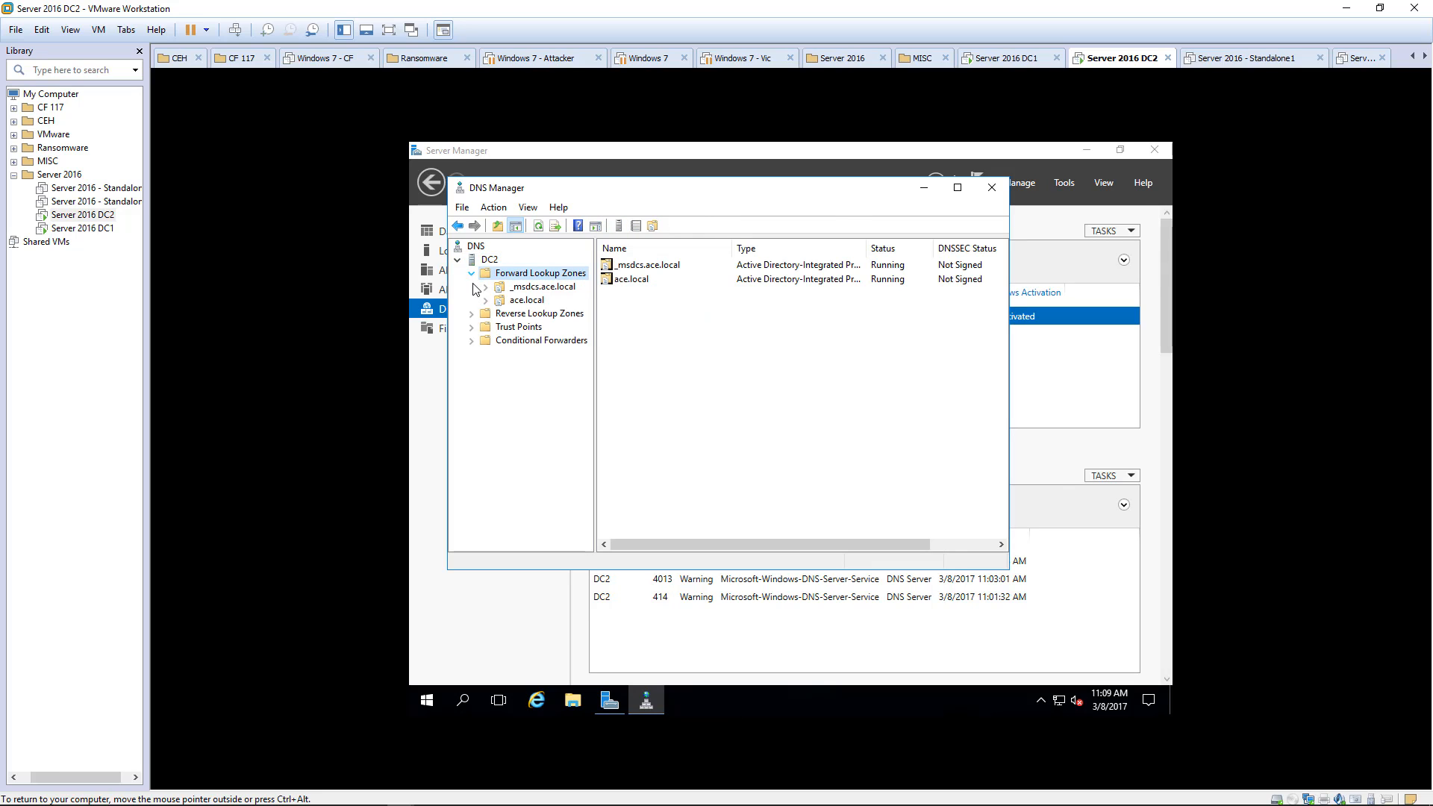
# Show the 1.168.192.in-addr.arpa reverse zone's pointer records for DC1 and DC2
pyautogui.click(550, 327)
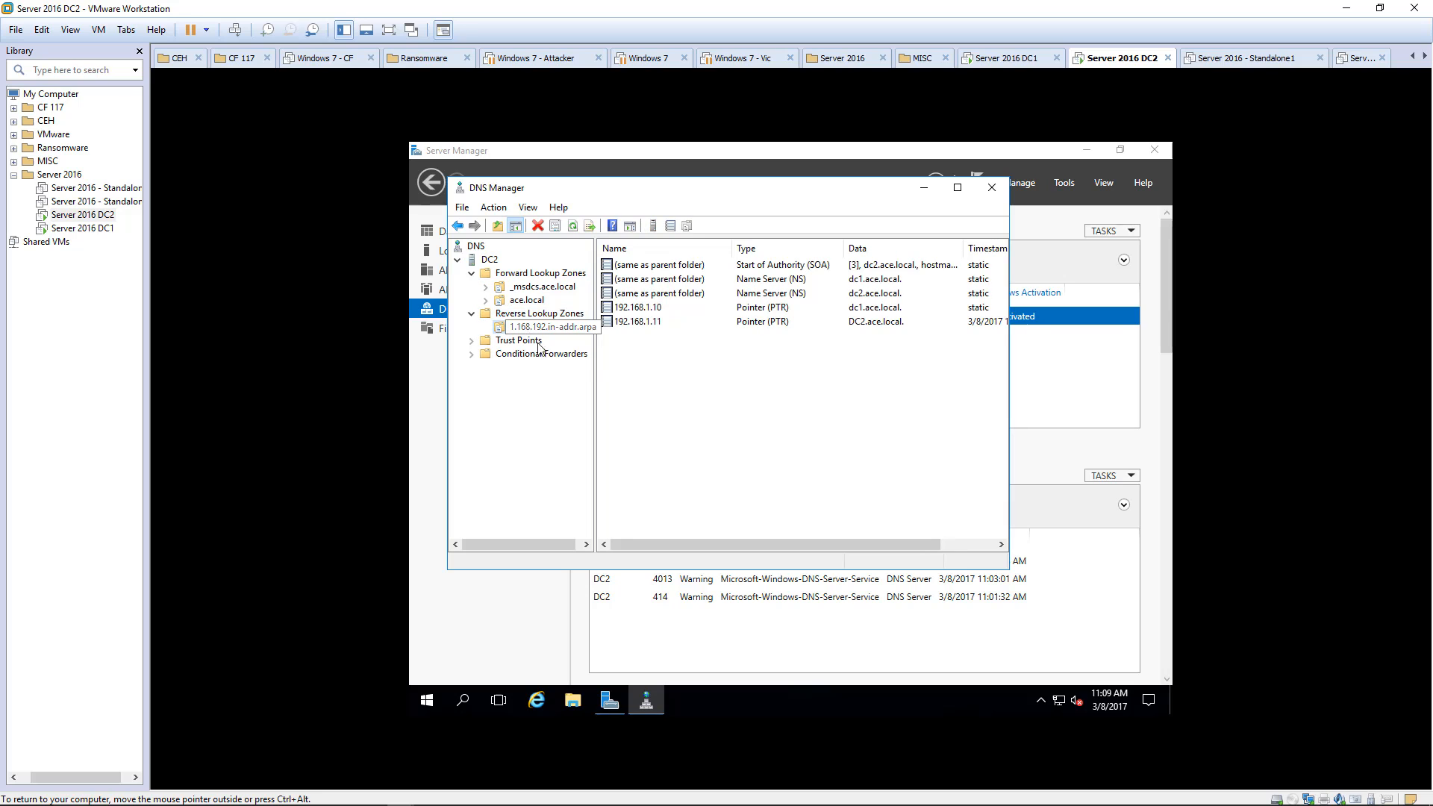
pyautogui.click(637, 308)
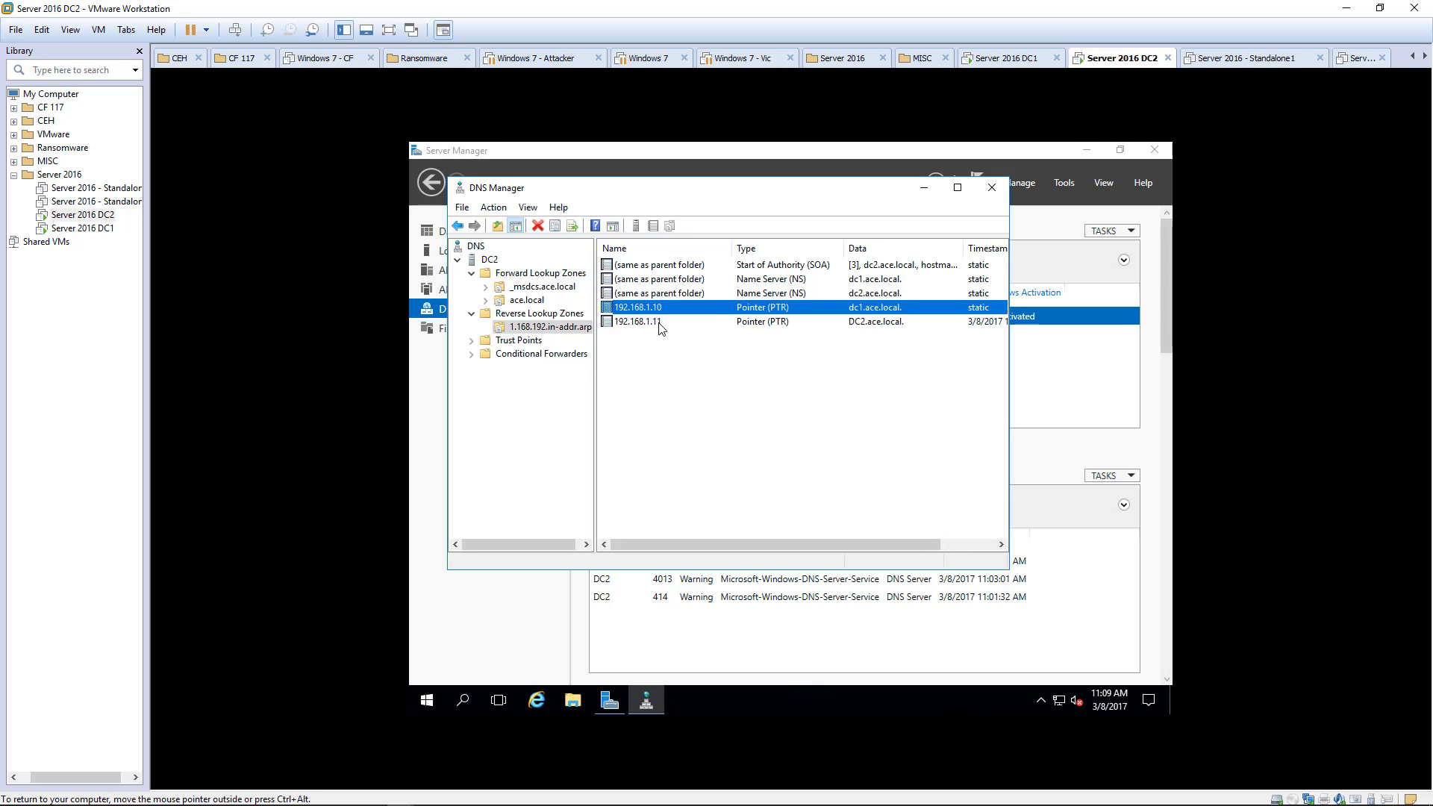
pyautogui.moveTo(82, 227)
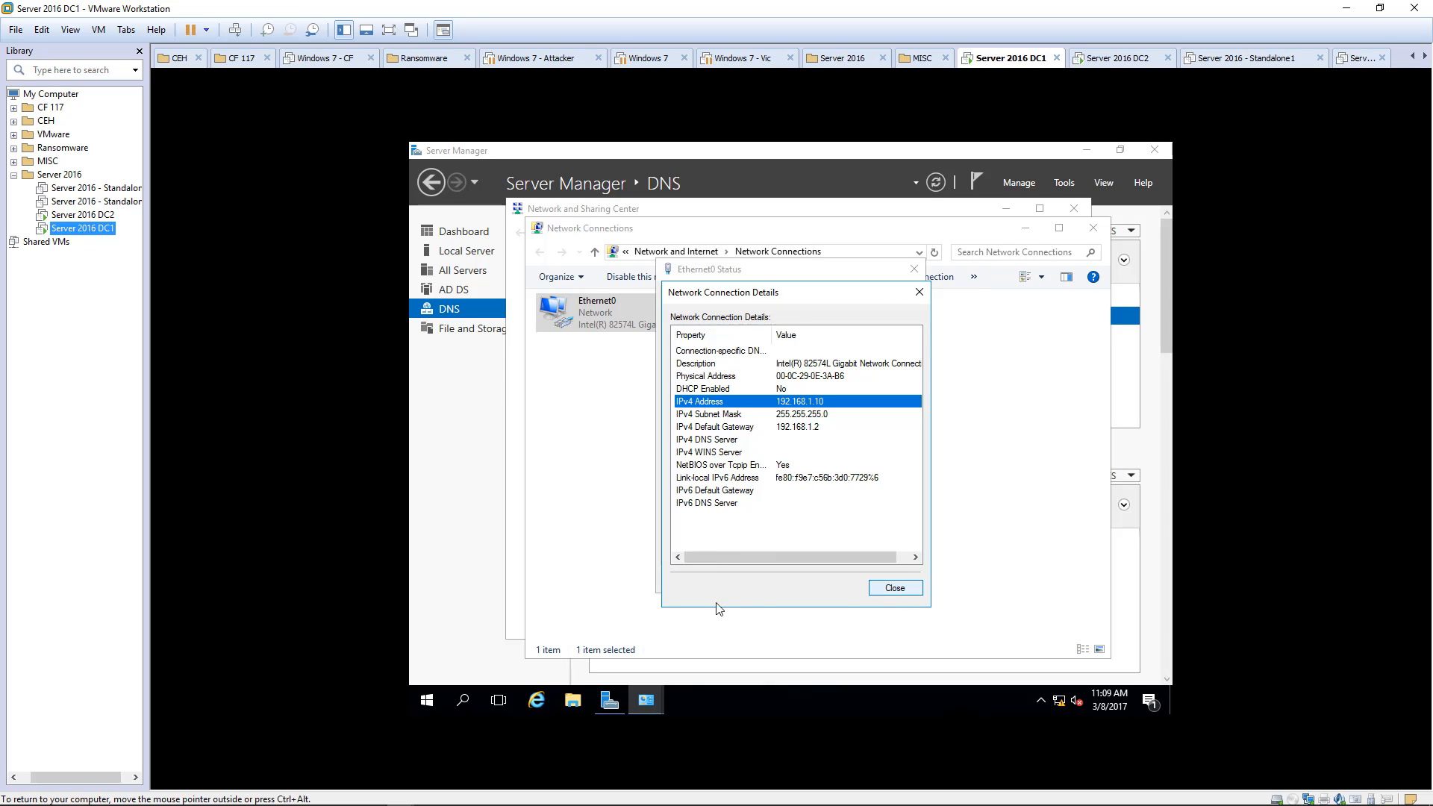
# Check DC1's reverse lookup zone shows PTR records for dc1 and DC2, then close DNS Manager
pyautogui.click(894, 588)
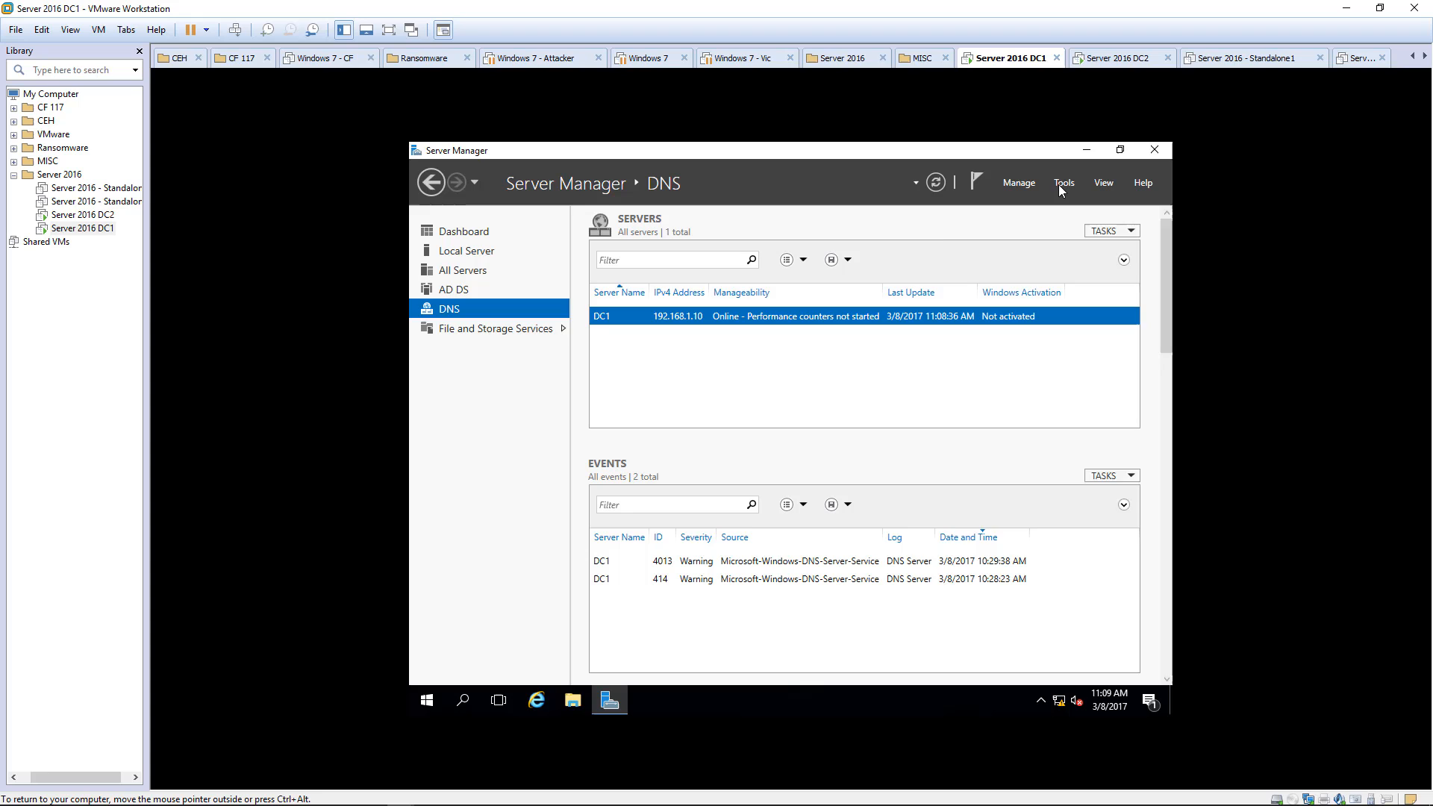
pyautogui.click(1063, 182)
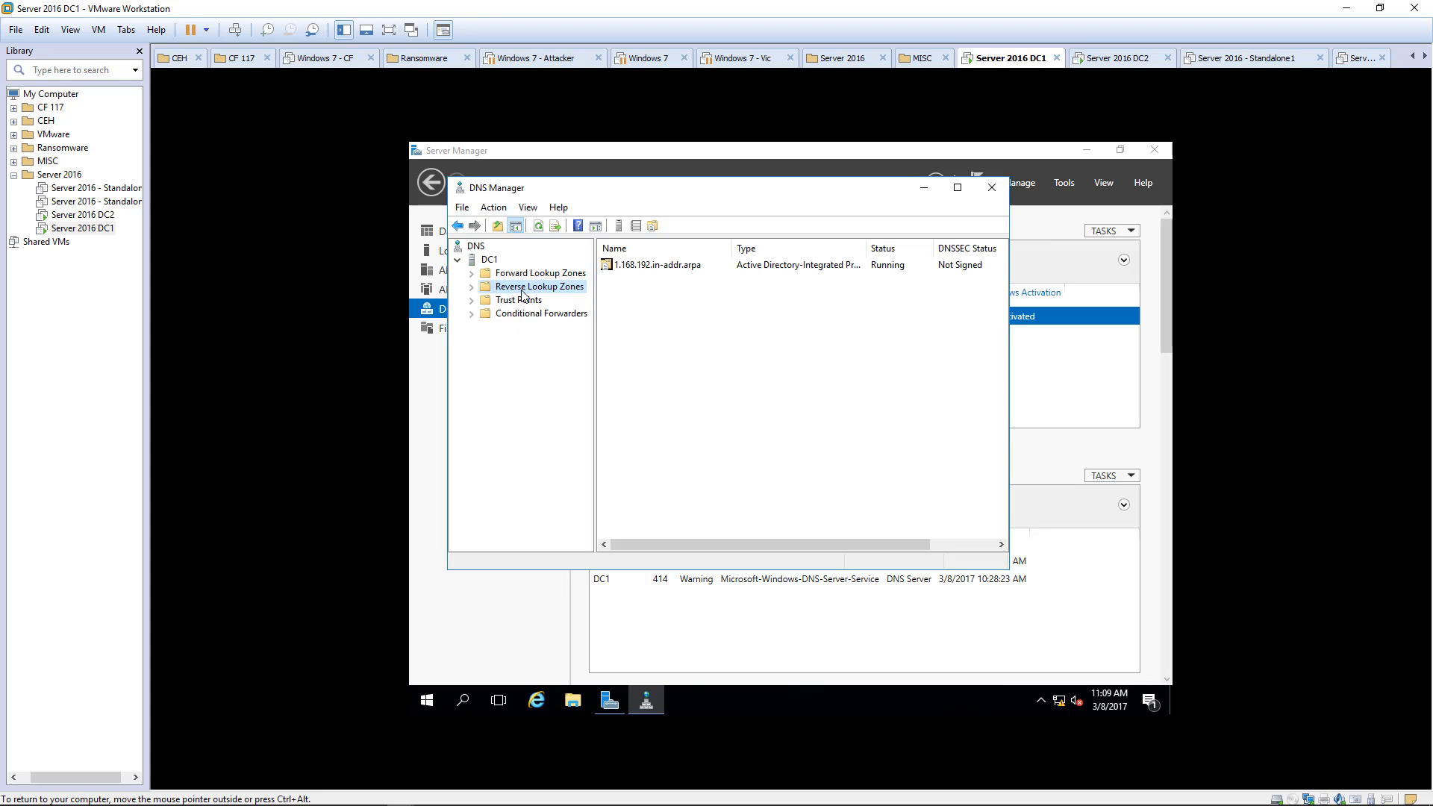
pyautogui.click(549, 300)
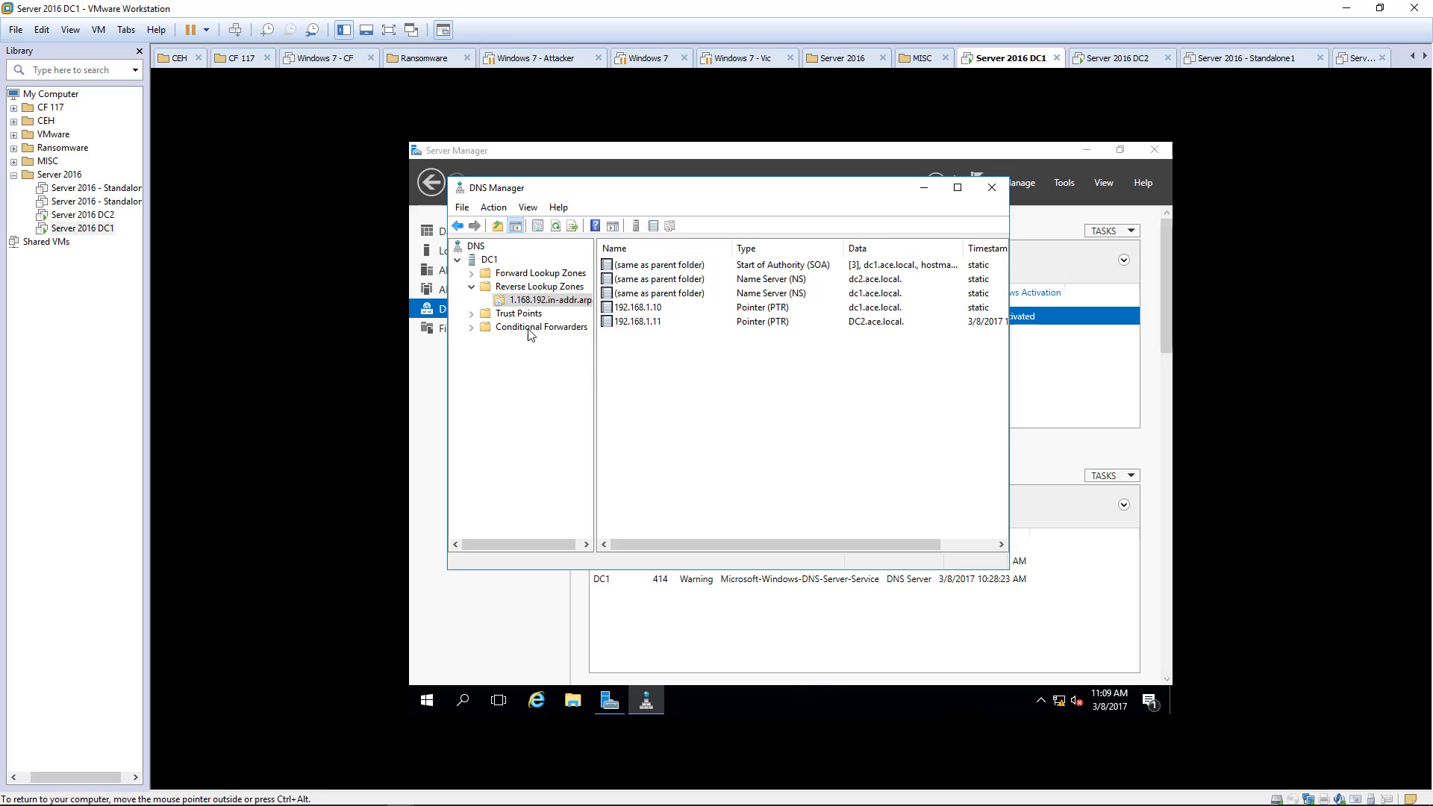
pyautogui.click(633, 321)
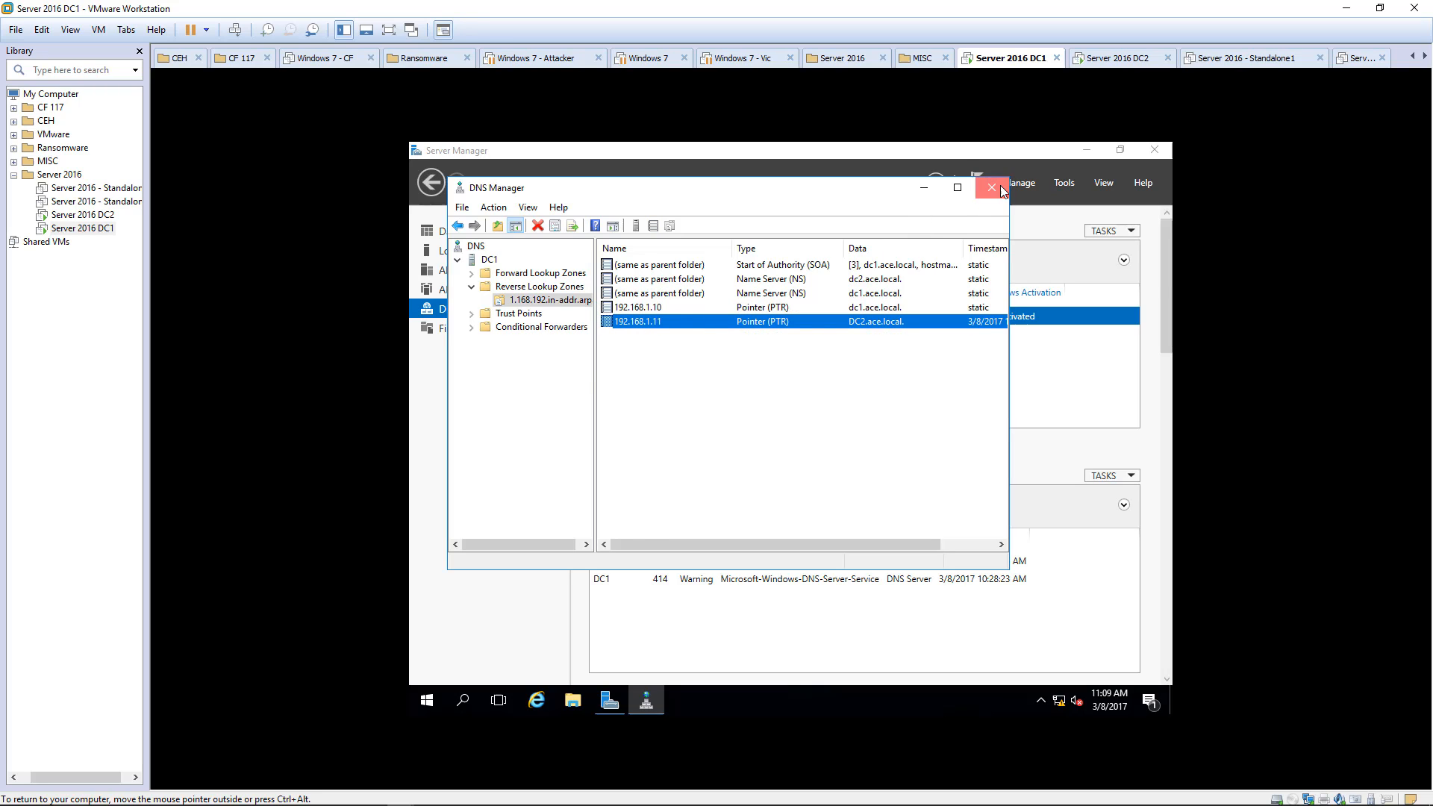
pyautogui.click(991, 188)
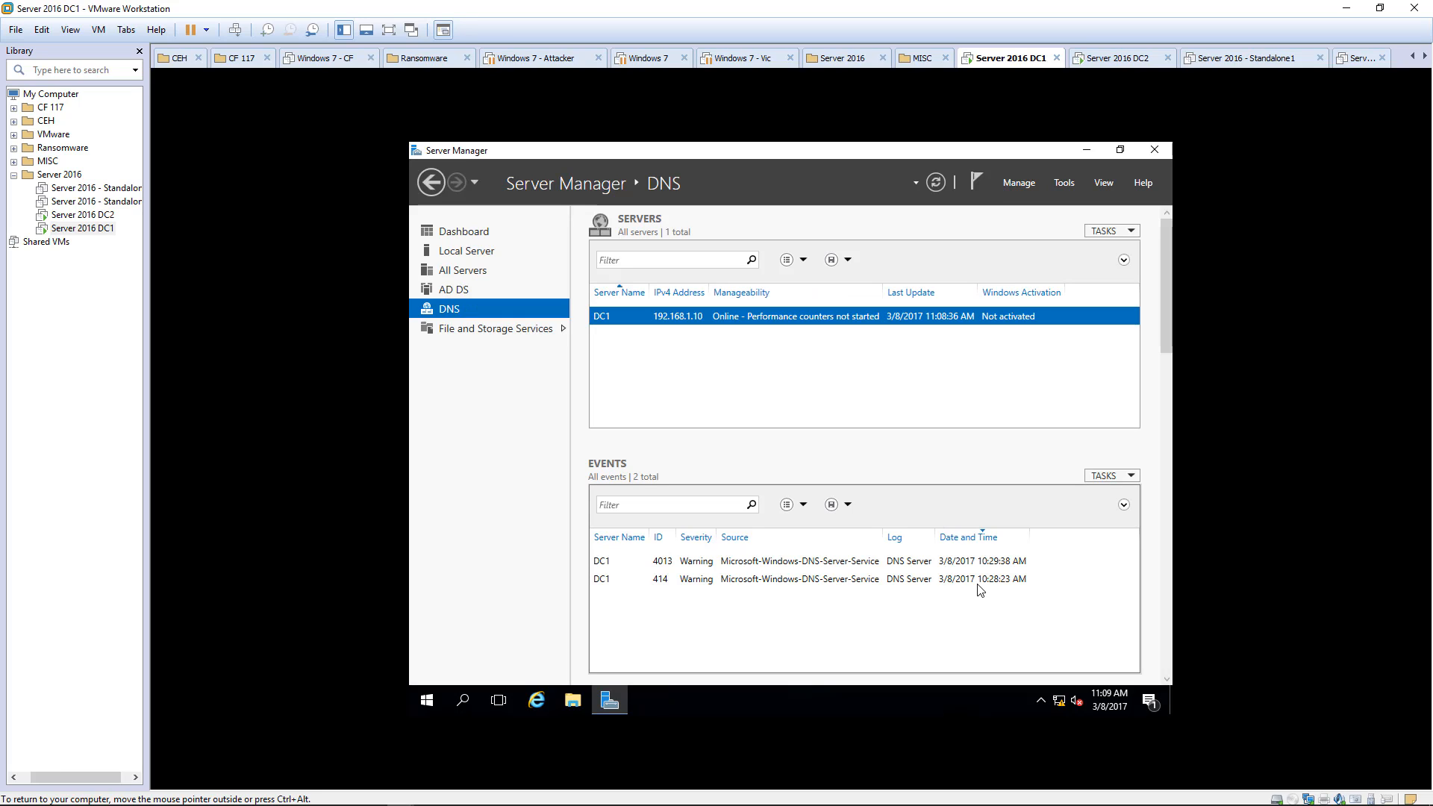
pyautogui.moveTo(345, 284)
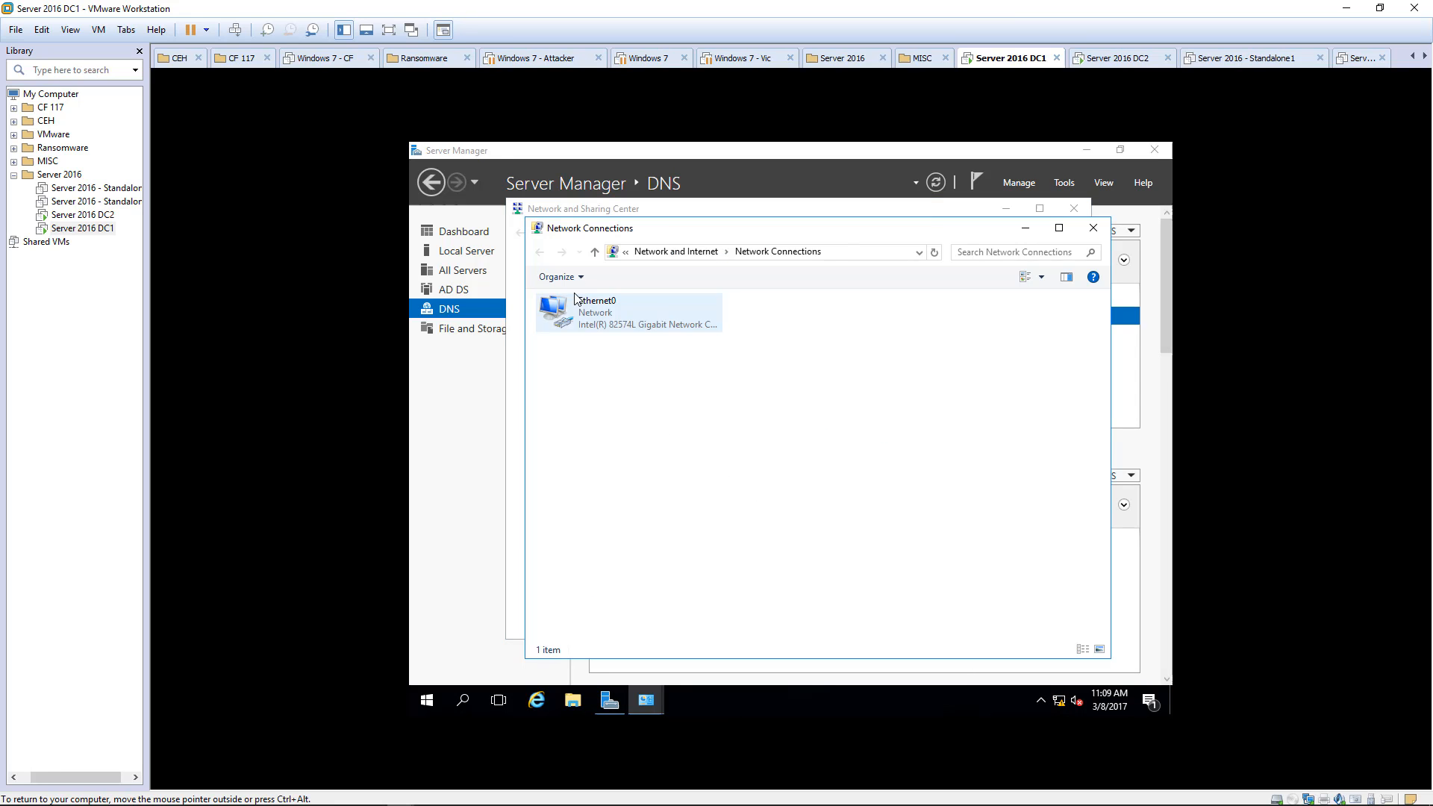
# In Ethernet0's IPv4 properties add 192.168.1.11 as alternate DNS, keeping 127.0.0.1 preferred
pyautogui.doubleClick(625, 311)
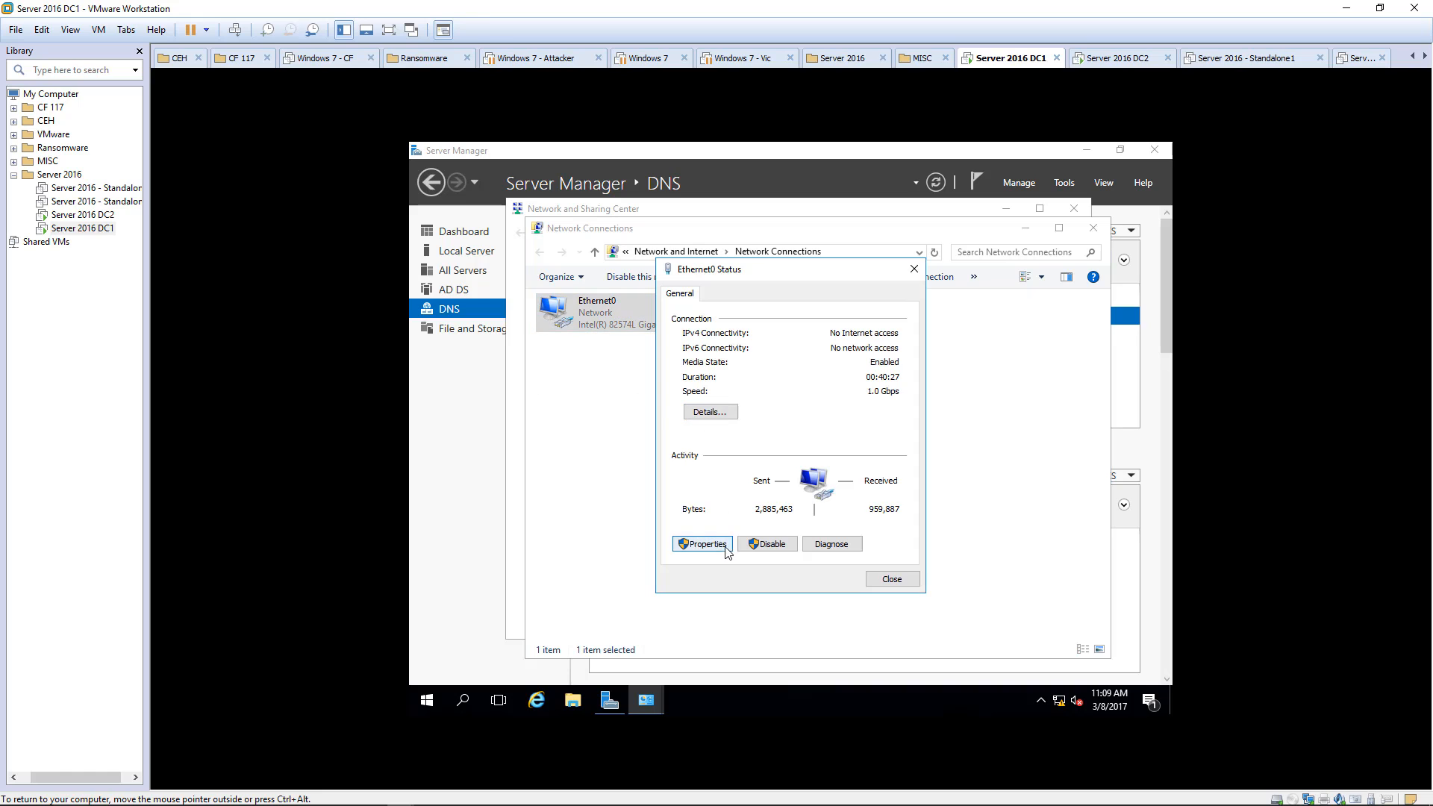
pyautogui.click(701, 543)
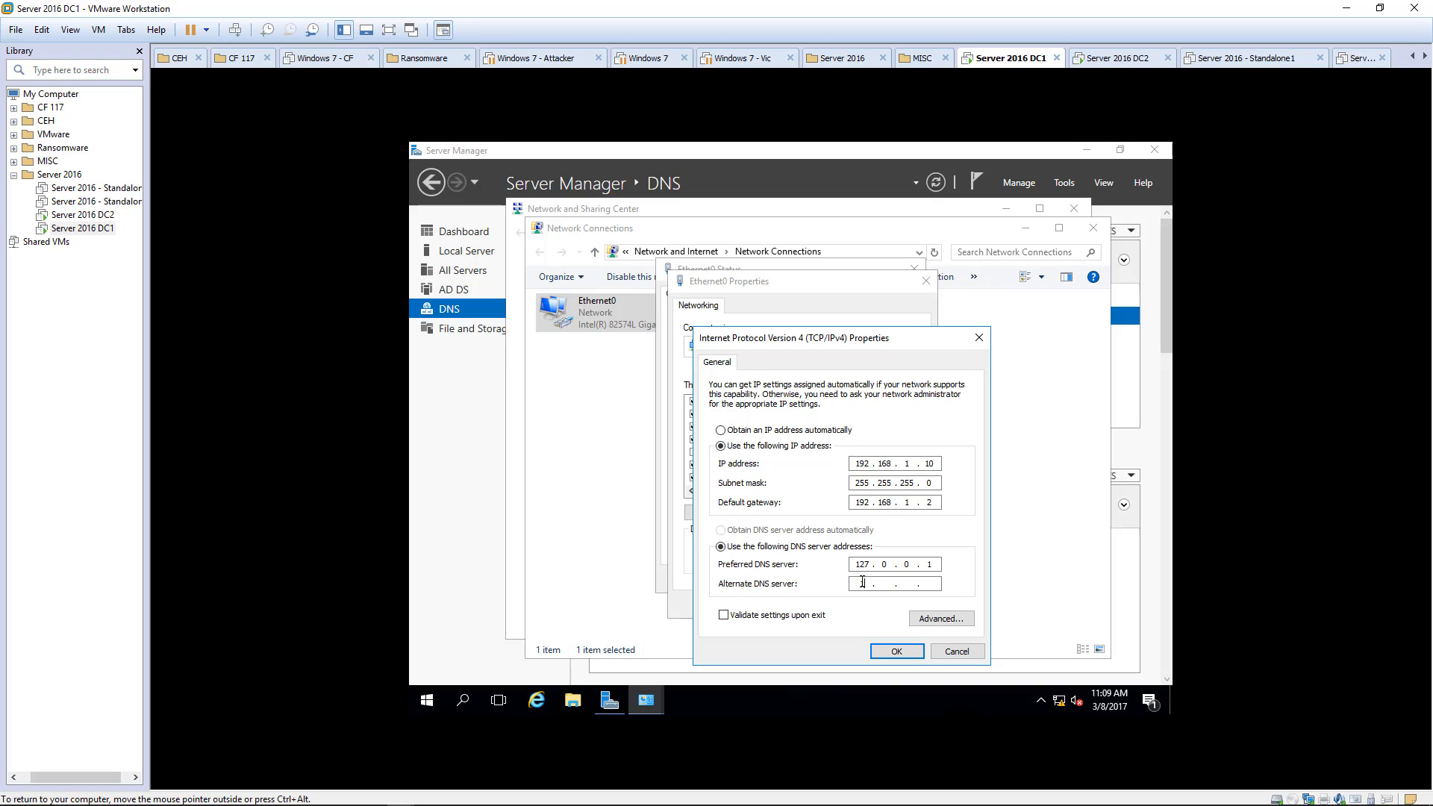
pyautogui.write('192.168.')
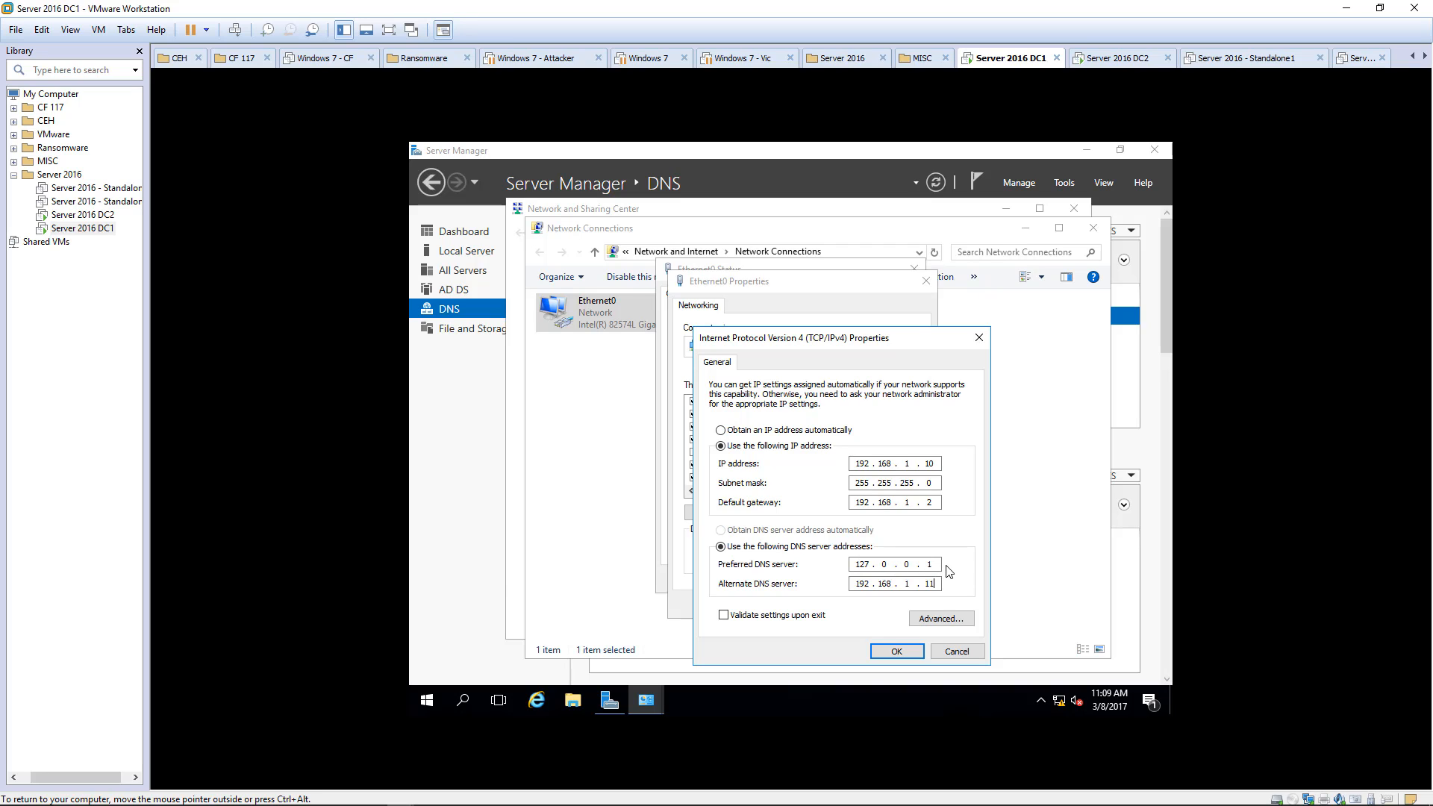
pyautogui.moveTo(925, 604)
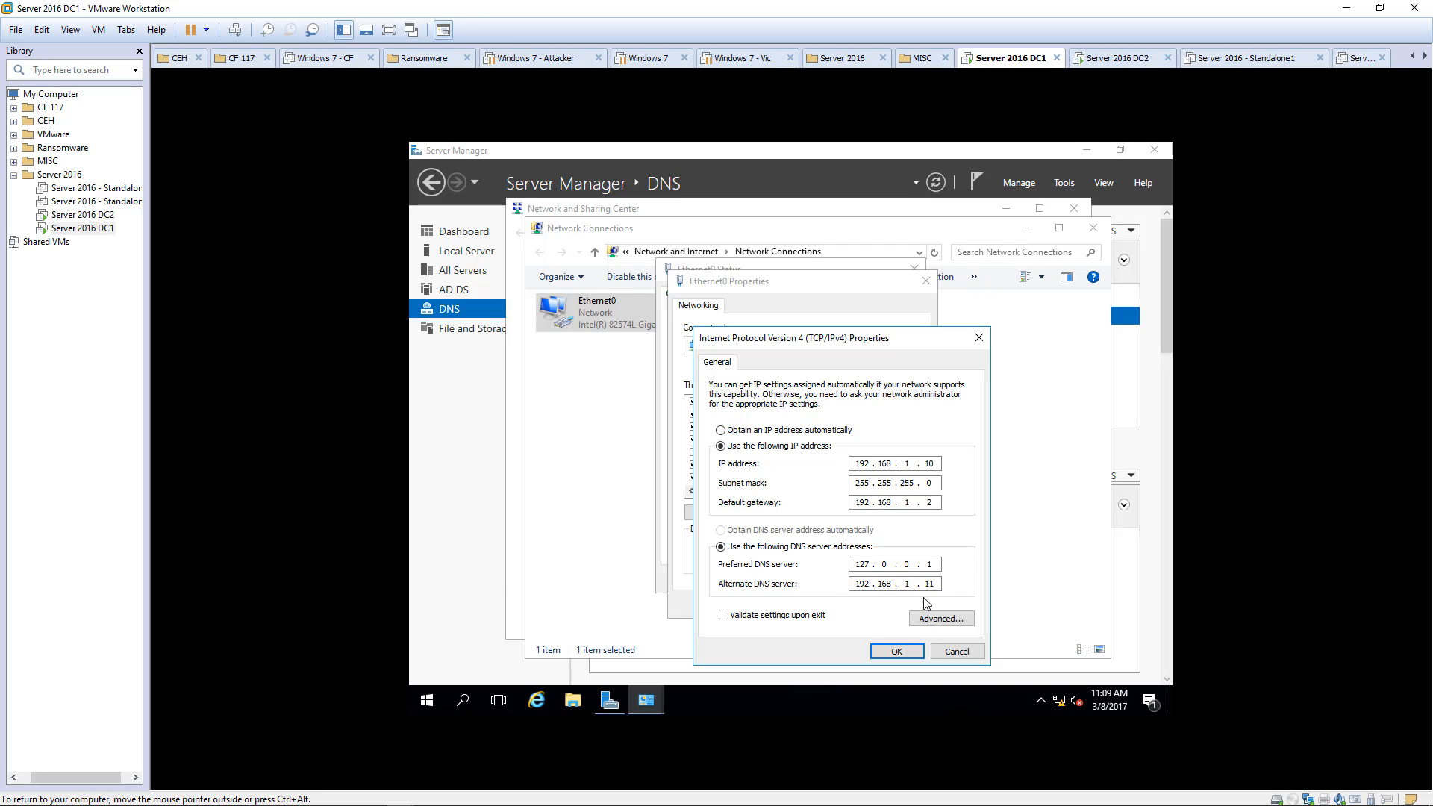
pyautogui.click(895, 651)
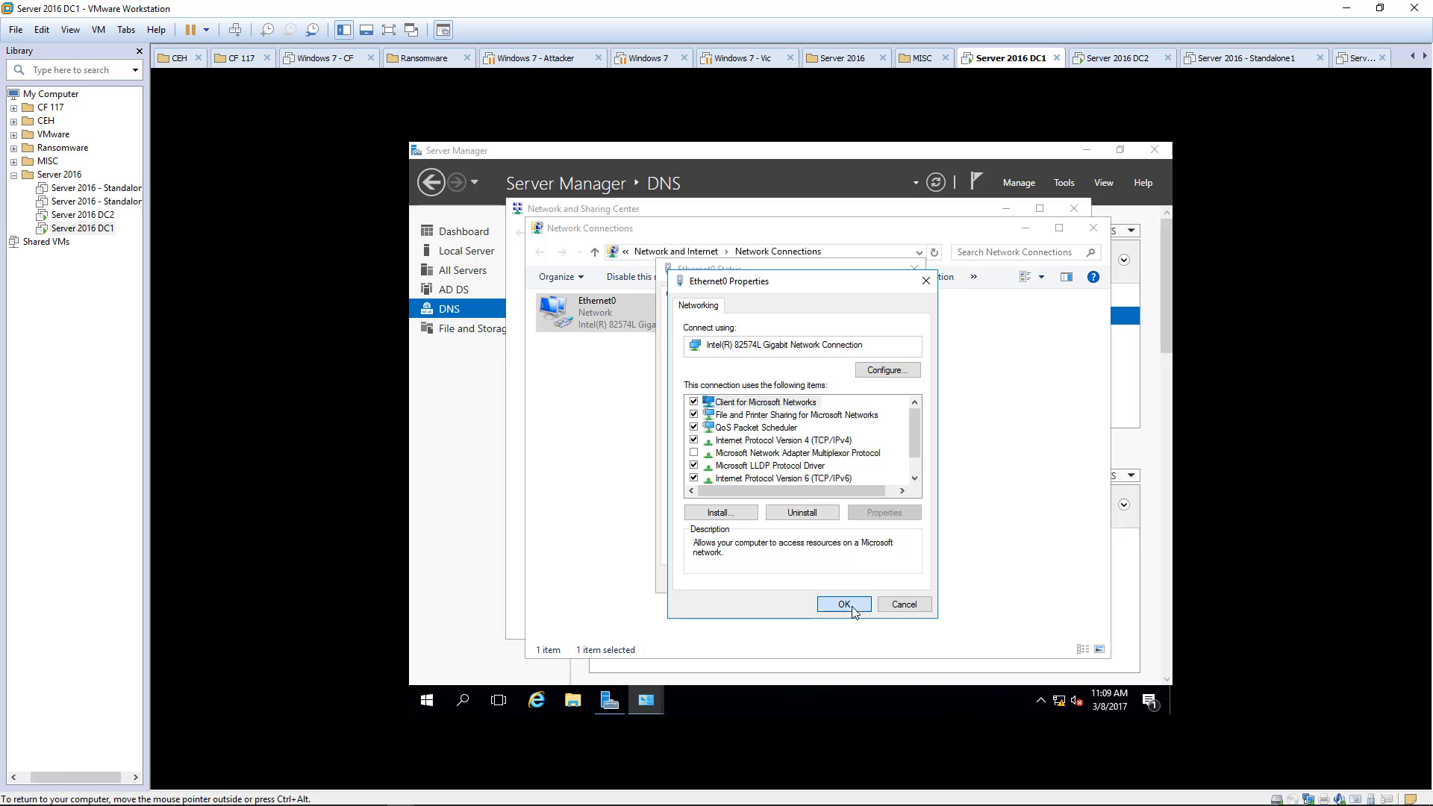
pyautogui.click(841, 604)
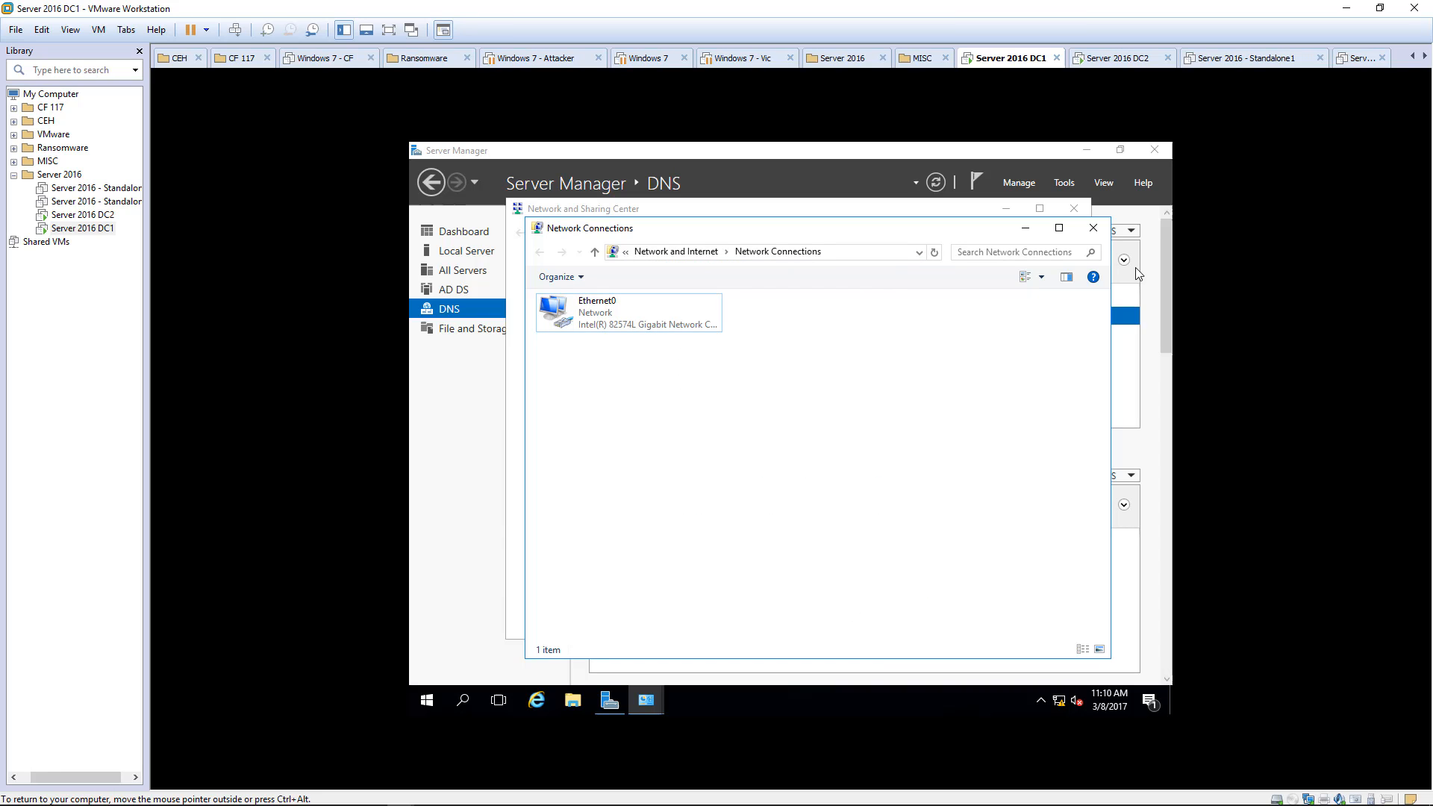
pyautogui.click(1091, 226)
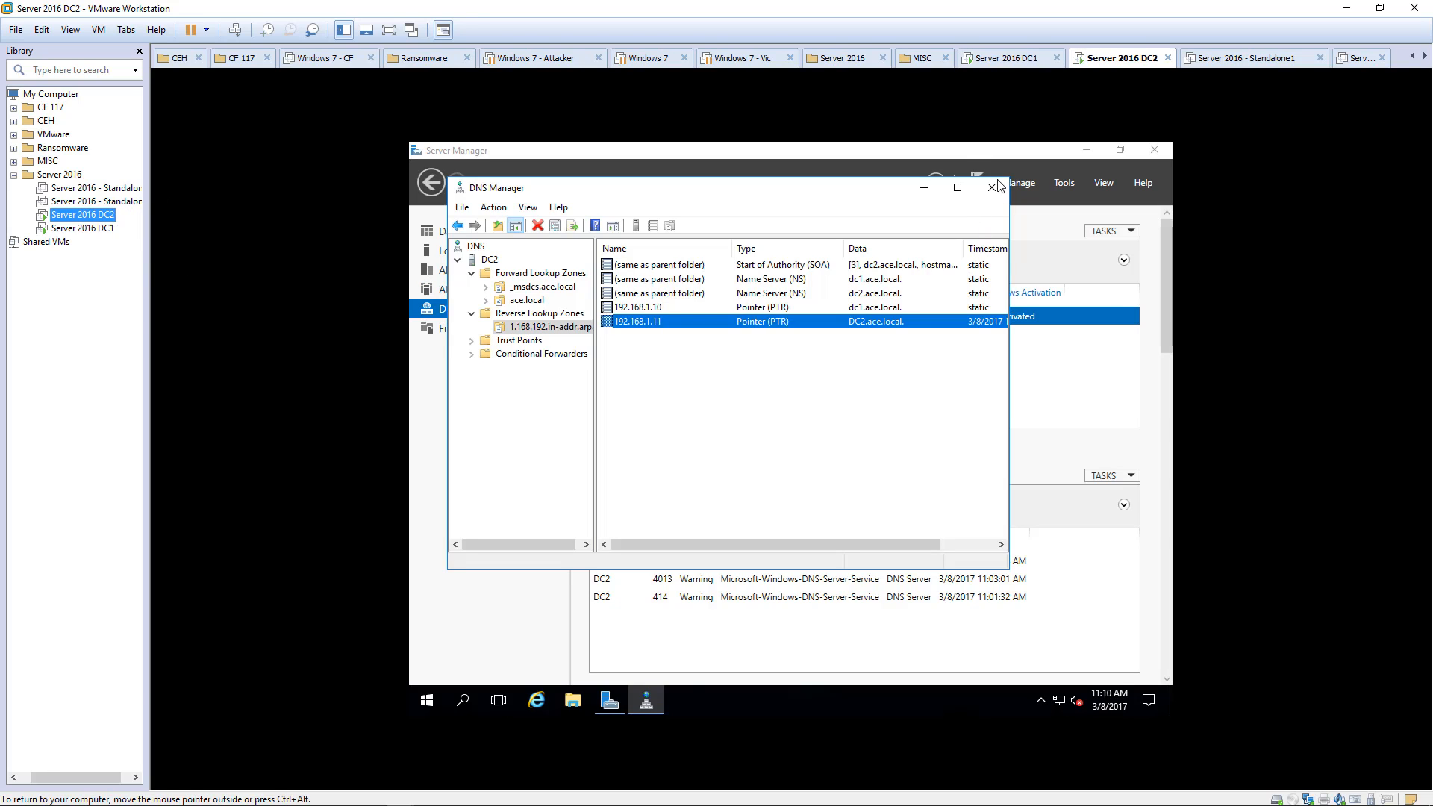
# Reach DC2's Ethernet0 IPv4 settings via the Network and Sharing Center
pyautogui.click(995, 186)
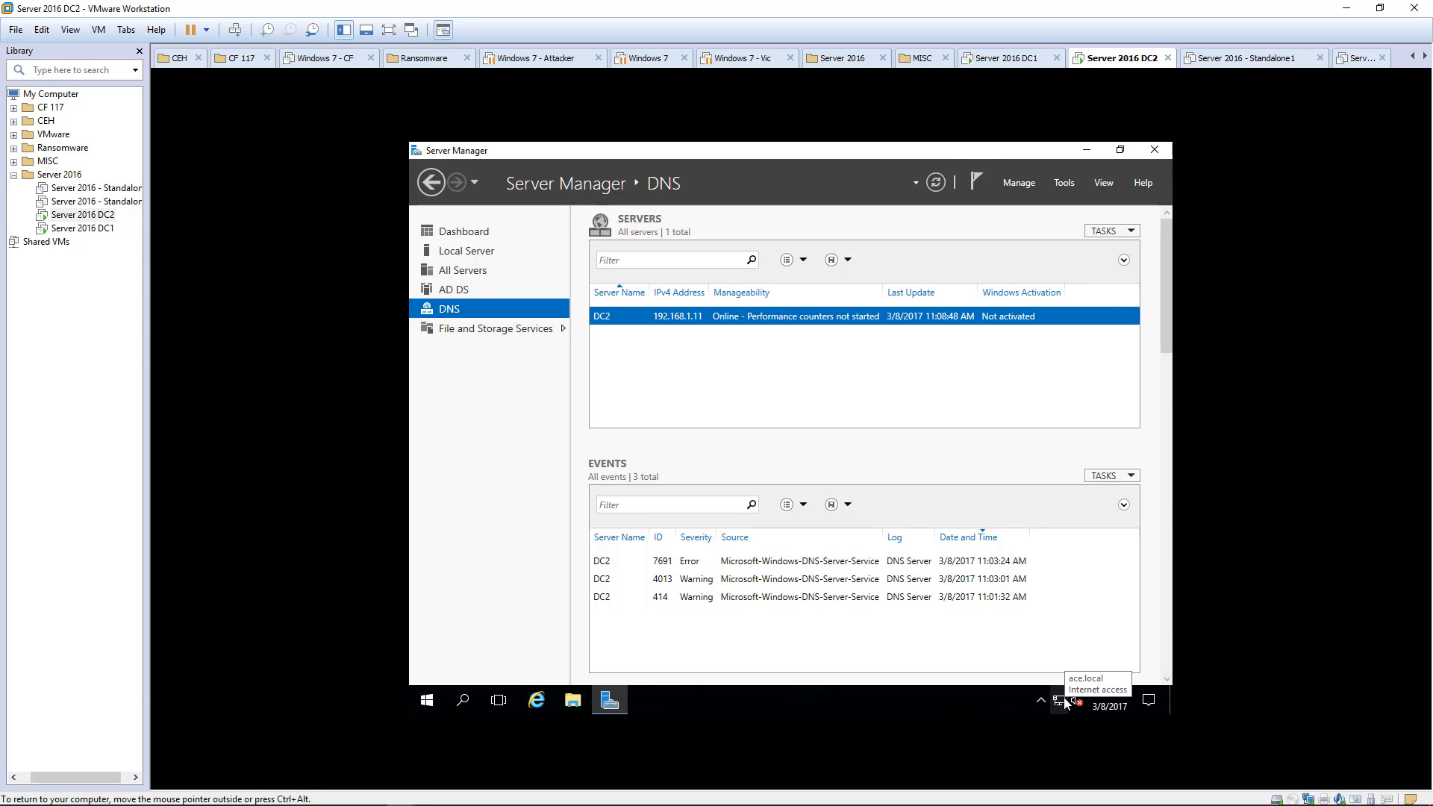
pyautogui.click(1058, 702)
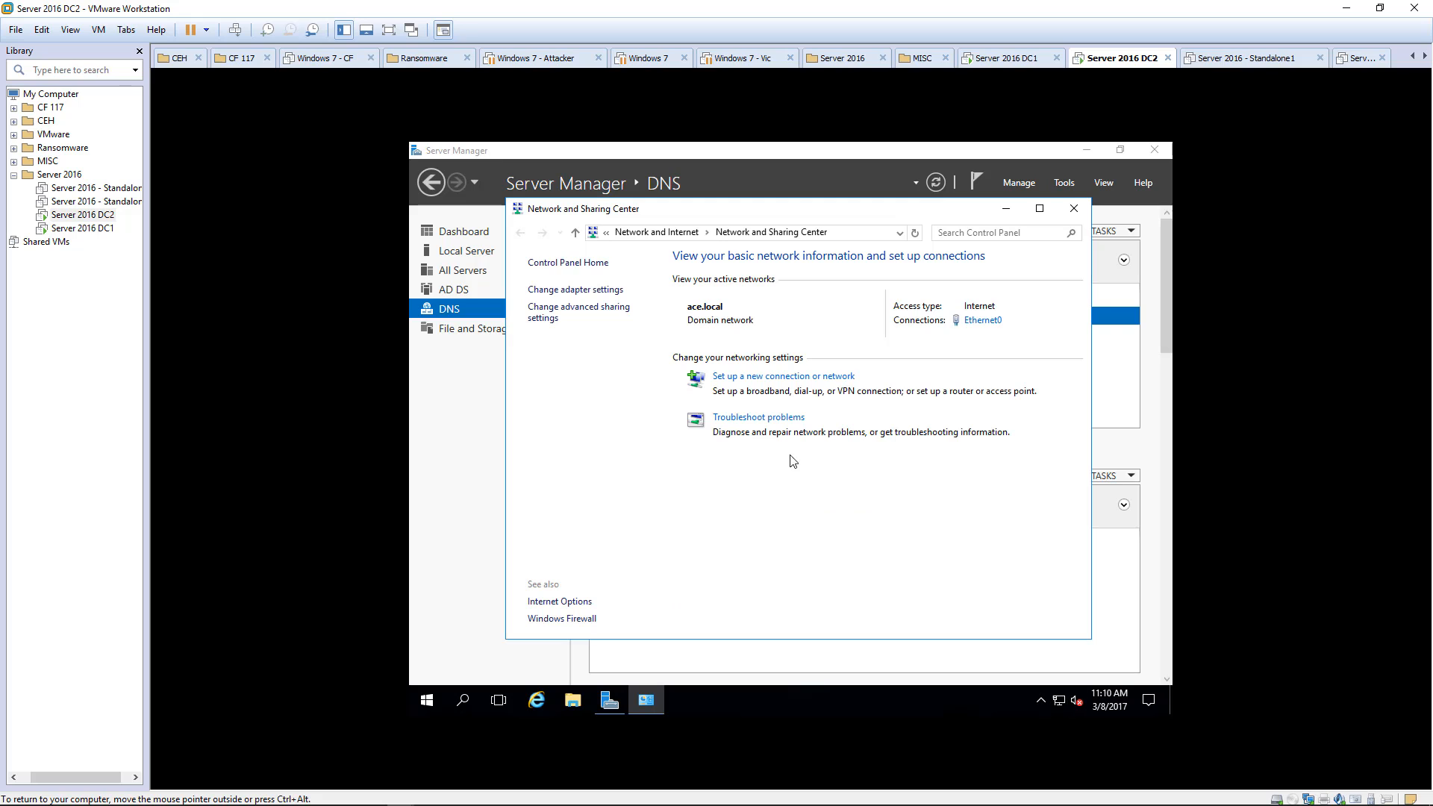
pyautogui.click(576, 289)
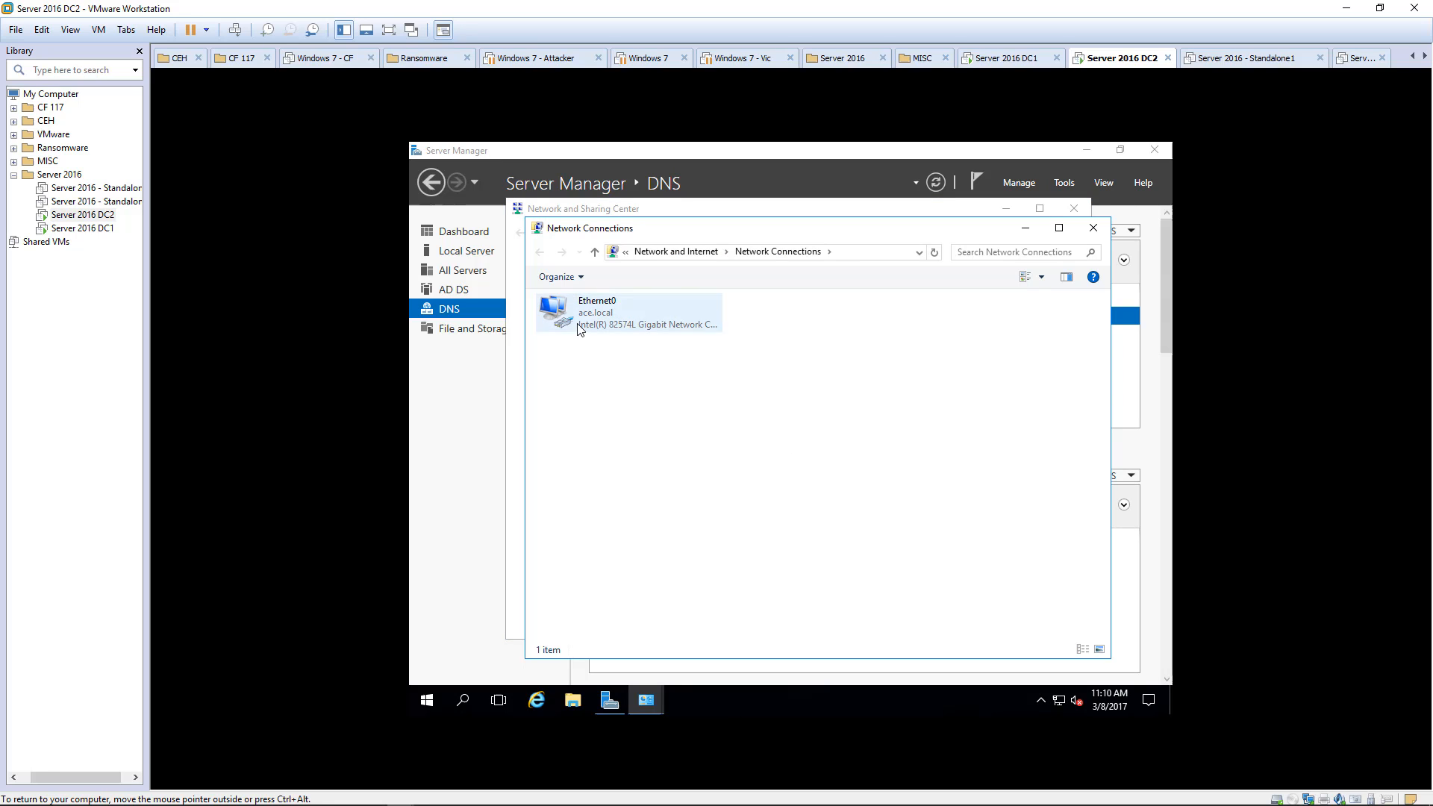
pyautogui.doubleClick(597, 312)
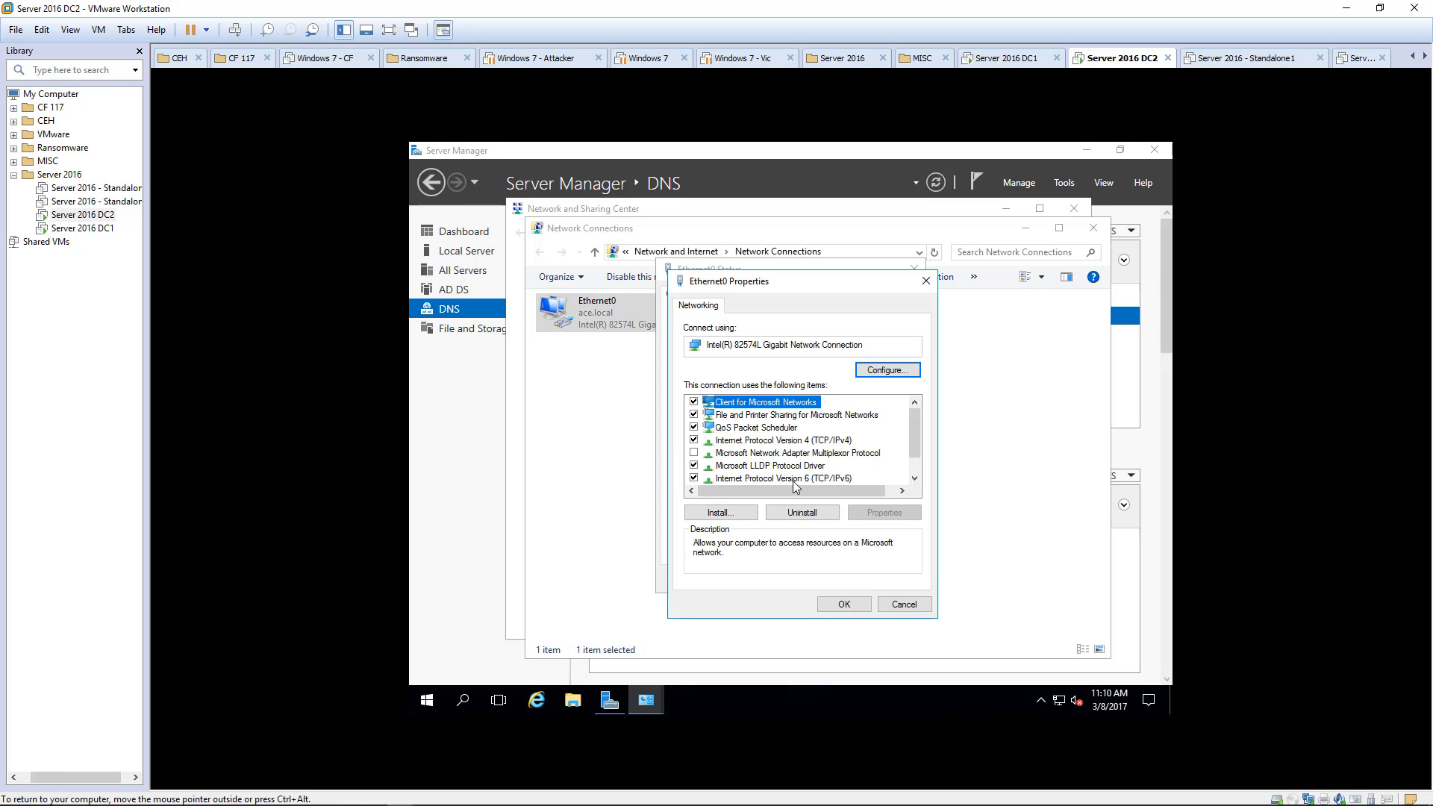
pyautogui.doubleClick(783, 438)
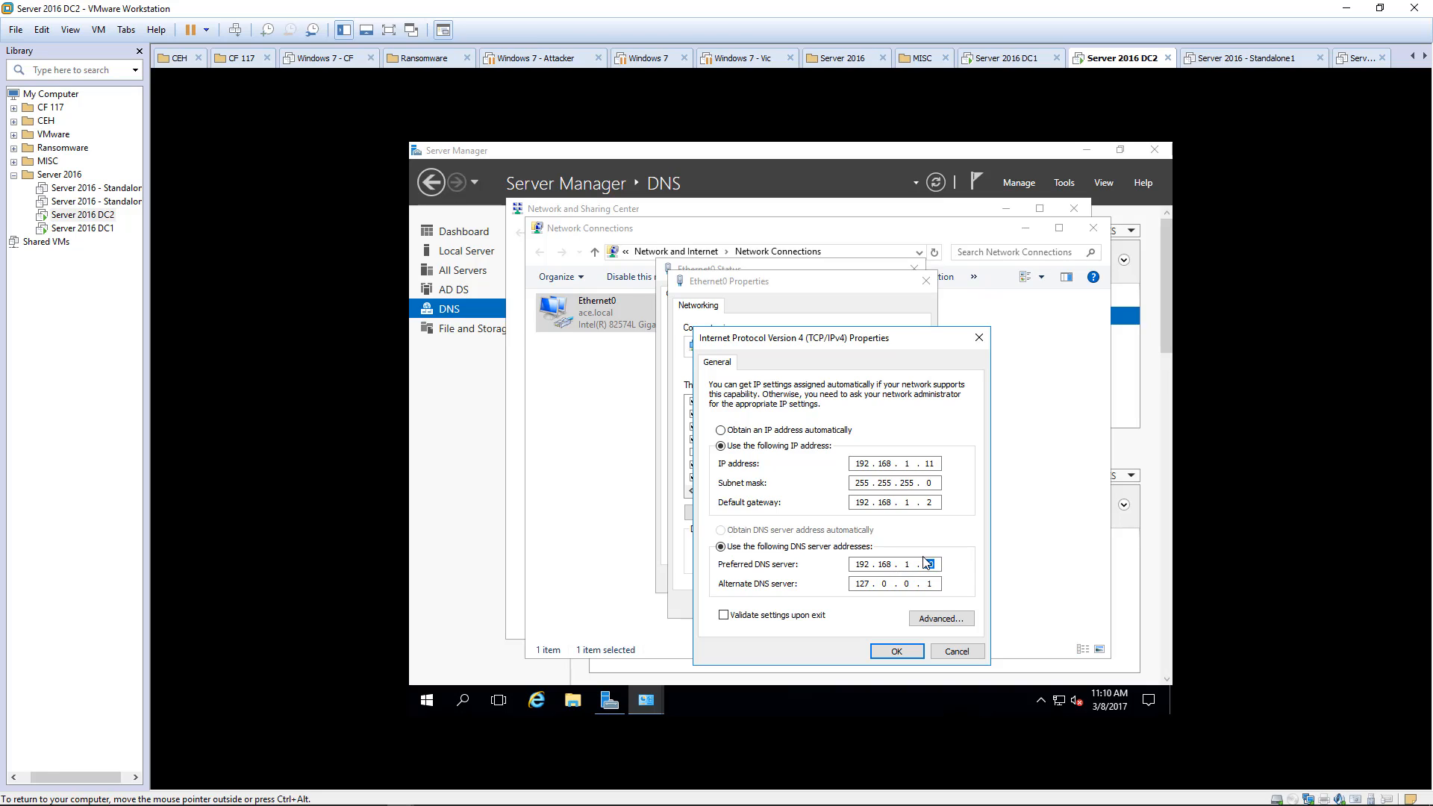
# Set preferred DNS to 192.168.1.10 with 127.0.0.1 as alternate and apply it
pyautogui.write('10')
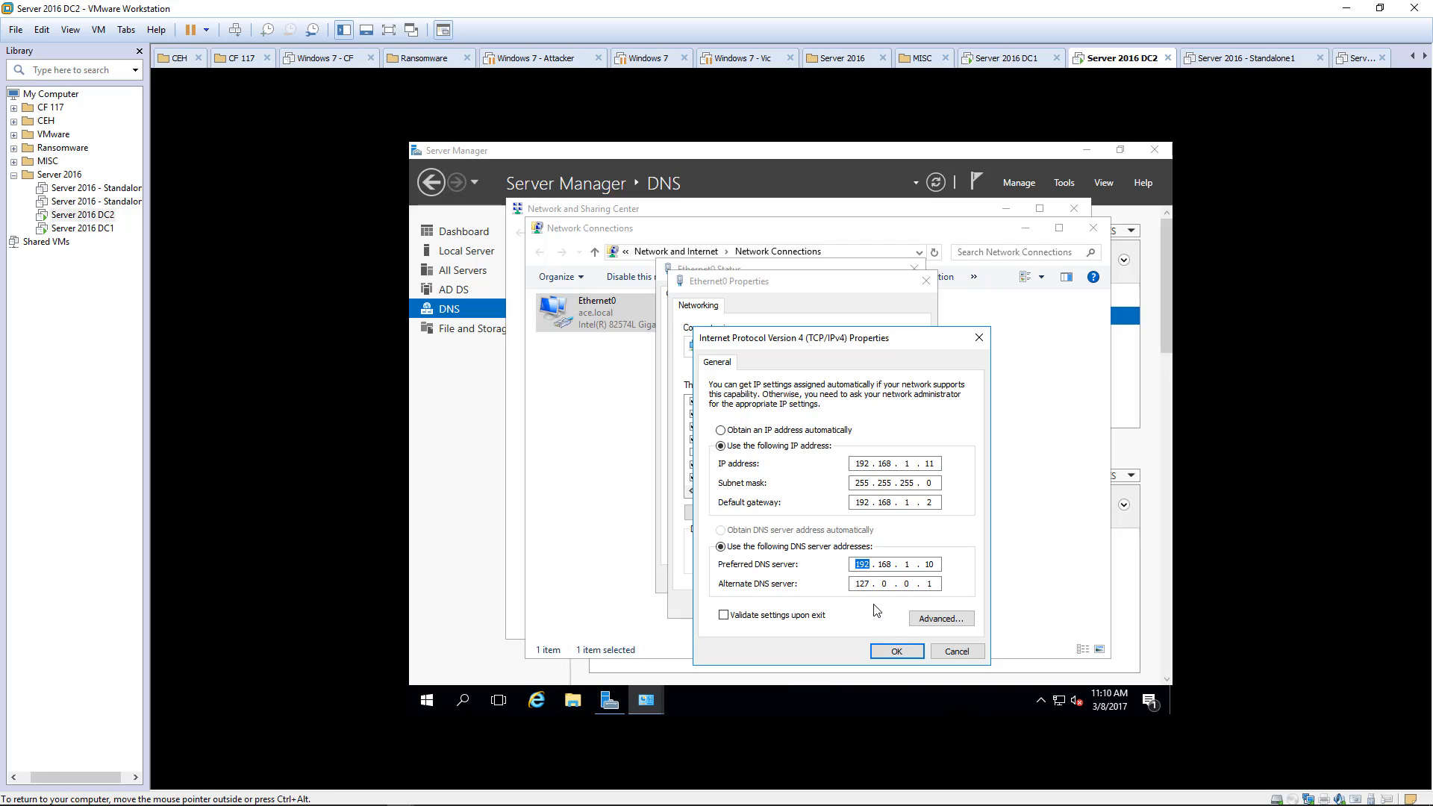
pyautogui.click(894, 651)
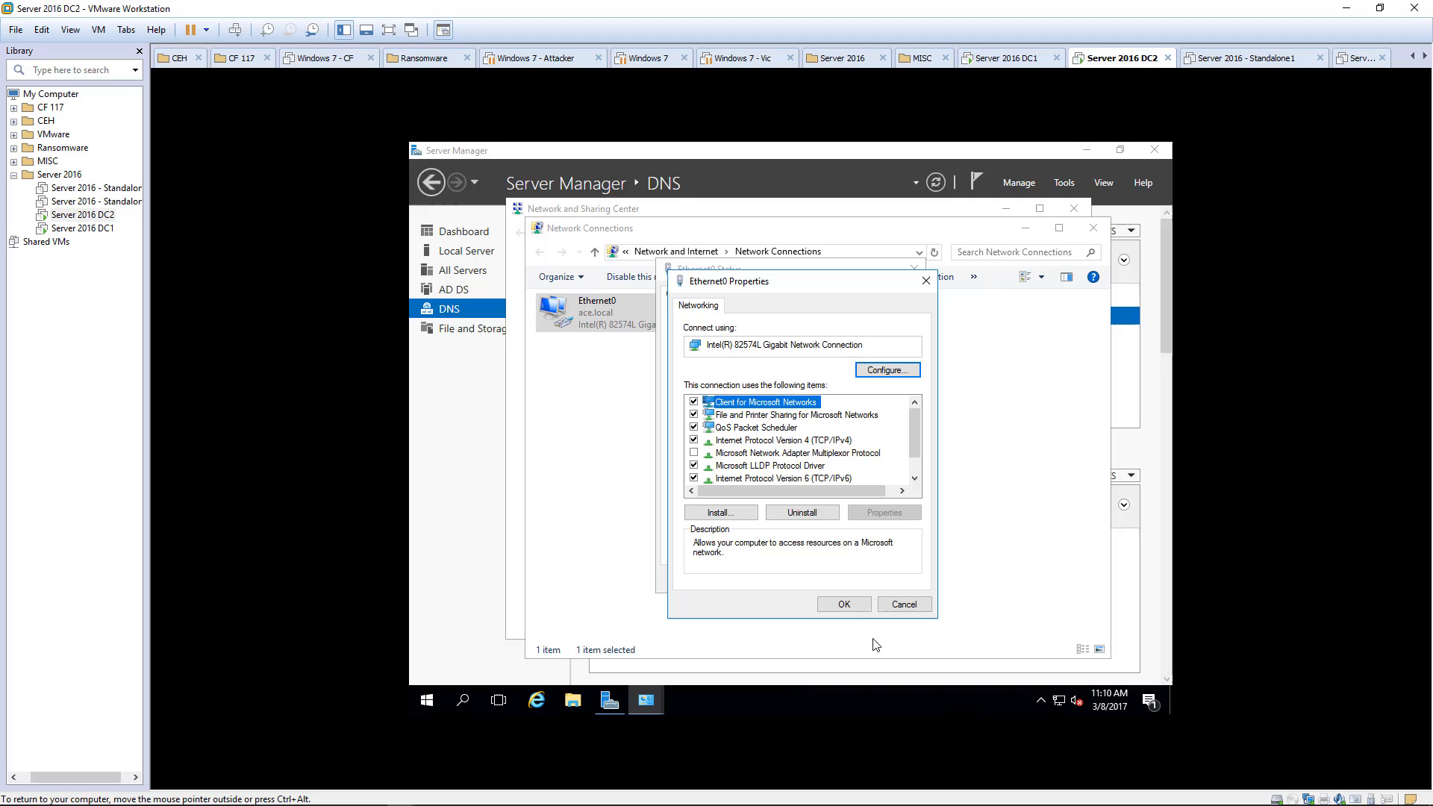
pyautogui.click(903, 604)
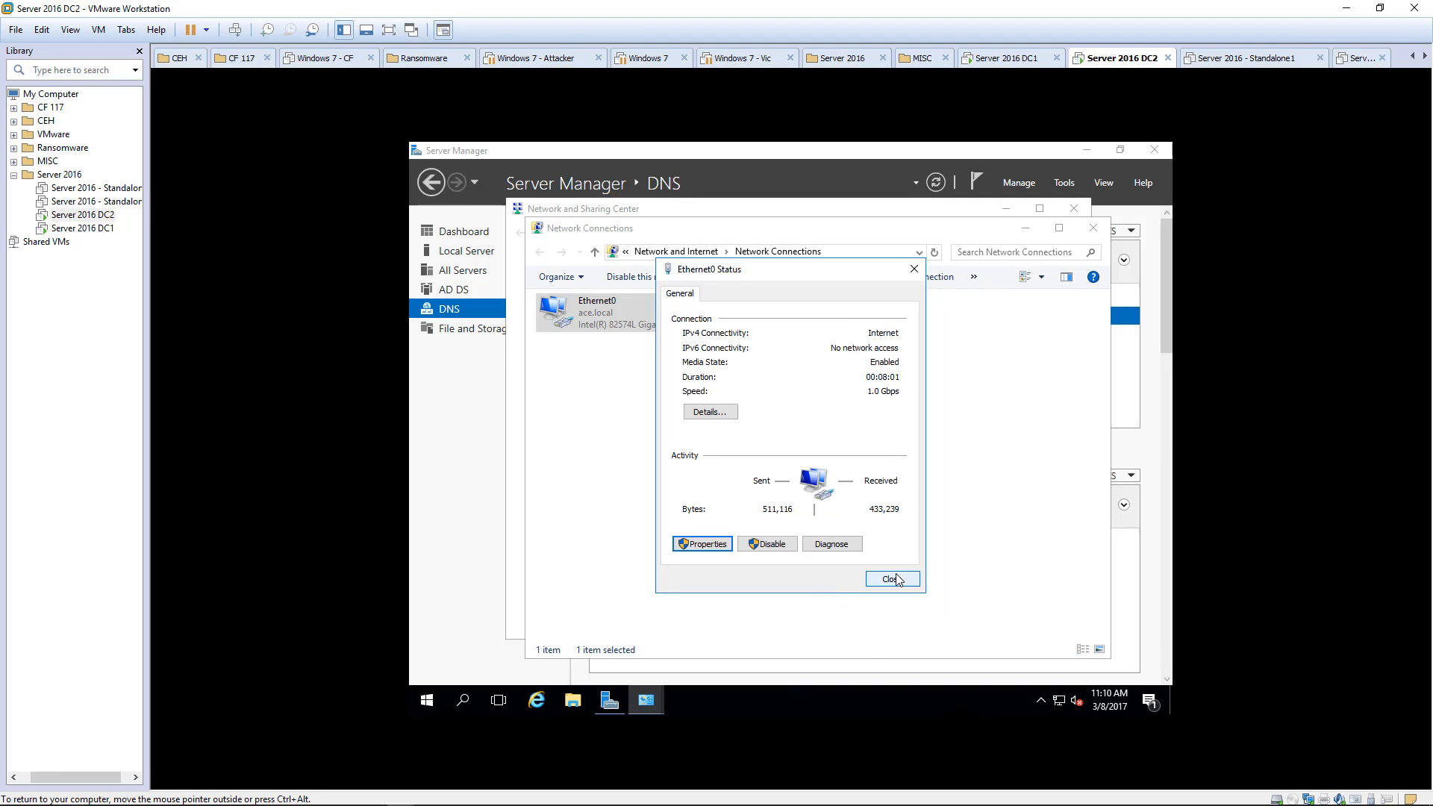
pyautogui.click(886, 579)
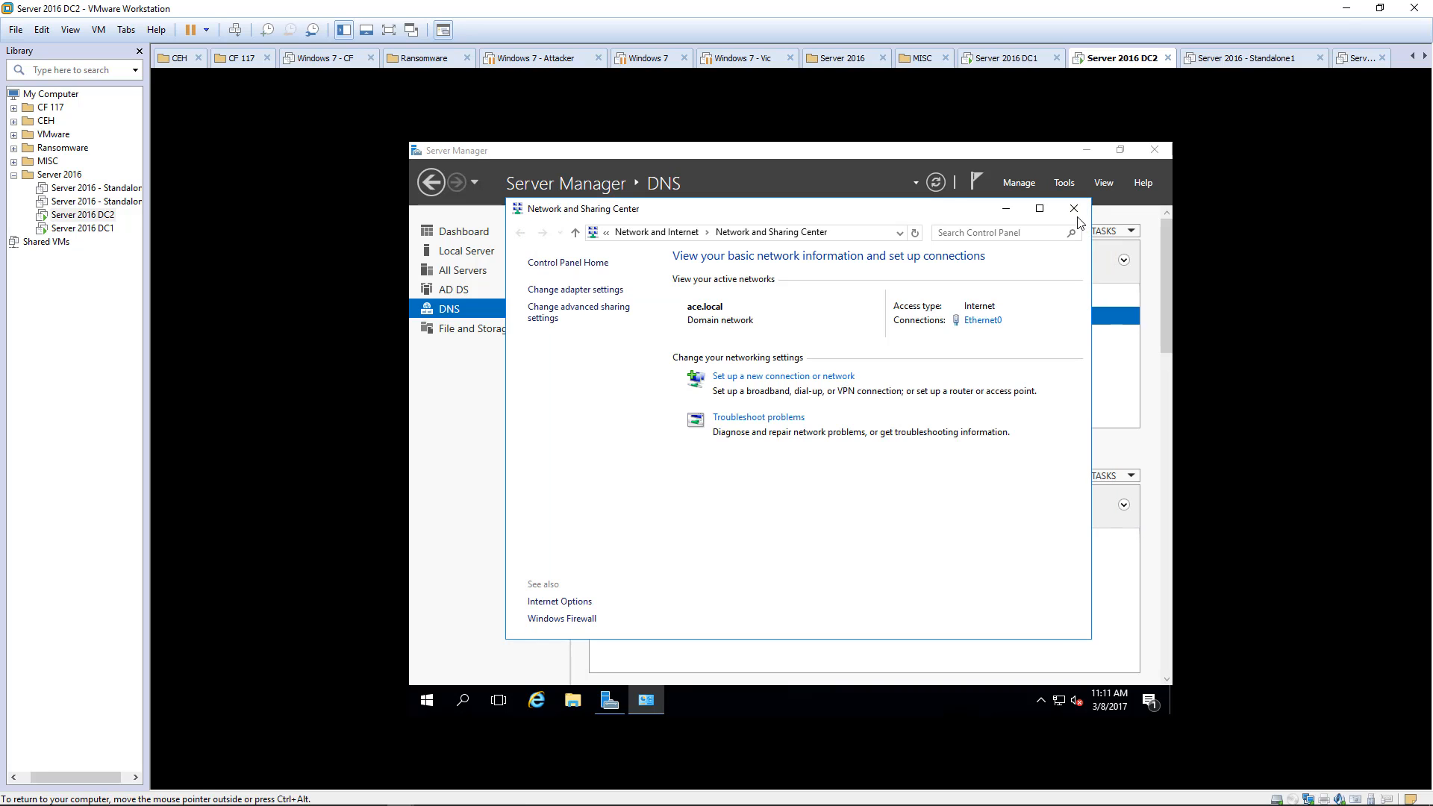
# In Active Directory Sites and Services expand Sites > Default-First-Site-Name > Servers
pyautogui.click(1072, 209)
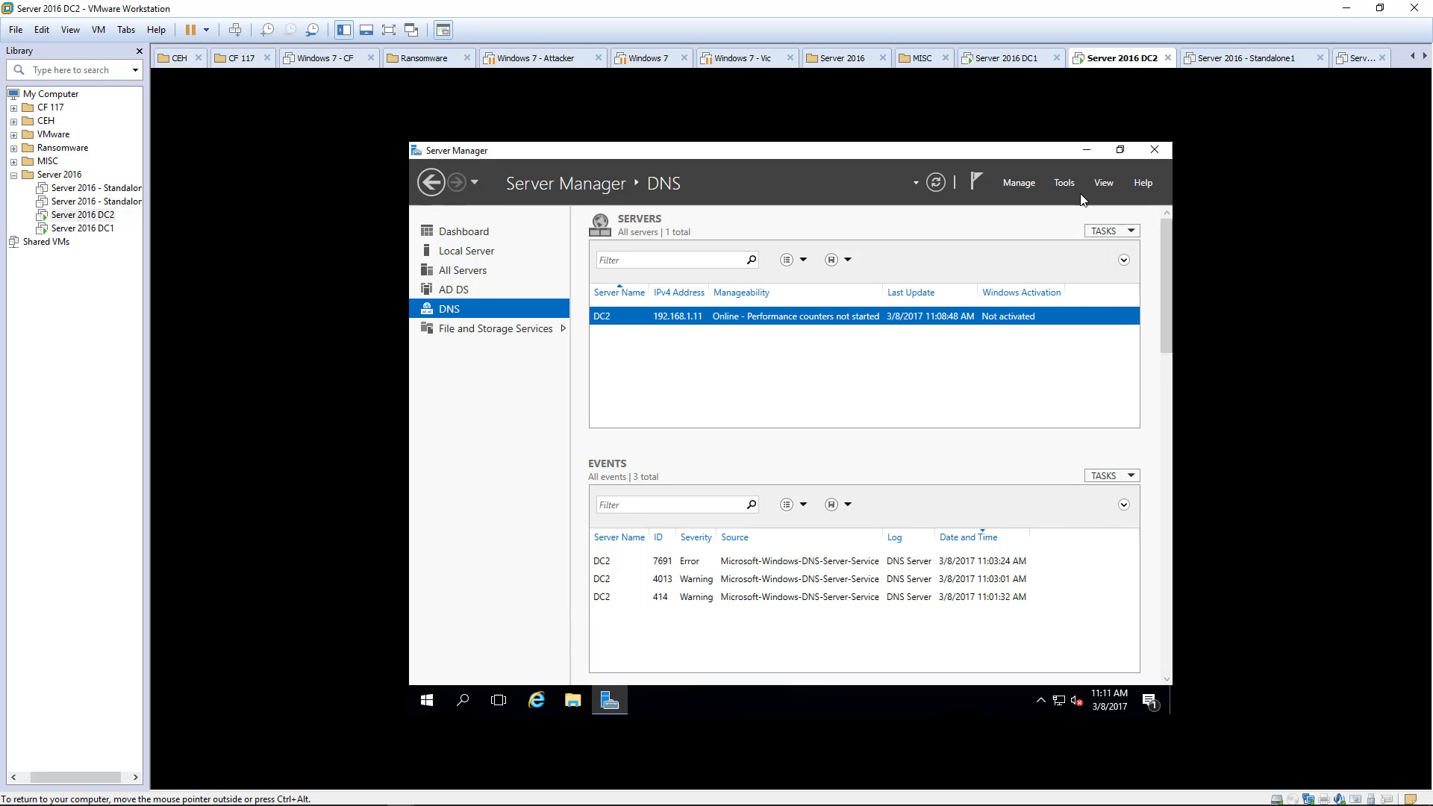
pyautogui.click(1062, 182)
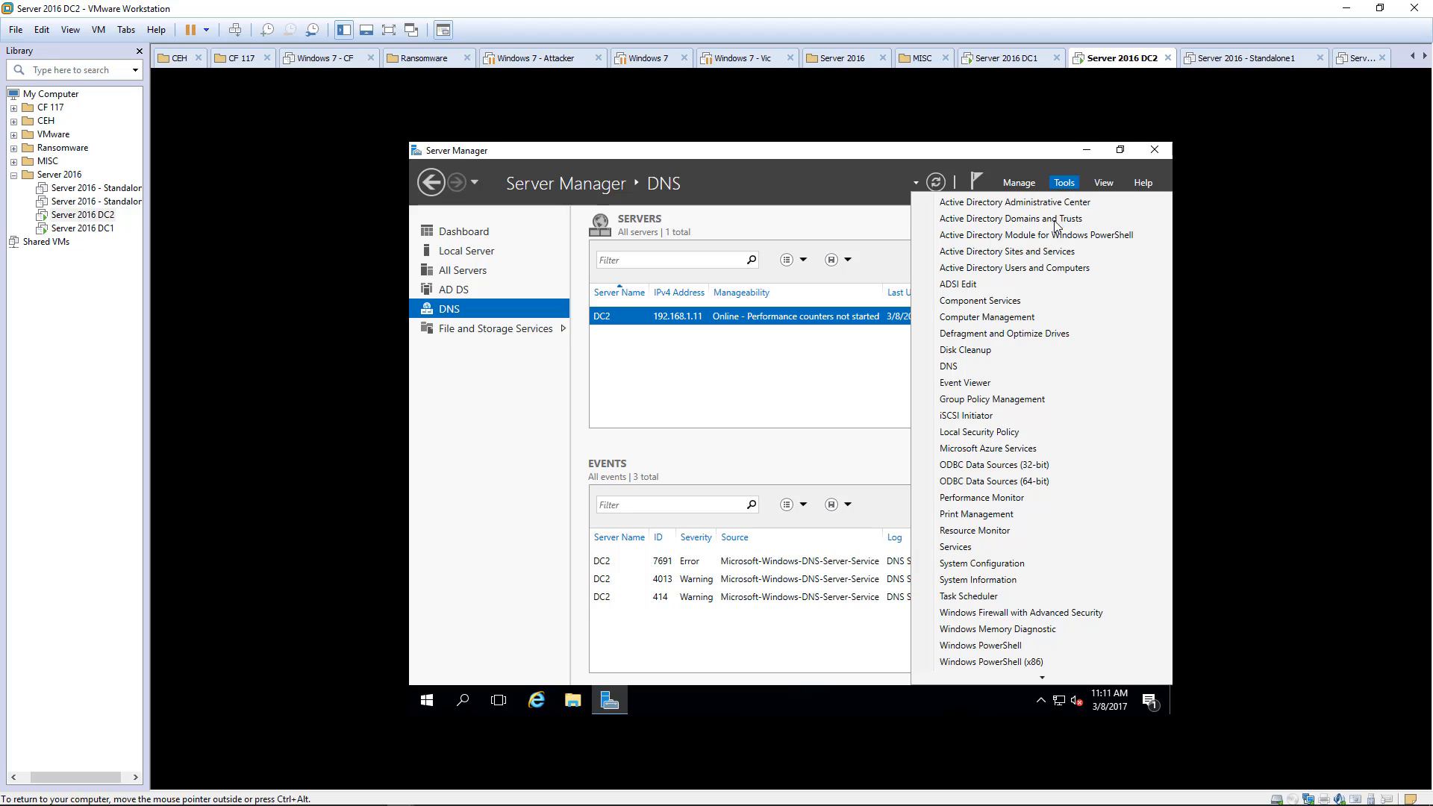
pyautogui.moveTo(1041, 251)
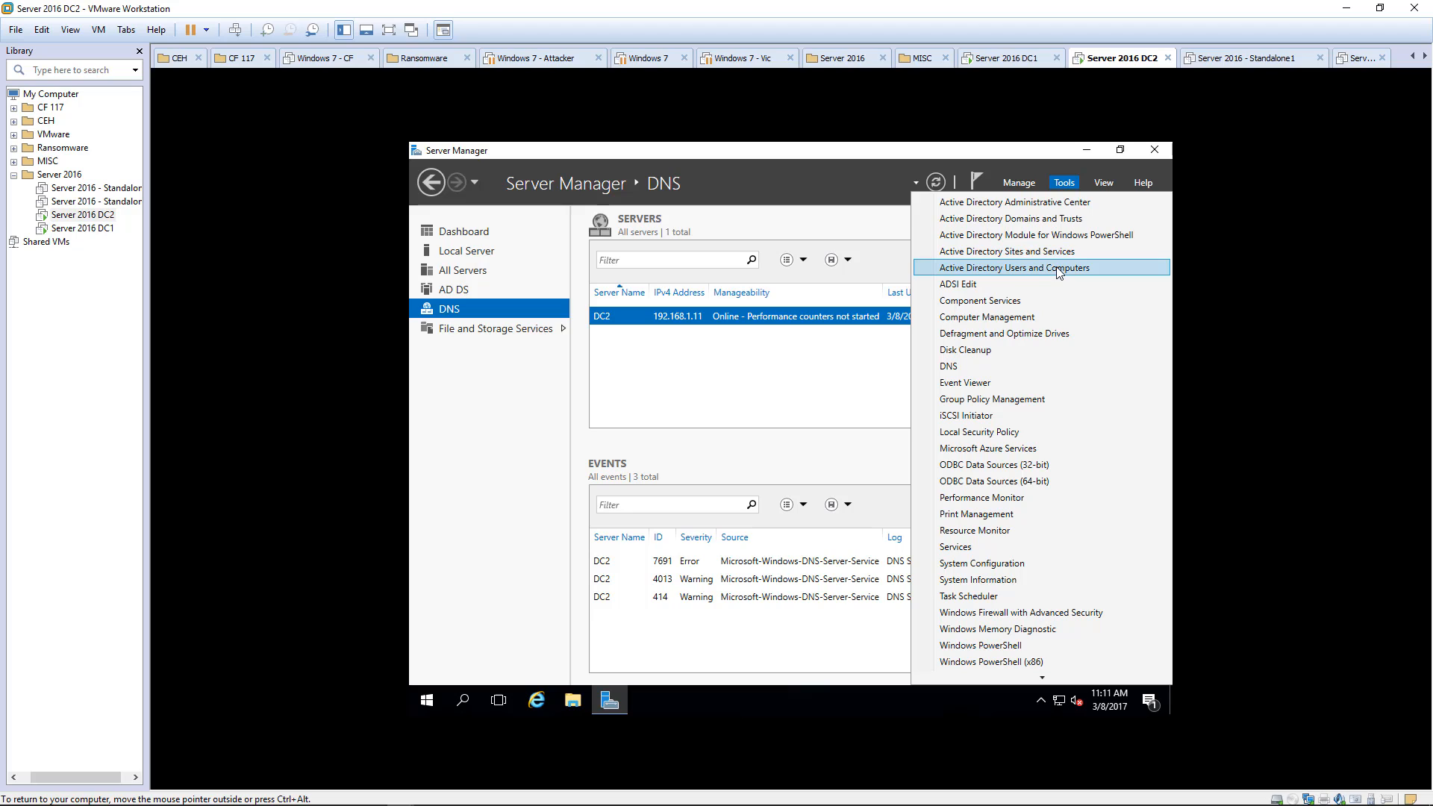
pyautogui.moveTo(1037, 251)
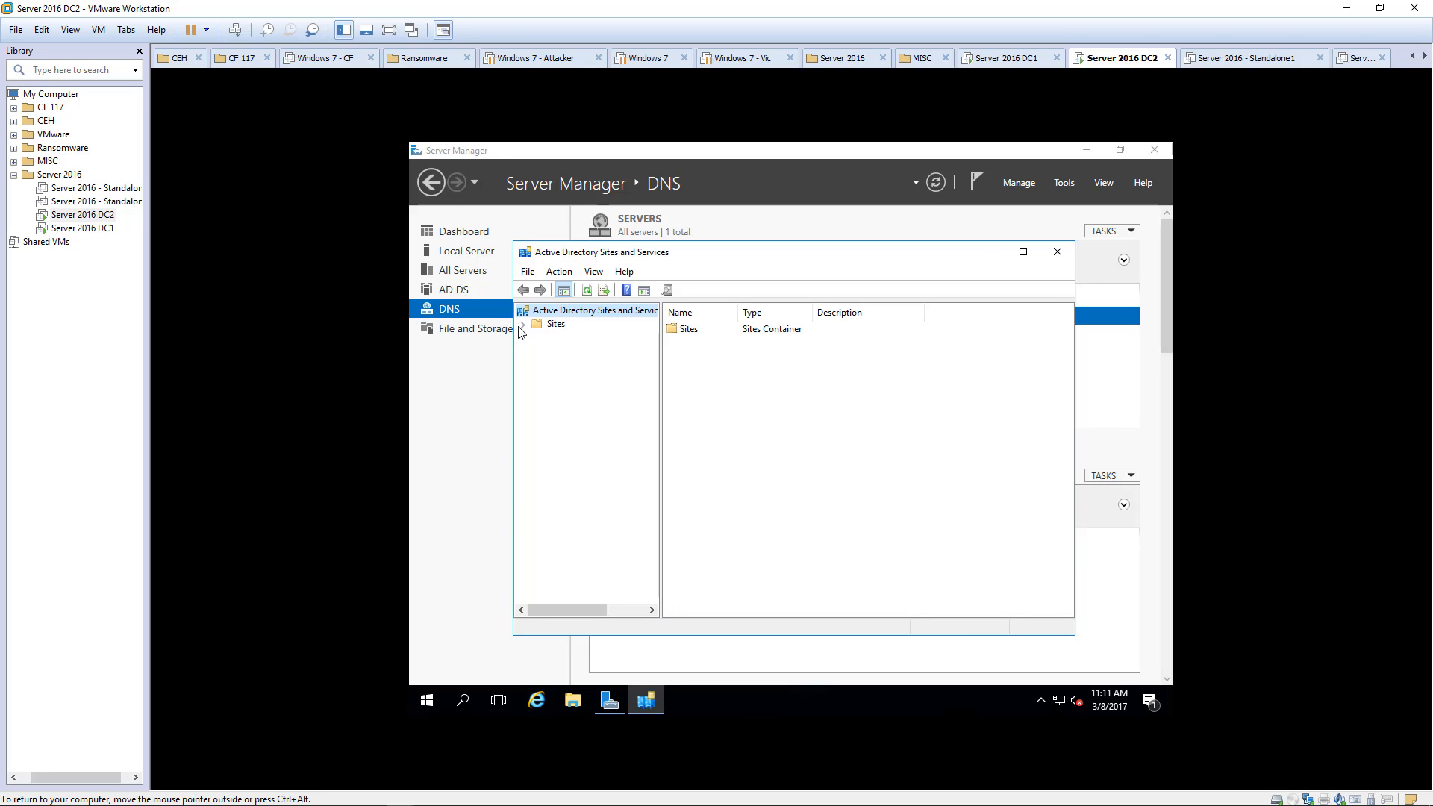
pyautogui.click(522, 324)
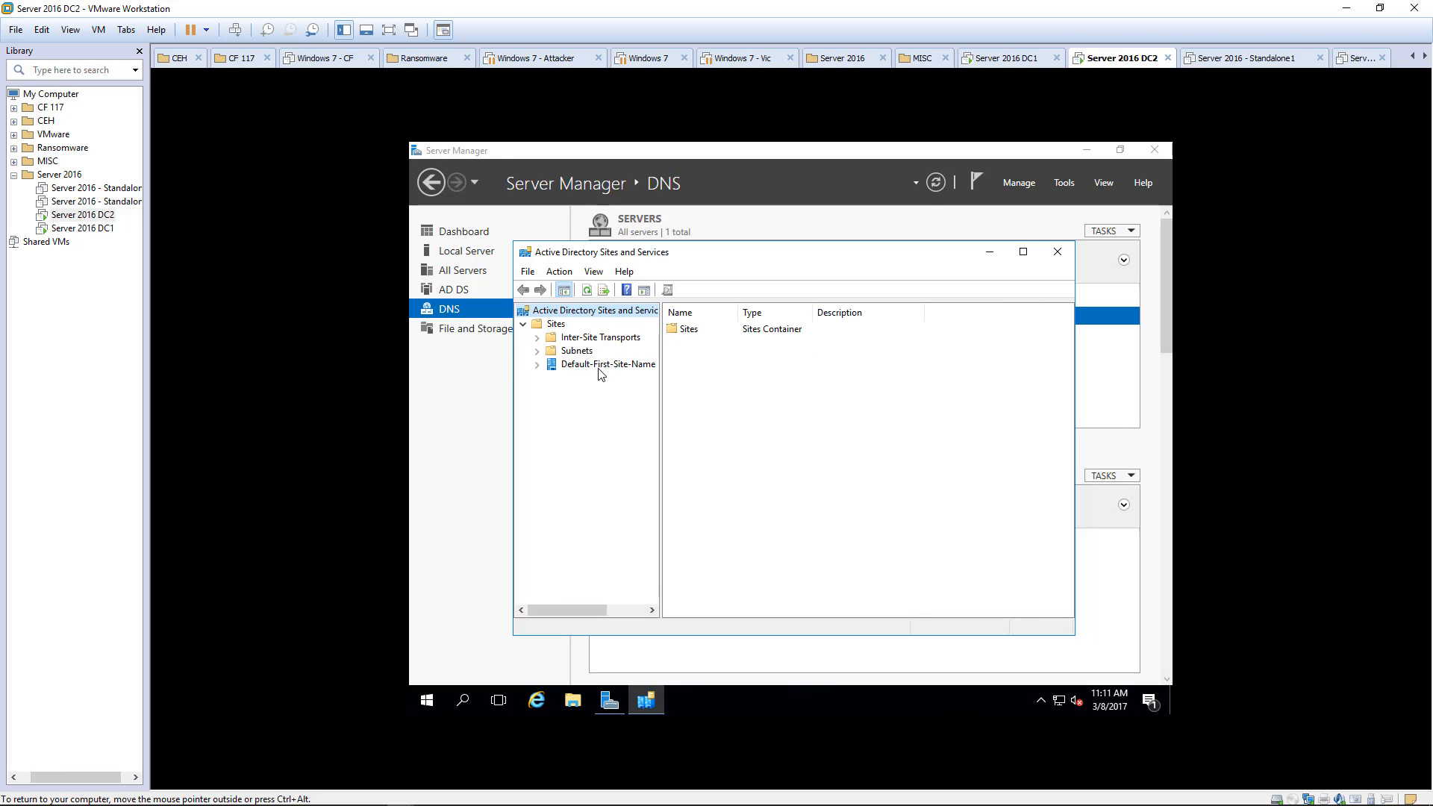
pyautogui.click(607, 364)
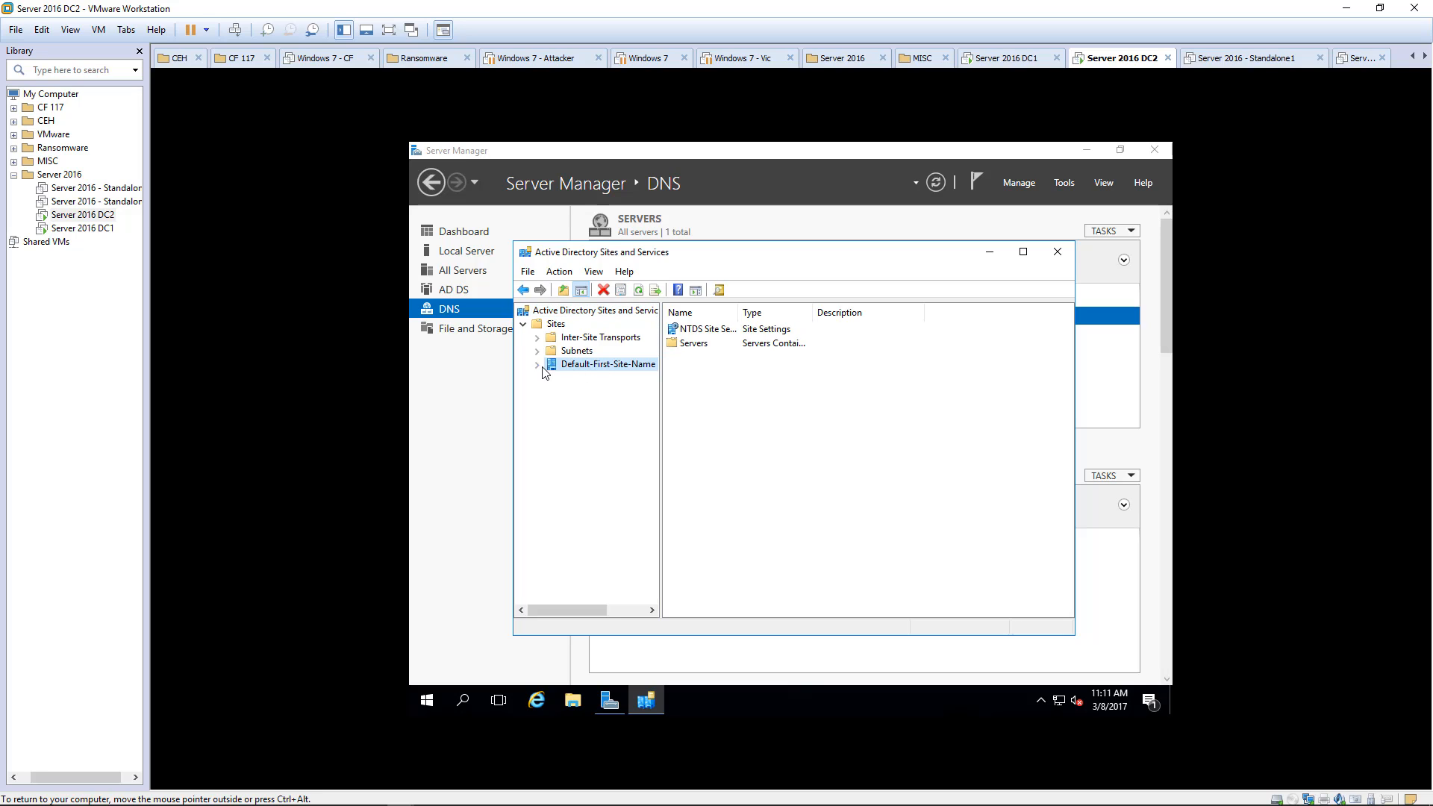
pyautogui.click(537, 364)
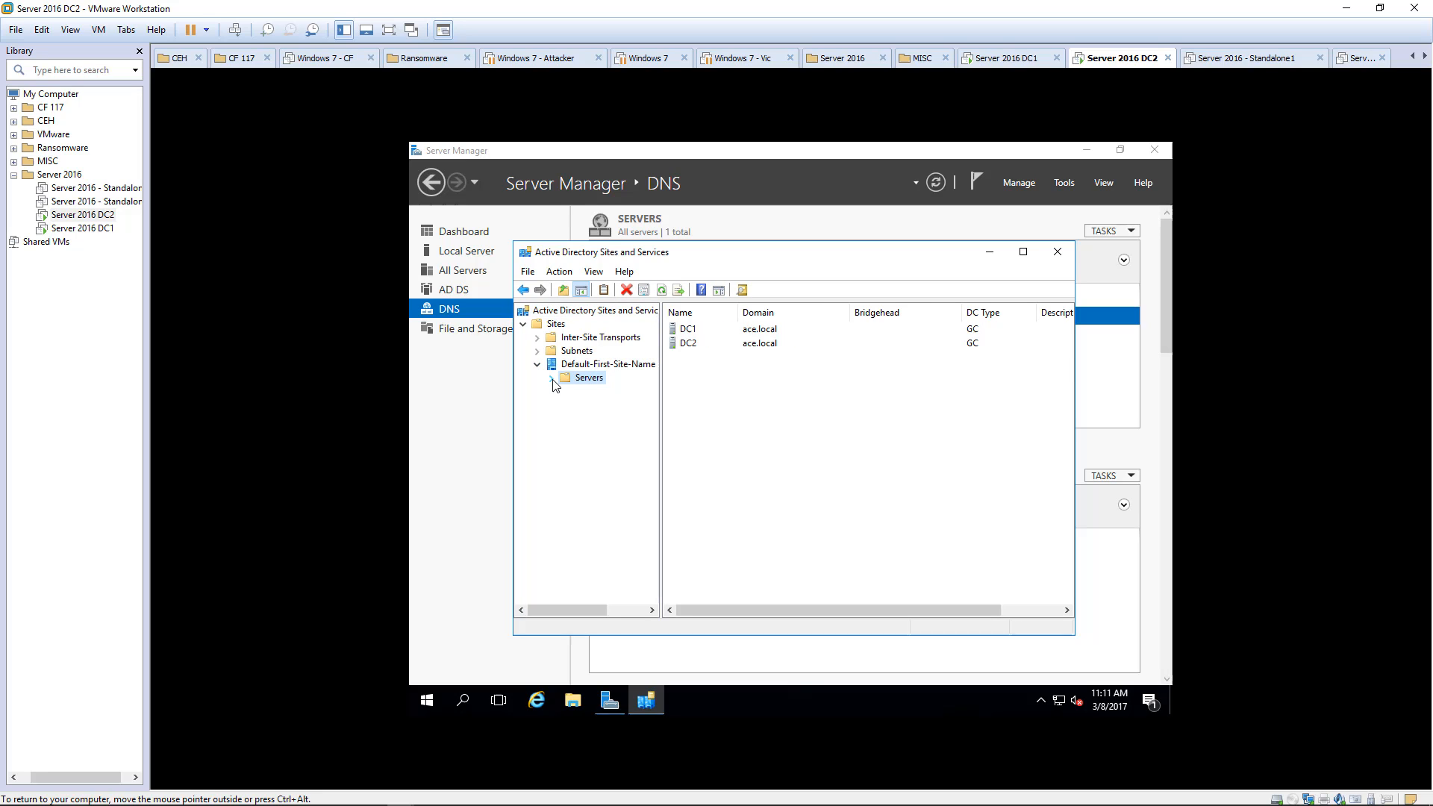
# Inspect the DC1 and DC2 server entries in the default site, then close the console
pyautogui.click(588, 377)
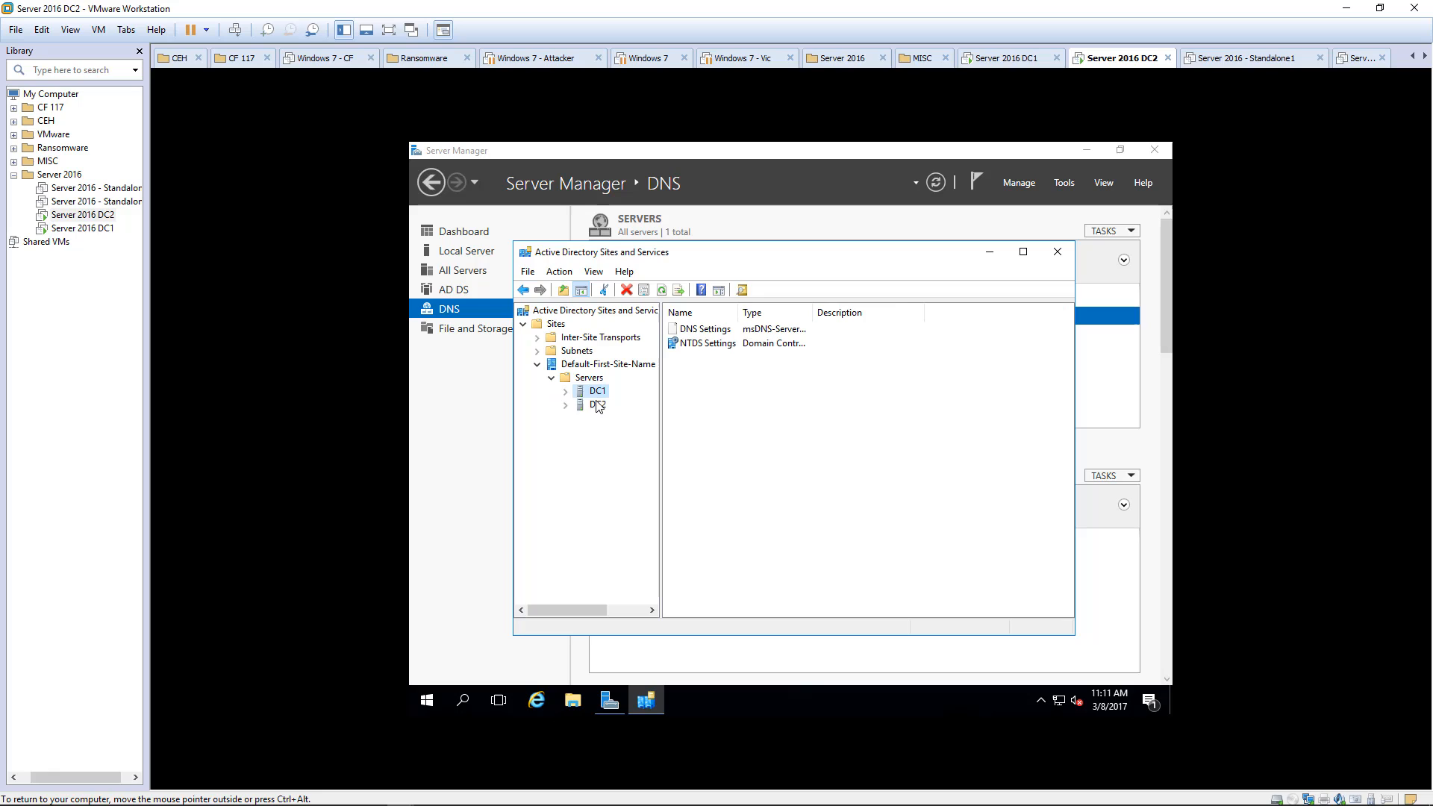
pyautogui.click(597, 404)
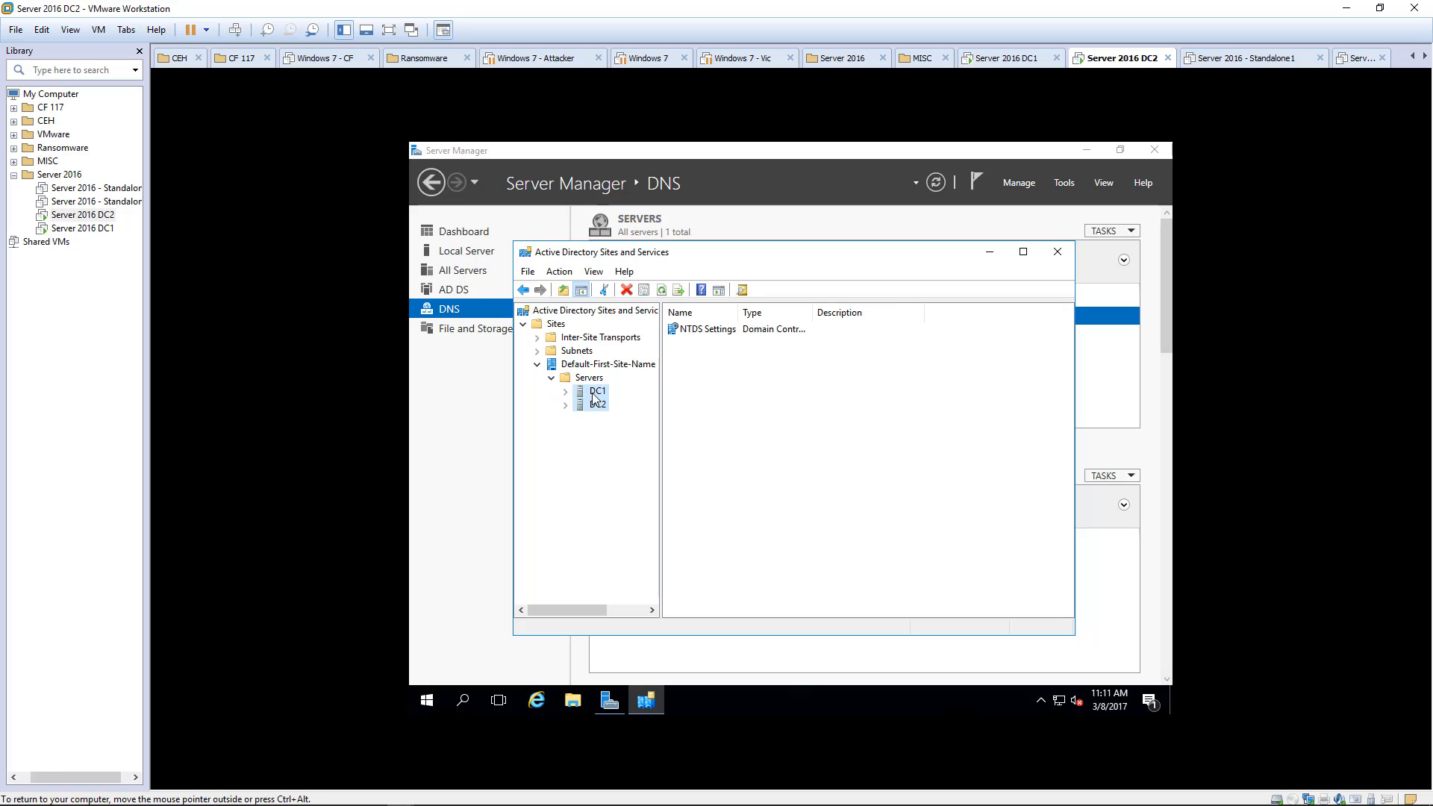
pyautogui.click(597, 404)
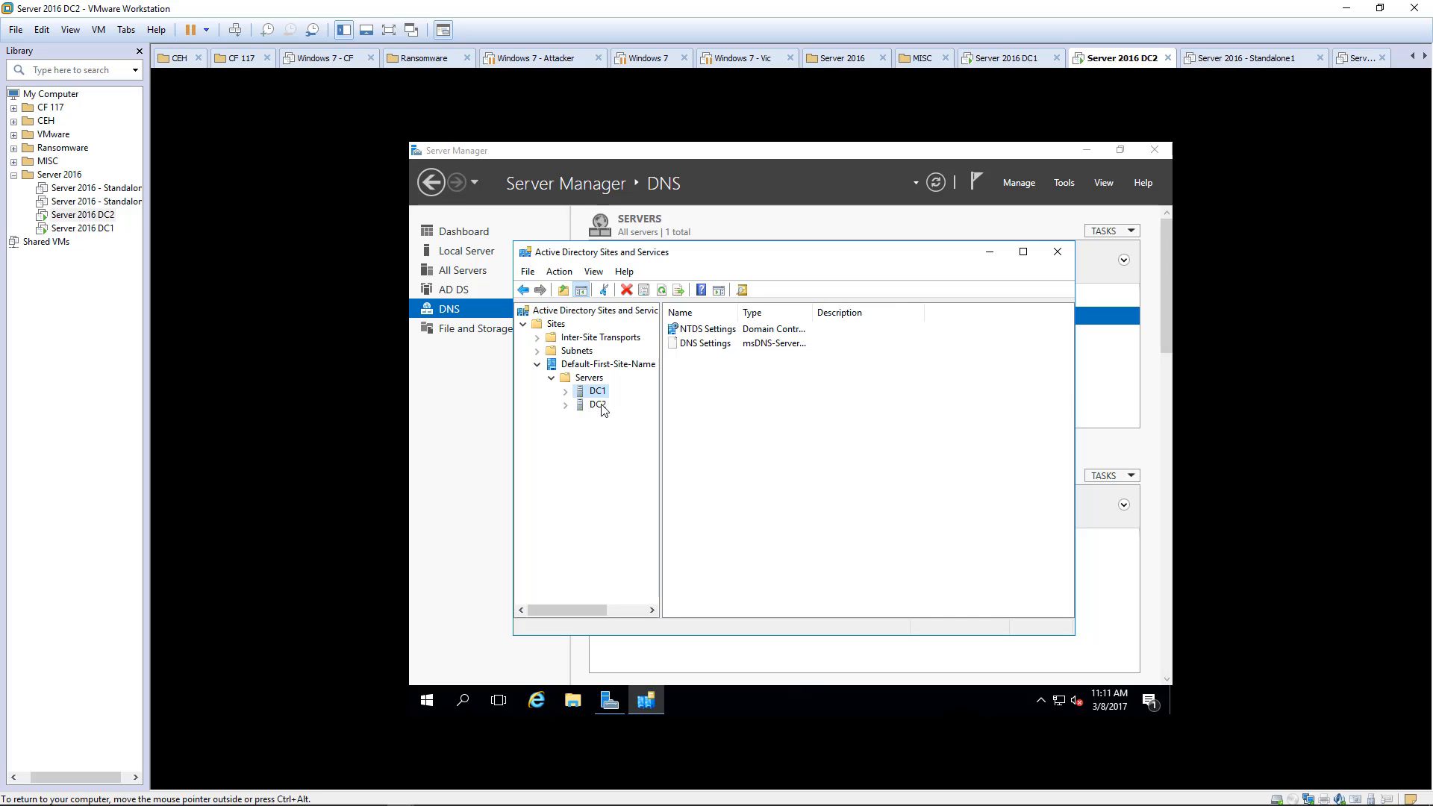
pyautogui.click(599, 404)
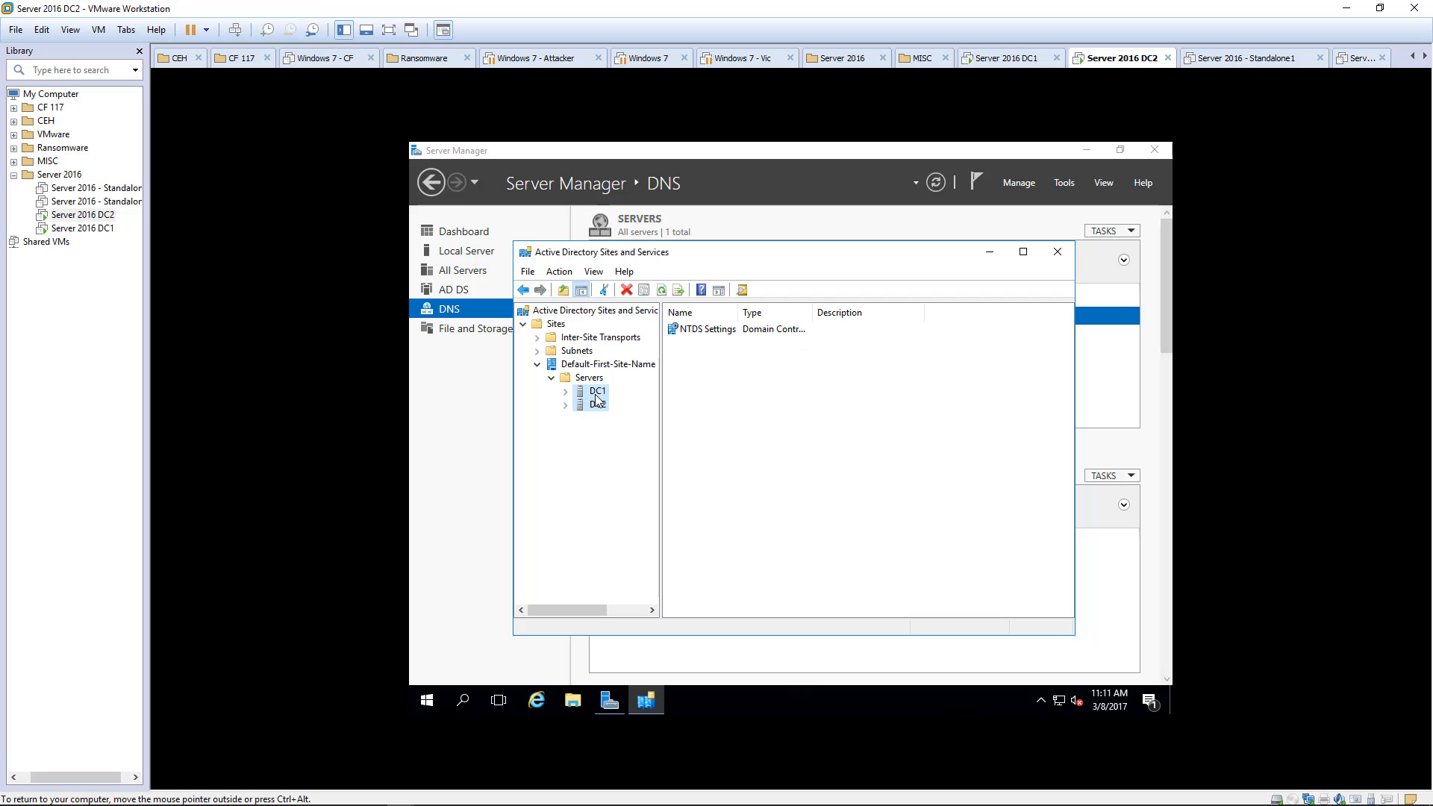
pyautogui.click(597, 405)
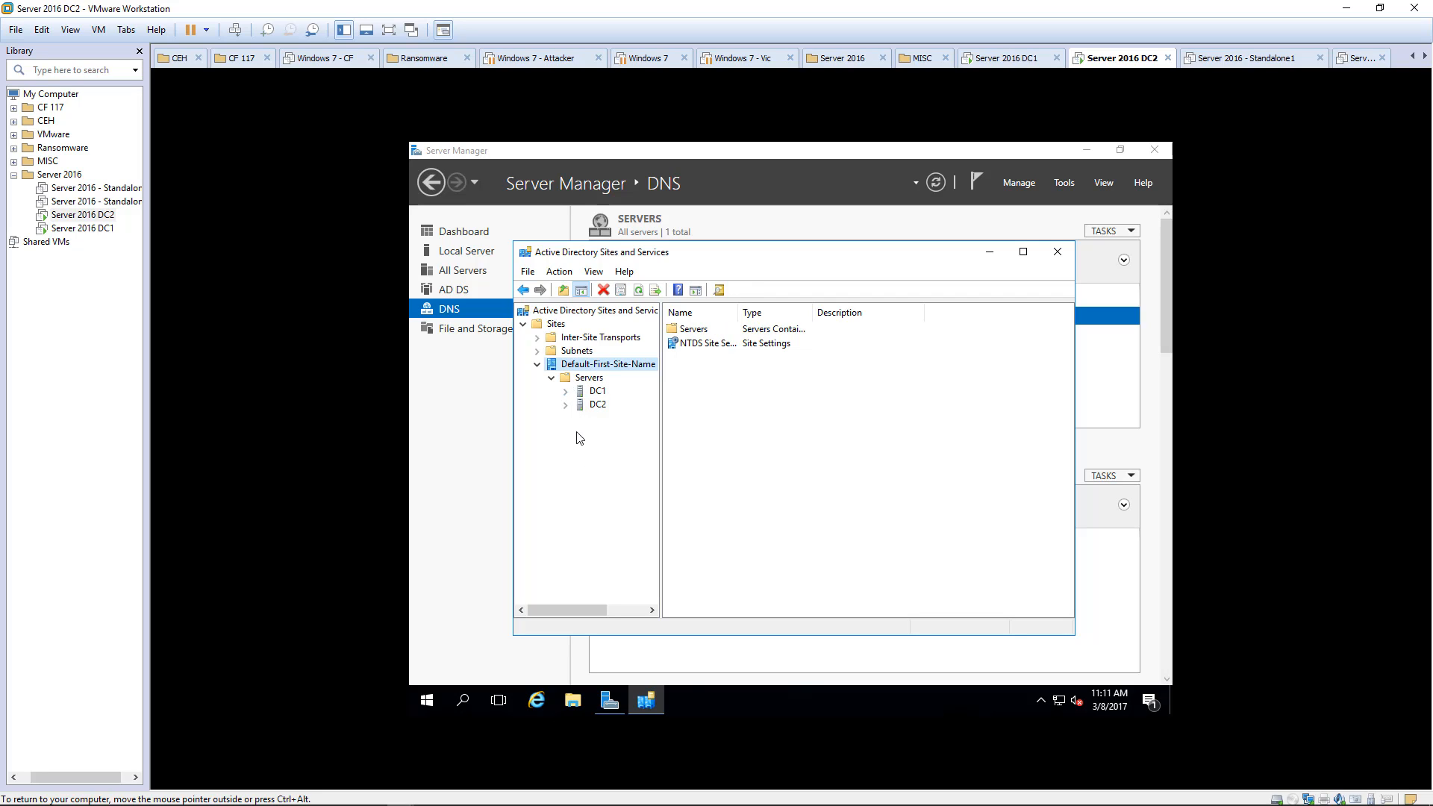
pyautogui.moveTo(606, 423)
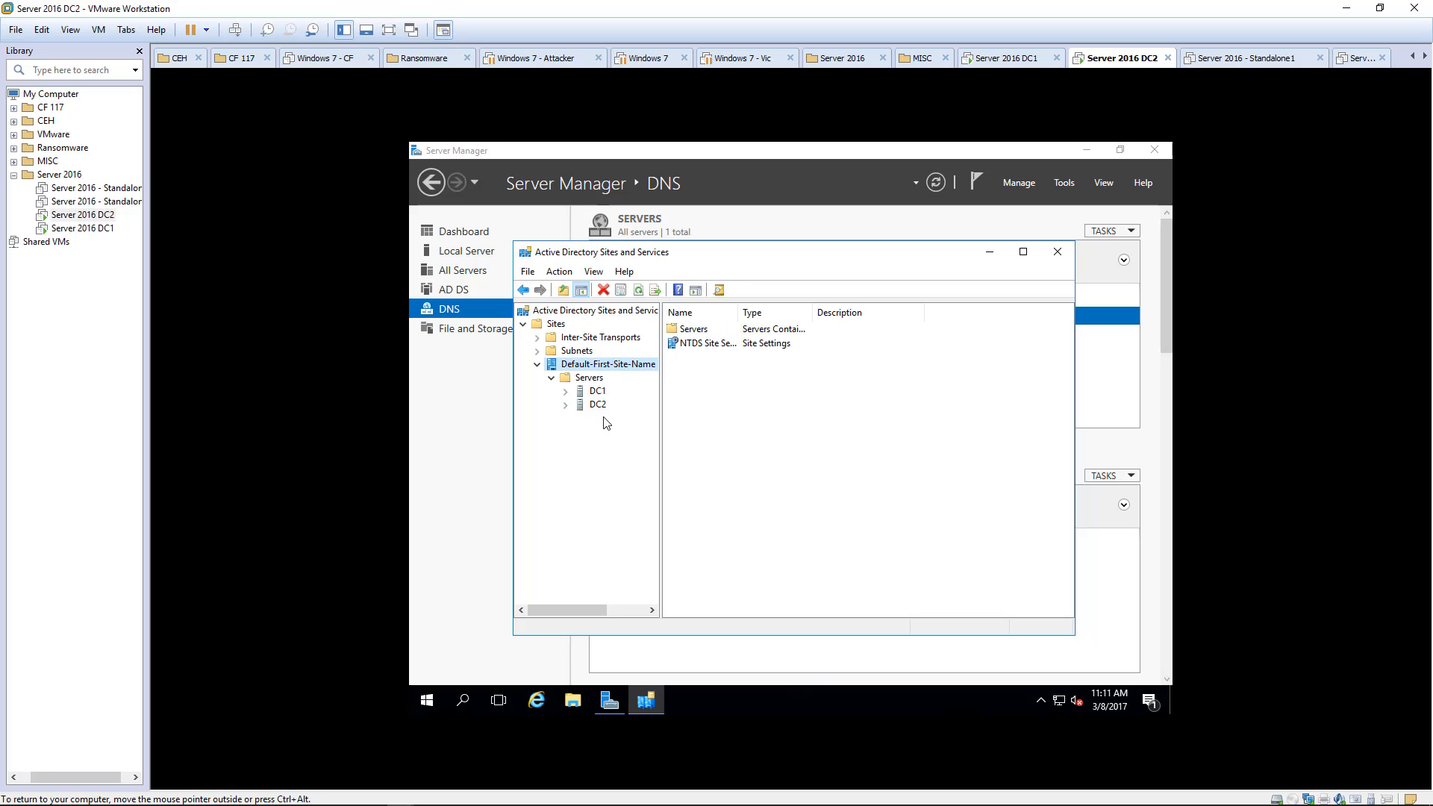
pyautogui.moveTo(602, 391)
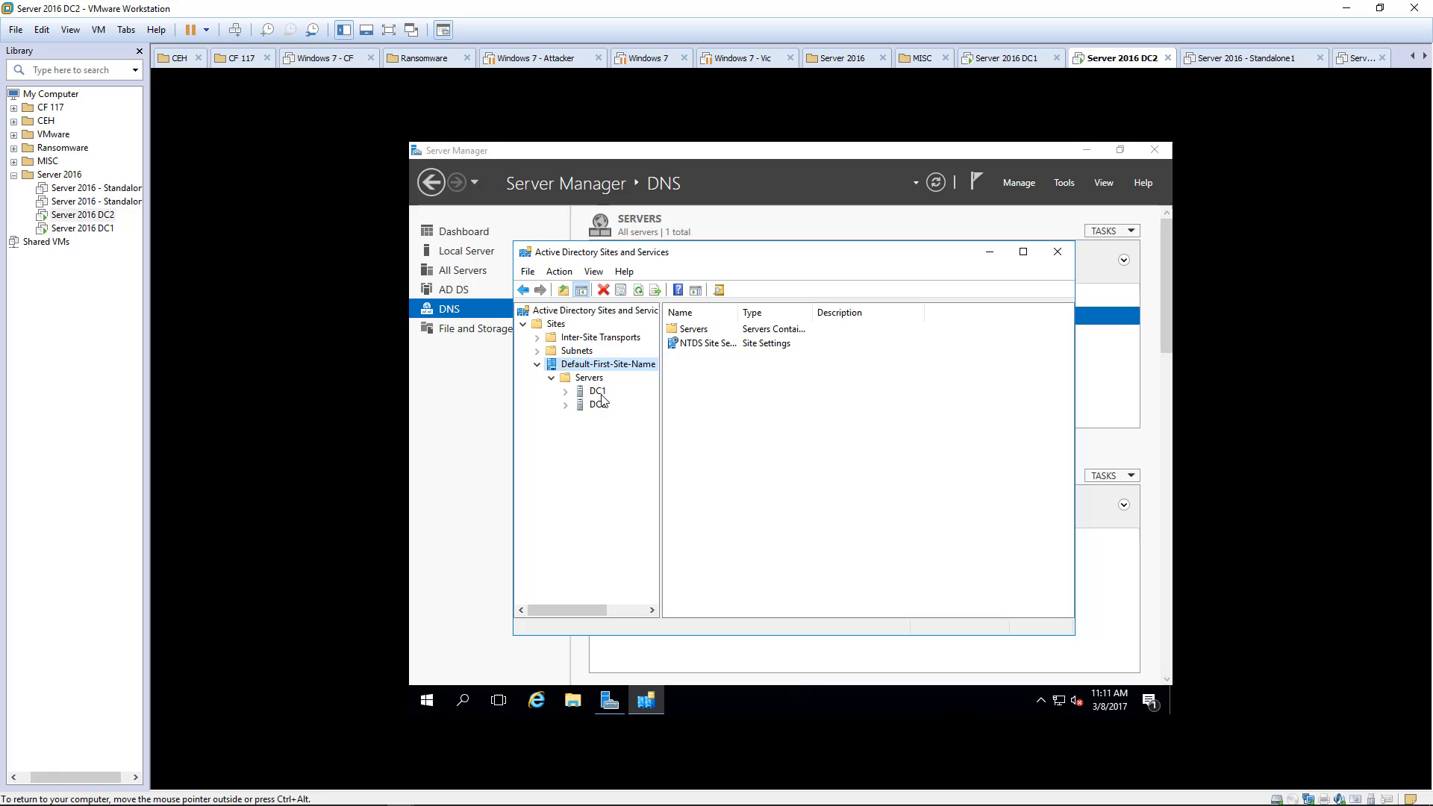
pyautogui.click(597, 404)
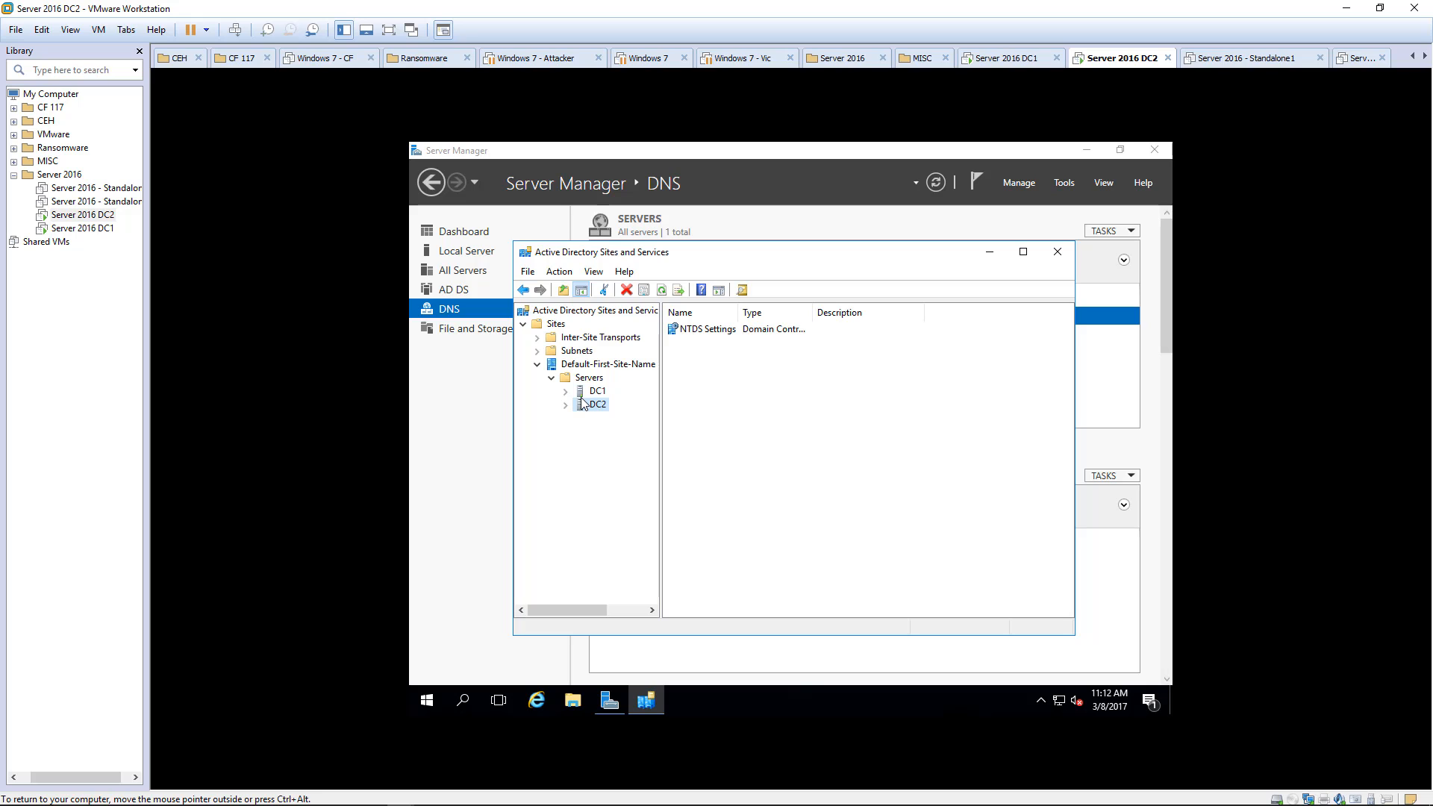
pyautogui.click(598, 405)
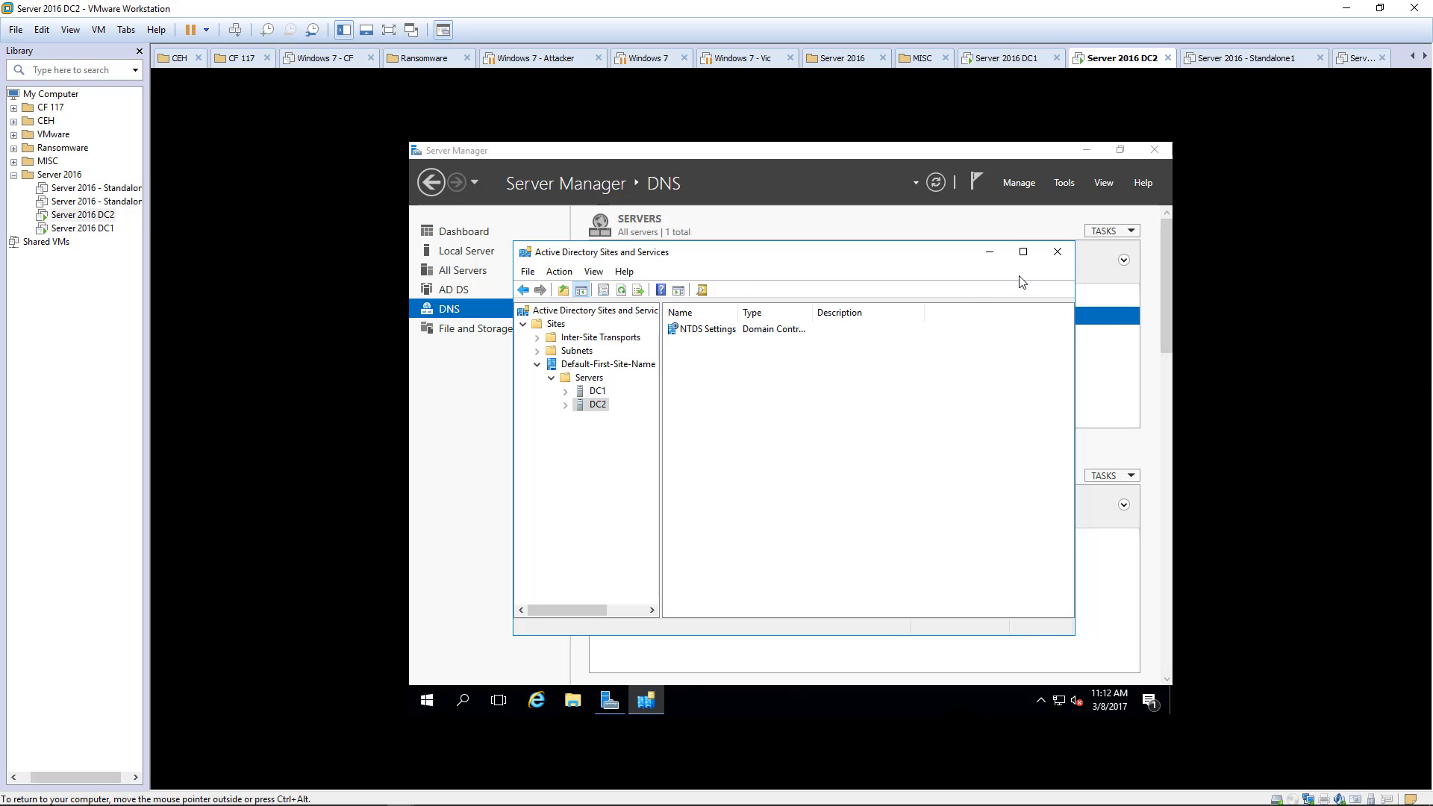
pyautogui.click(1056, 251)
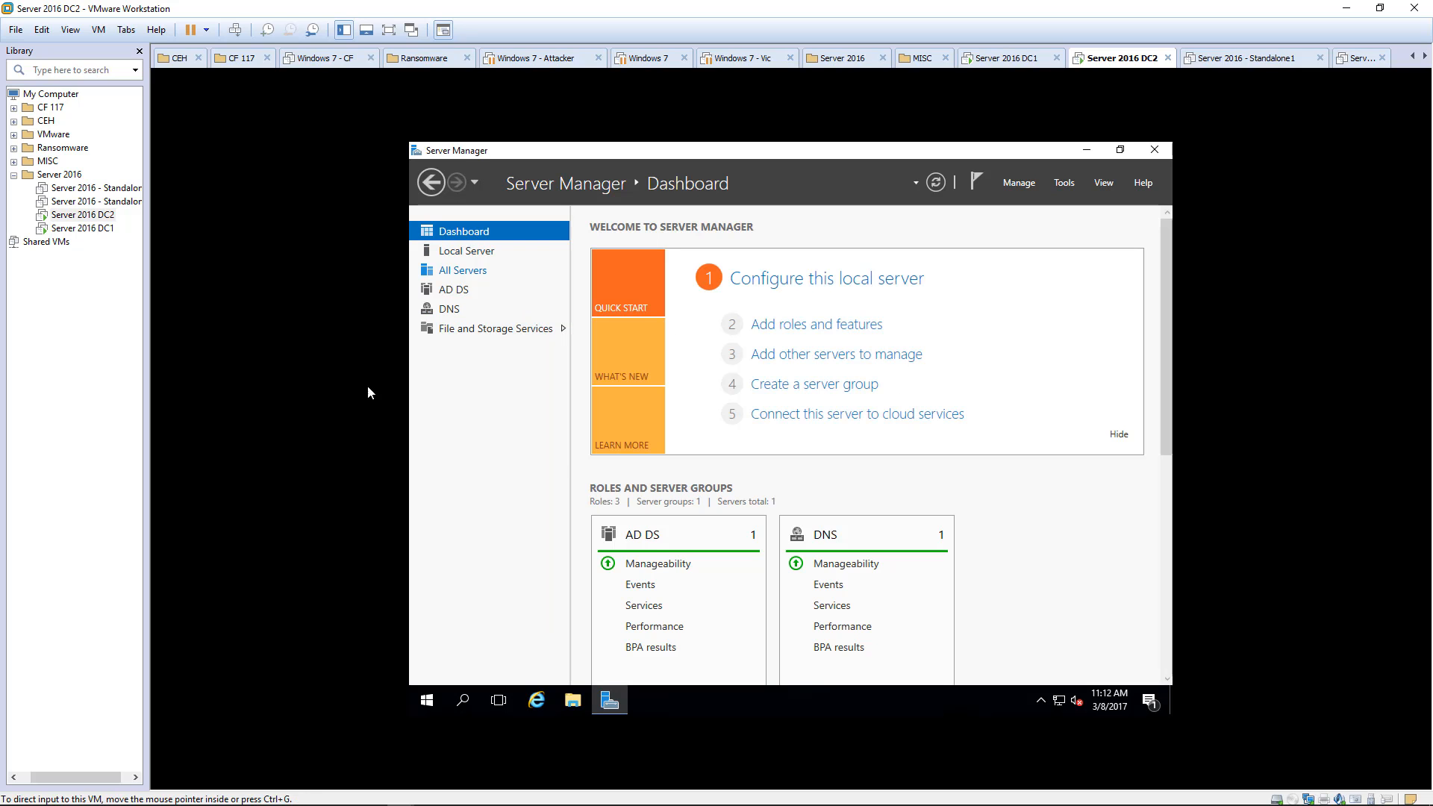
pyautogui.moveTo(569, 496)
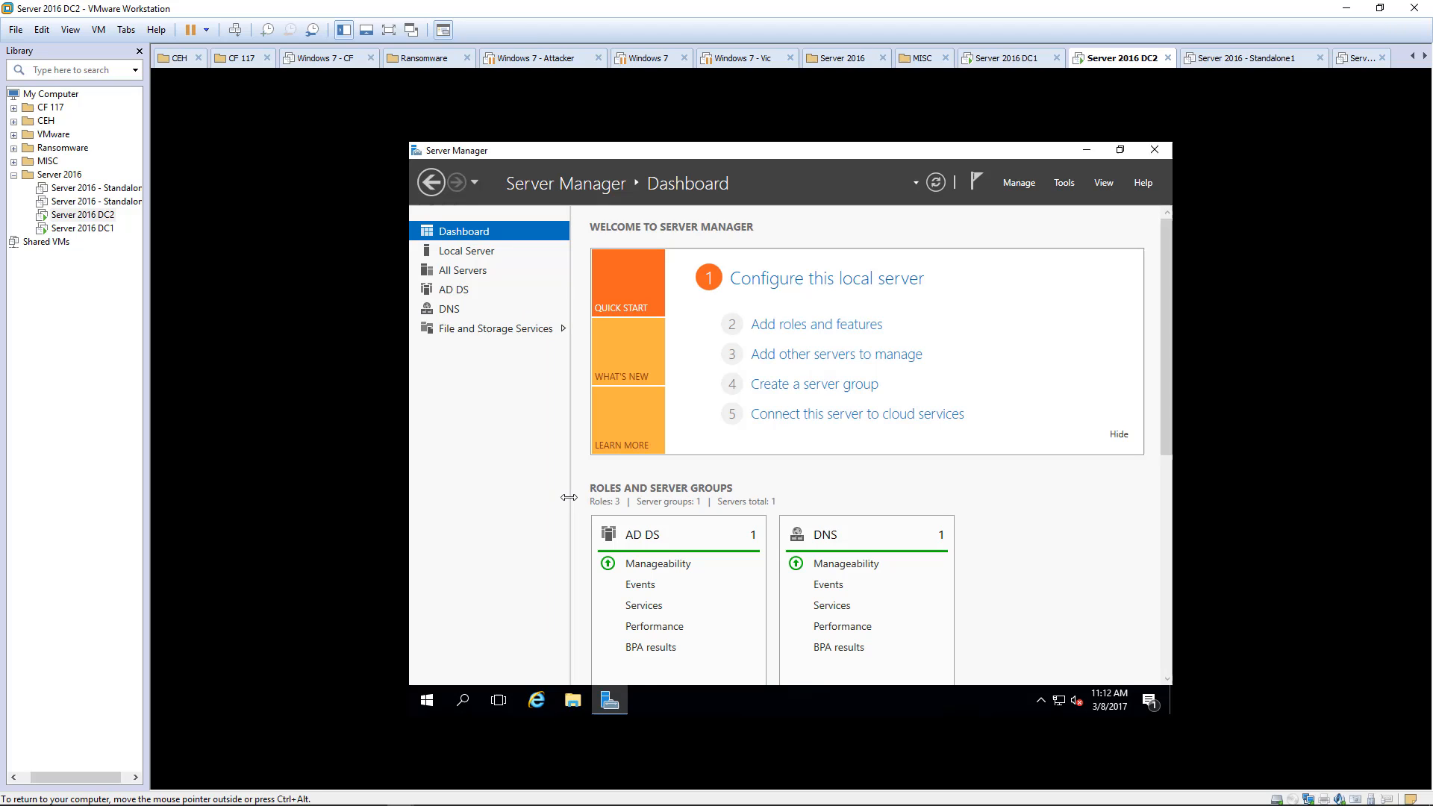